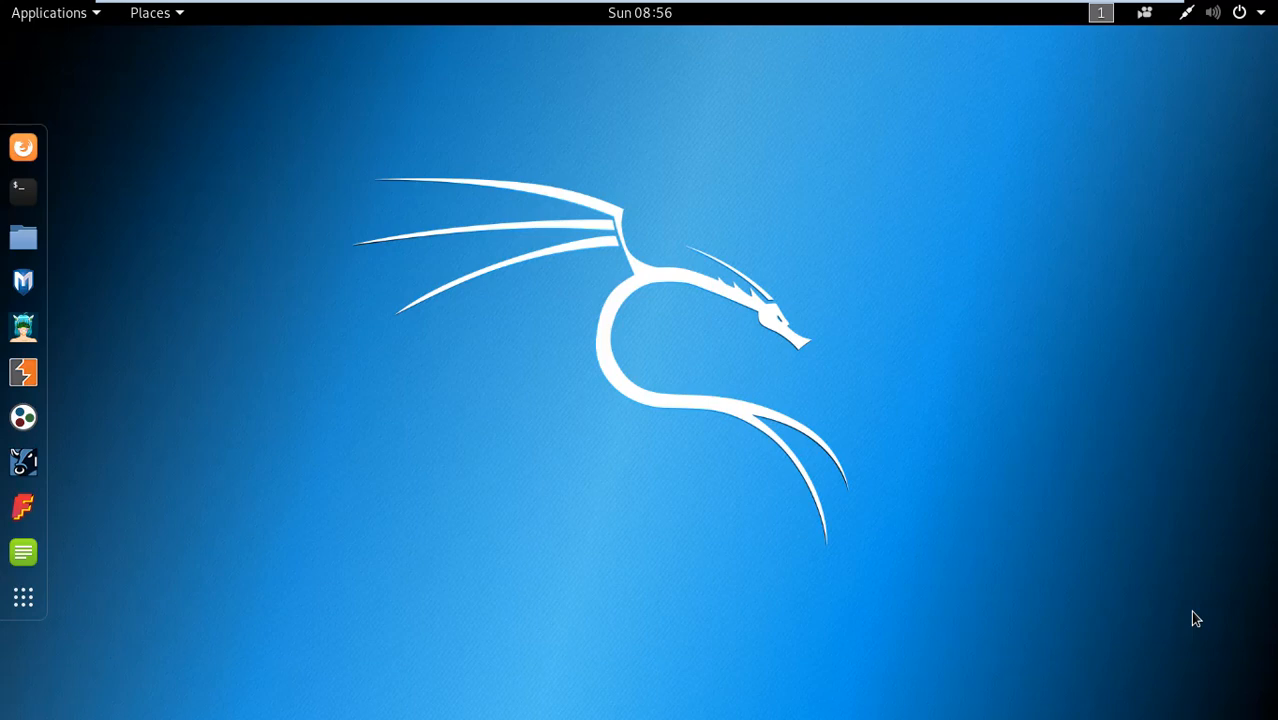
mouse_move(1152, 626)
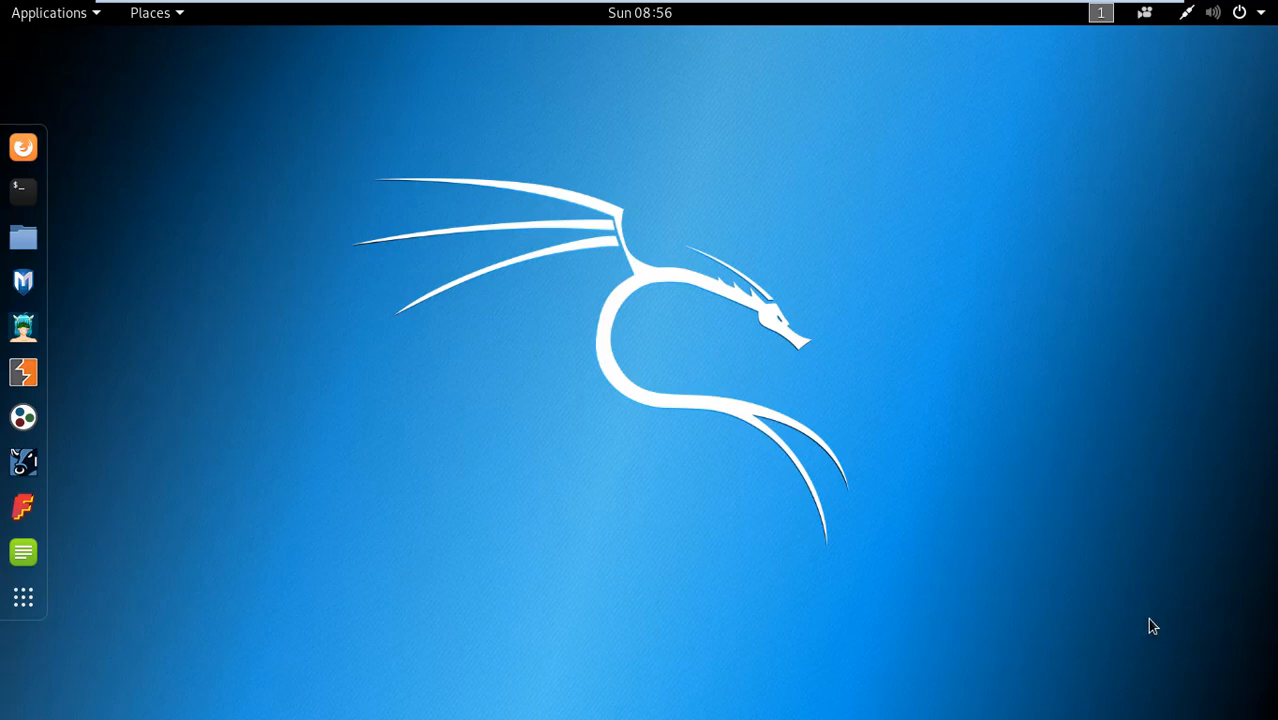
mouse_move(1150, 620)
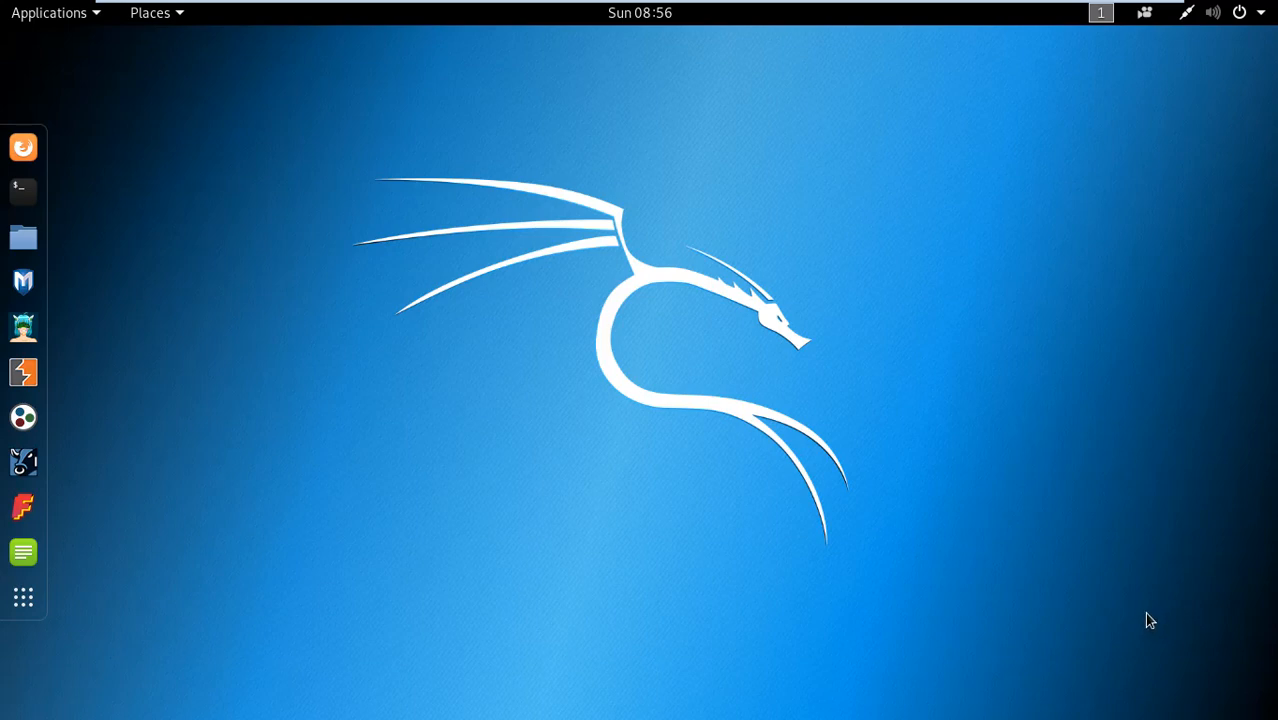
mouse_move(1104, 602)
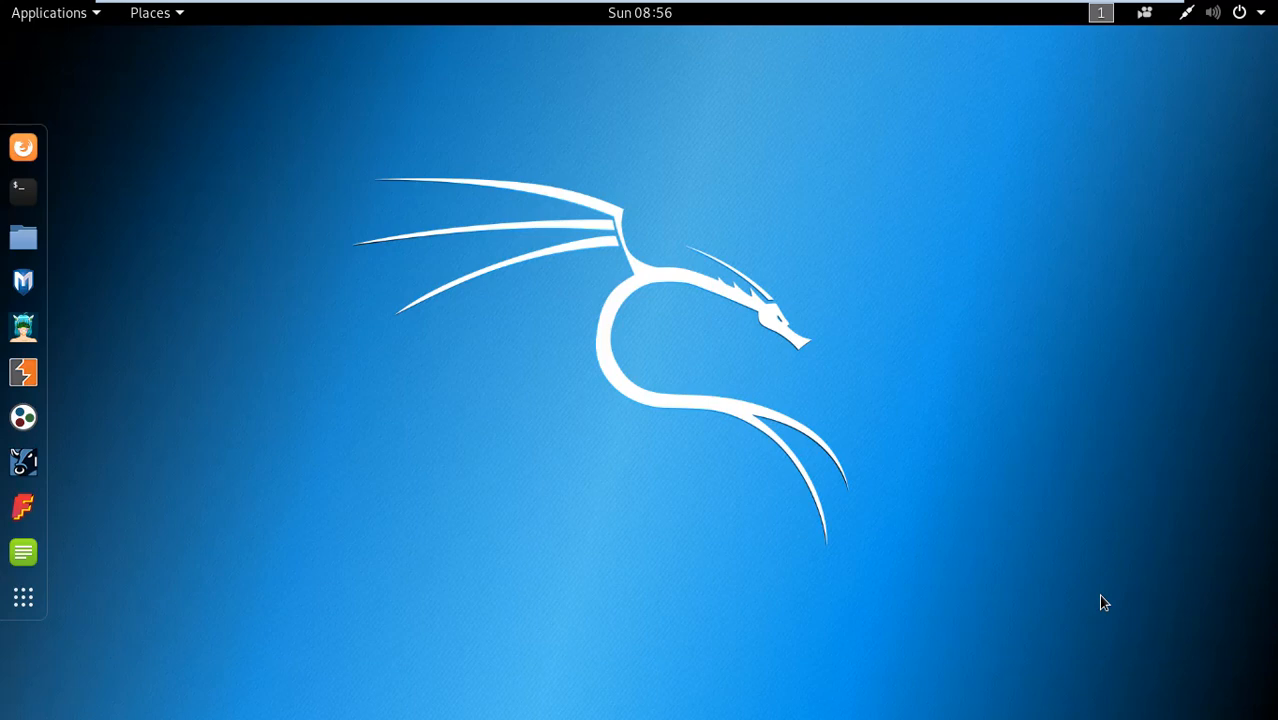
mouse_move(1064, 610)
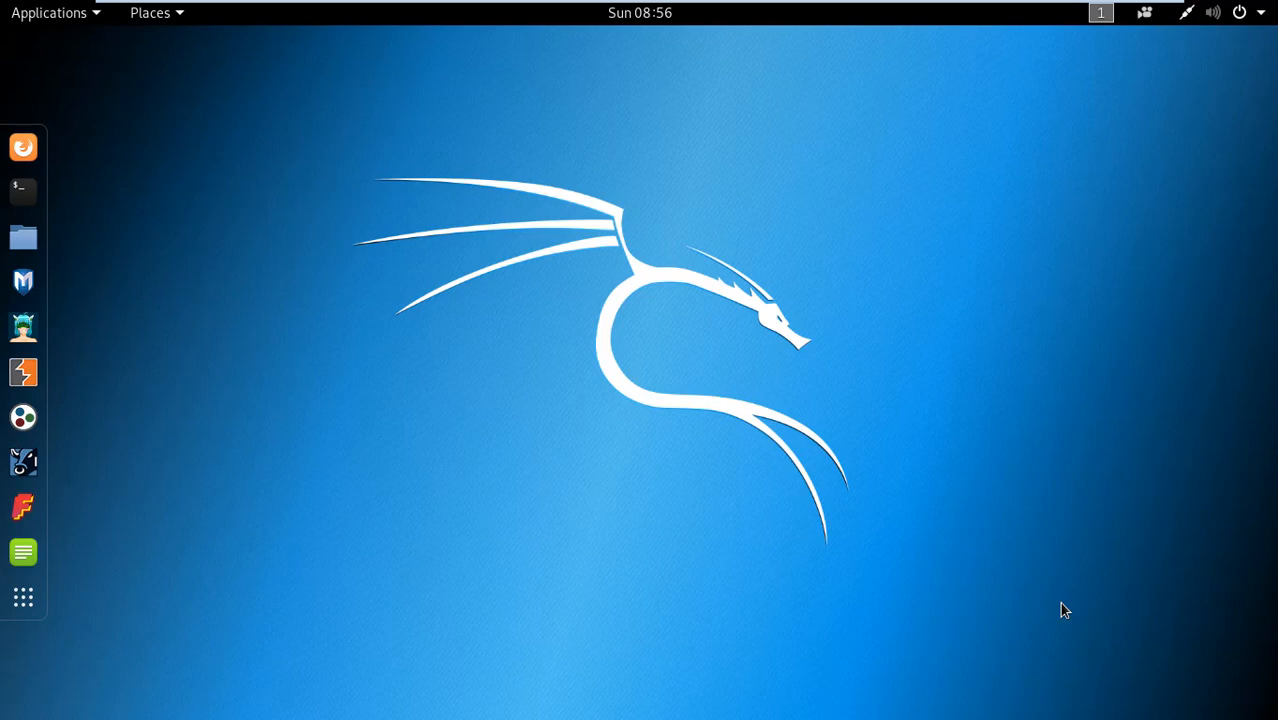
mouse_move(392, 320)
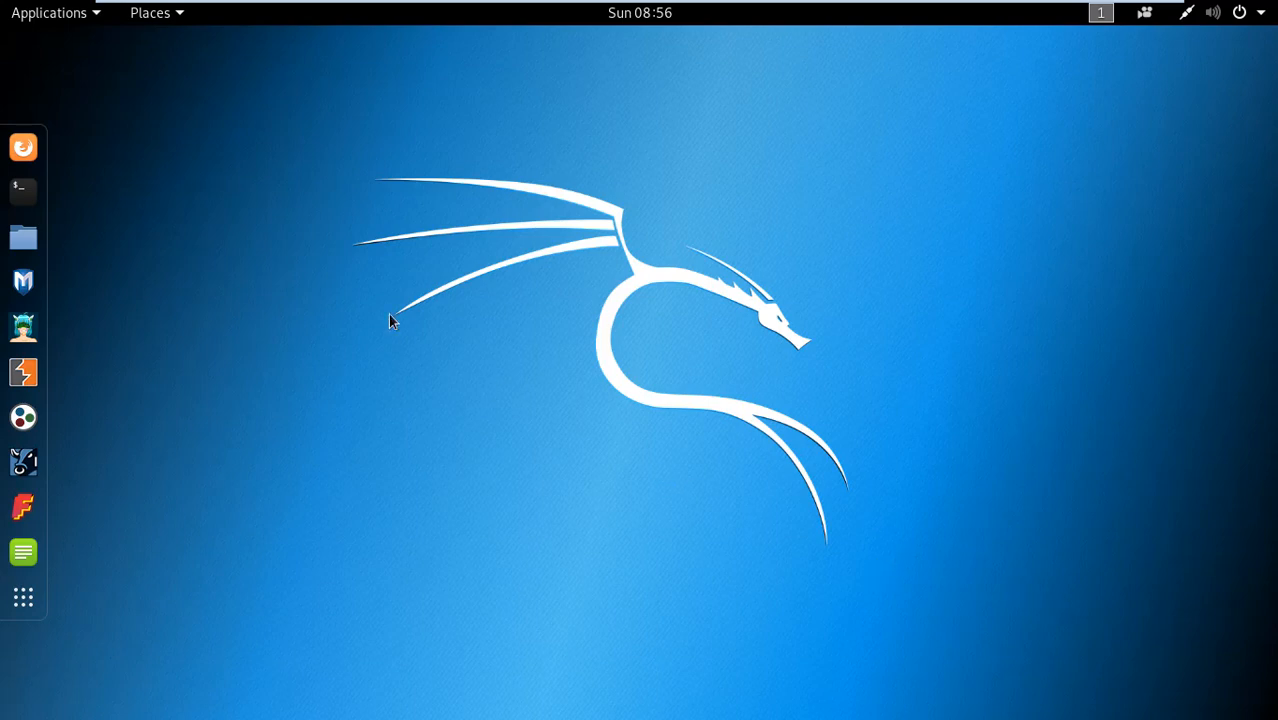
mouse_move(68, 24)
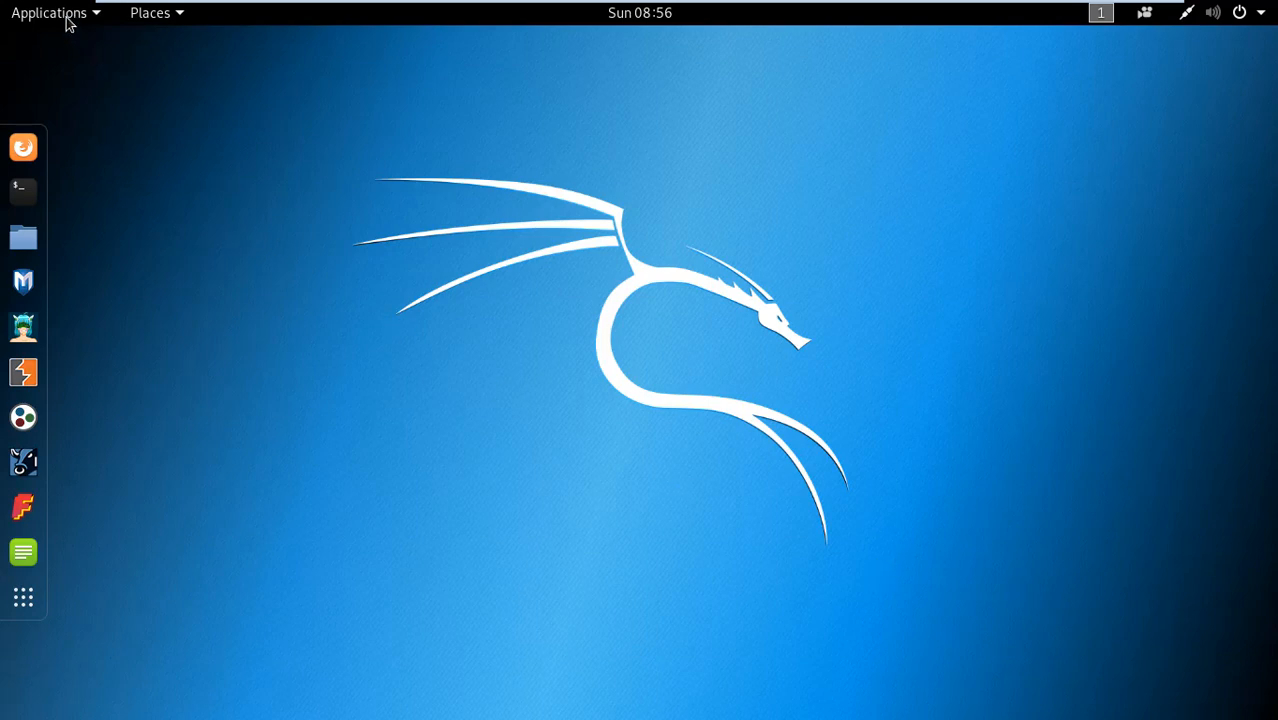
Launch Maltego from the Applications menu and maximize its window to show the start page
click(48, 12)
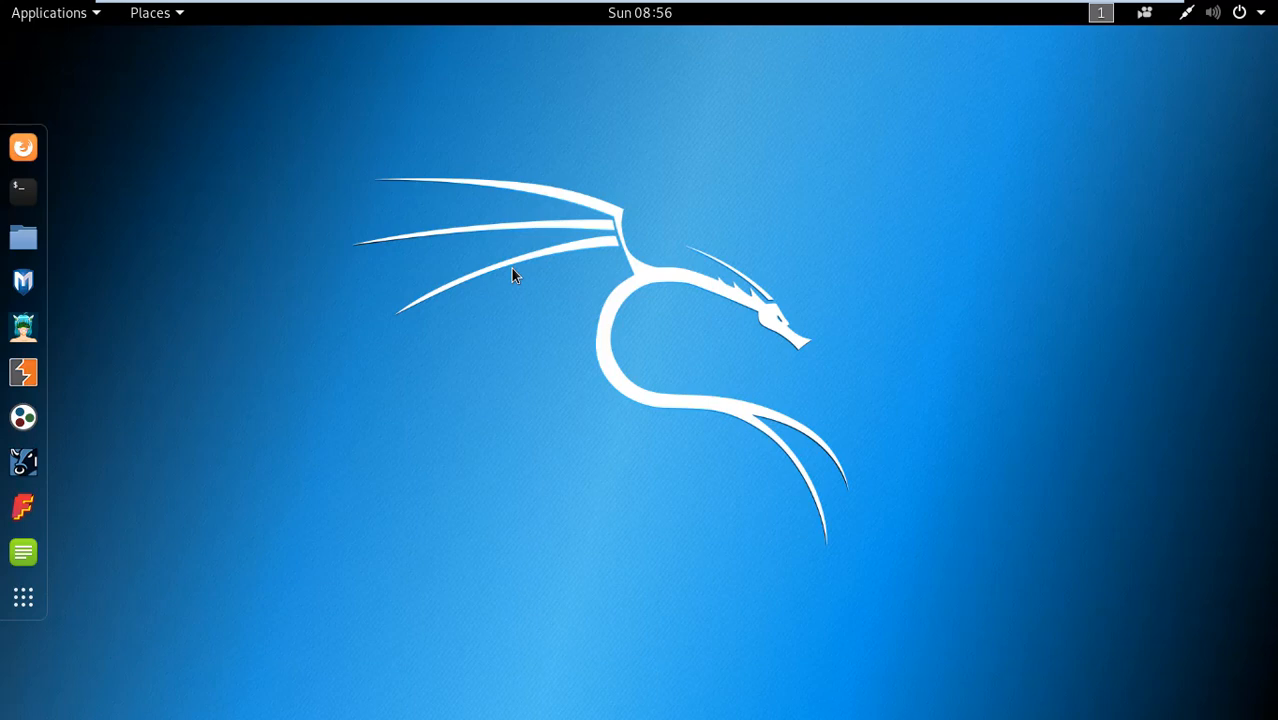
click(24, 280)
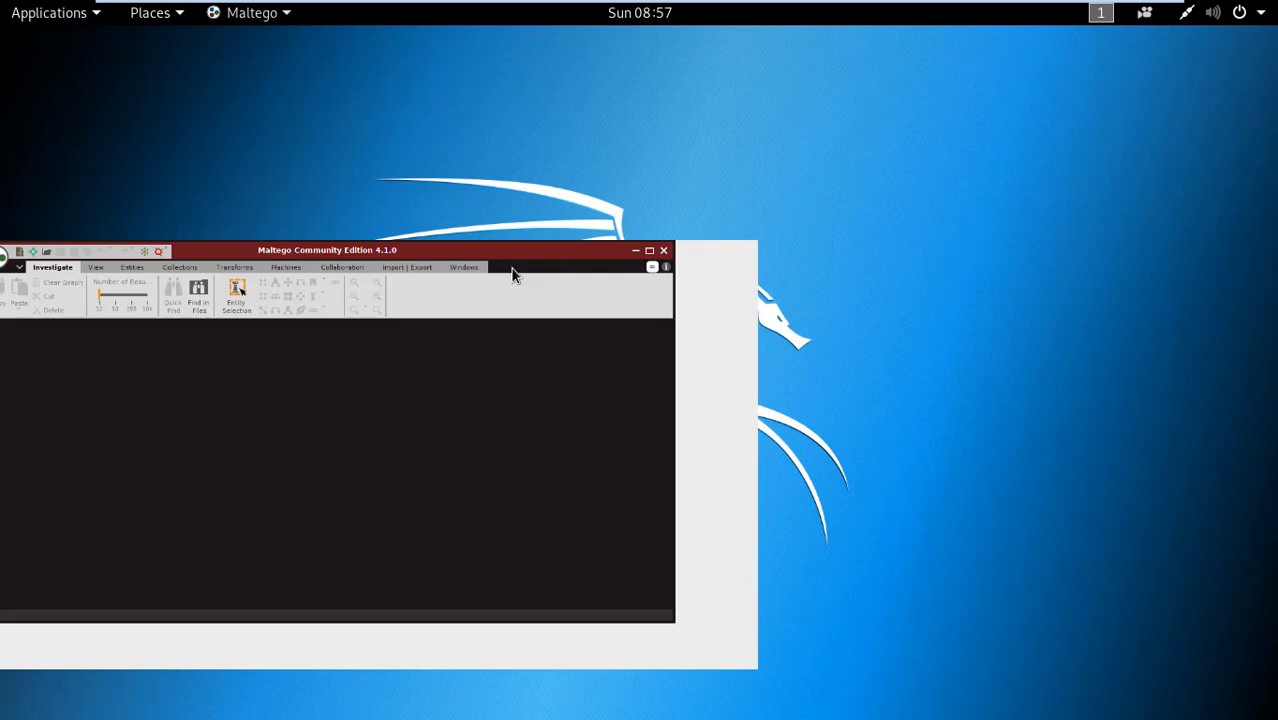
click(664, 250)
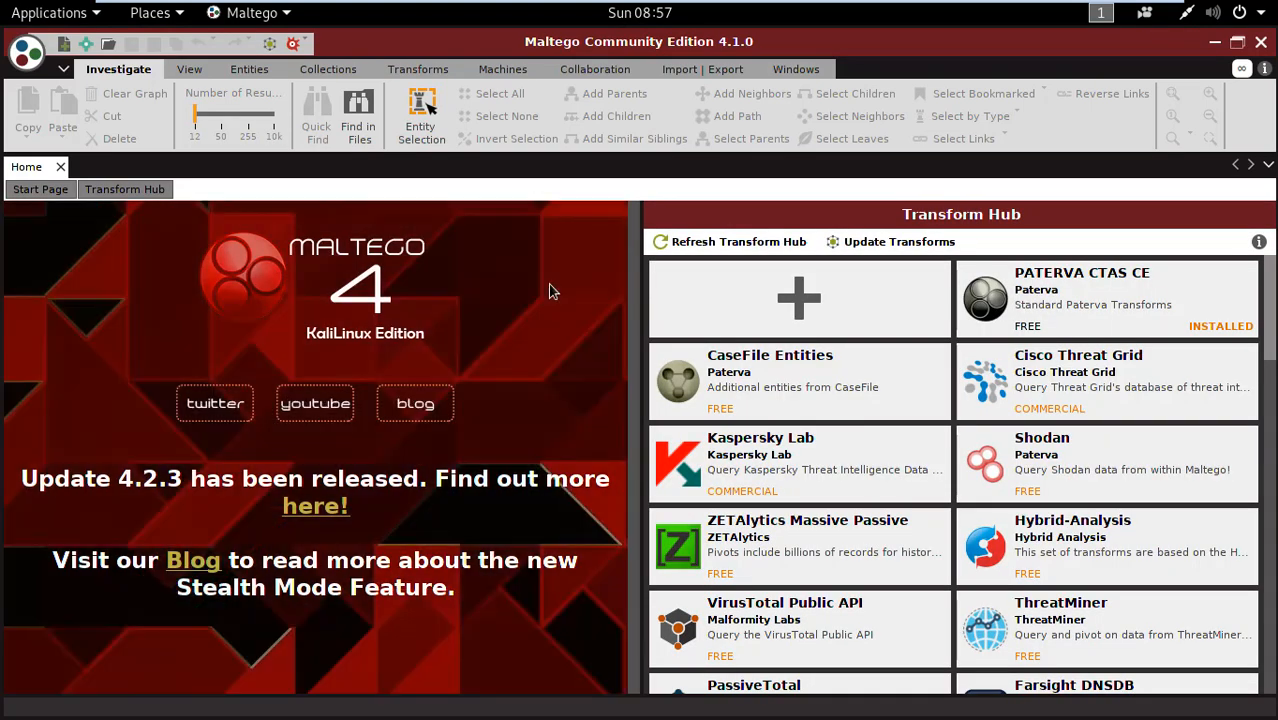
mouse_move(612, 296)
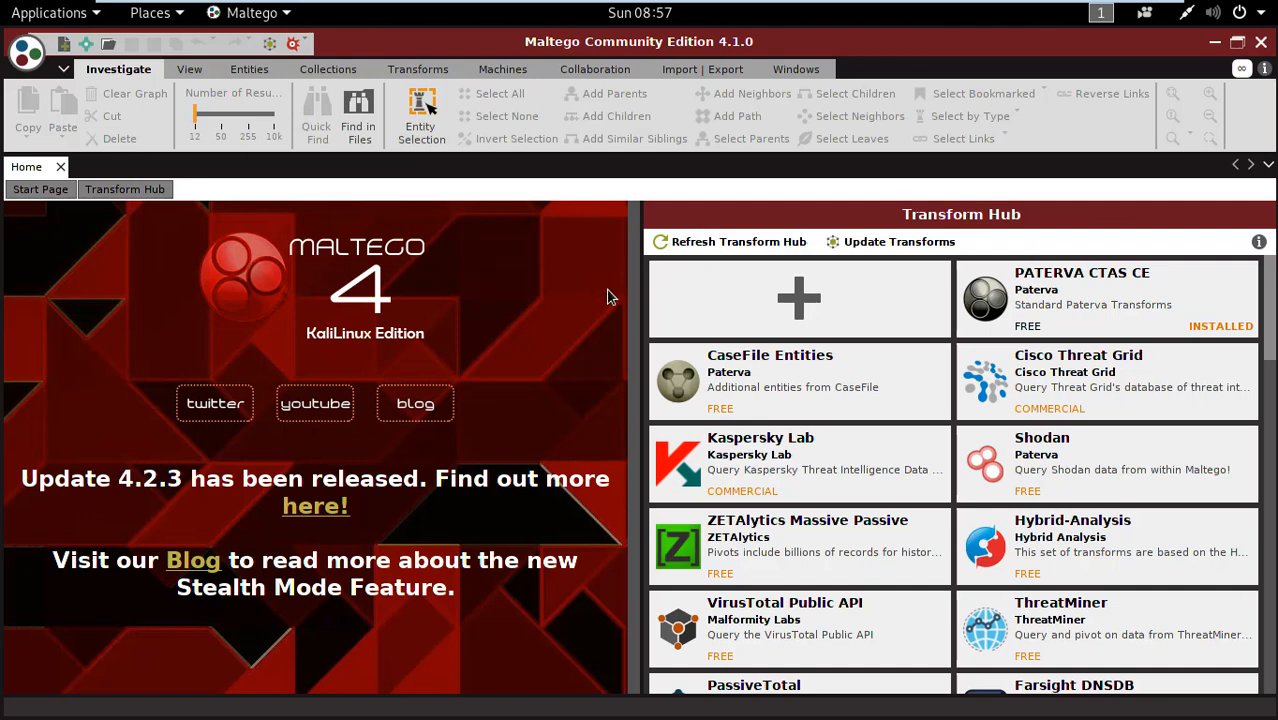
mouse_move(42, 32)
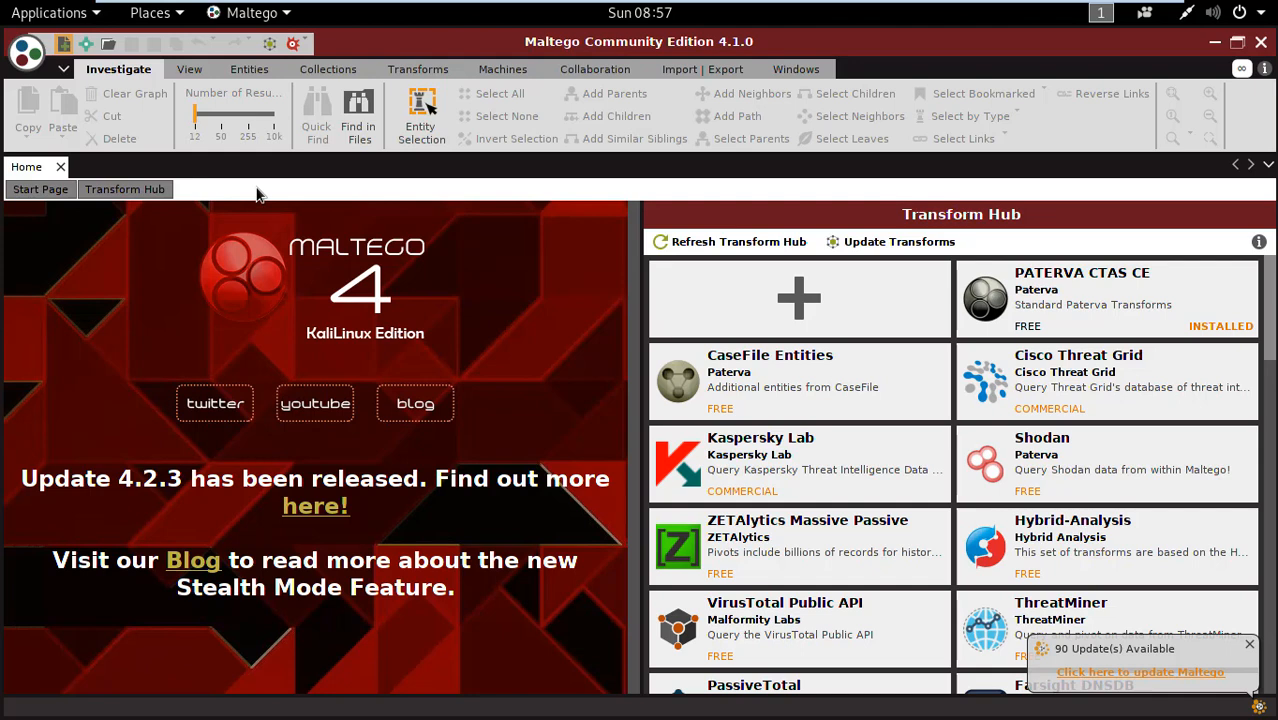
Start a new blank graph, New Graph (1), from the toolbar
click(62, 44)
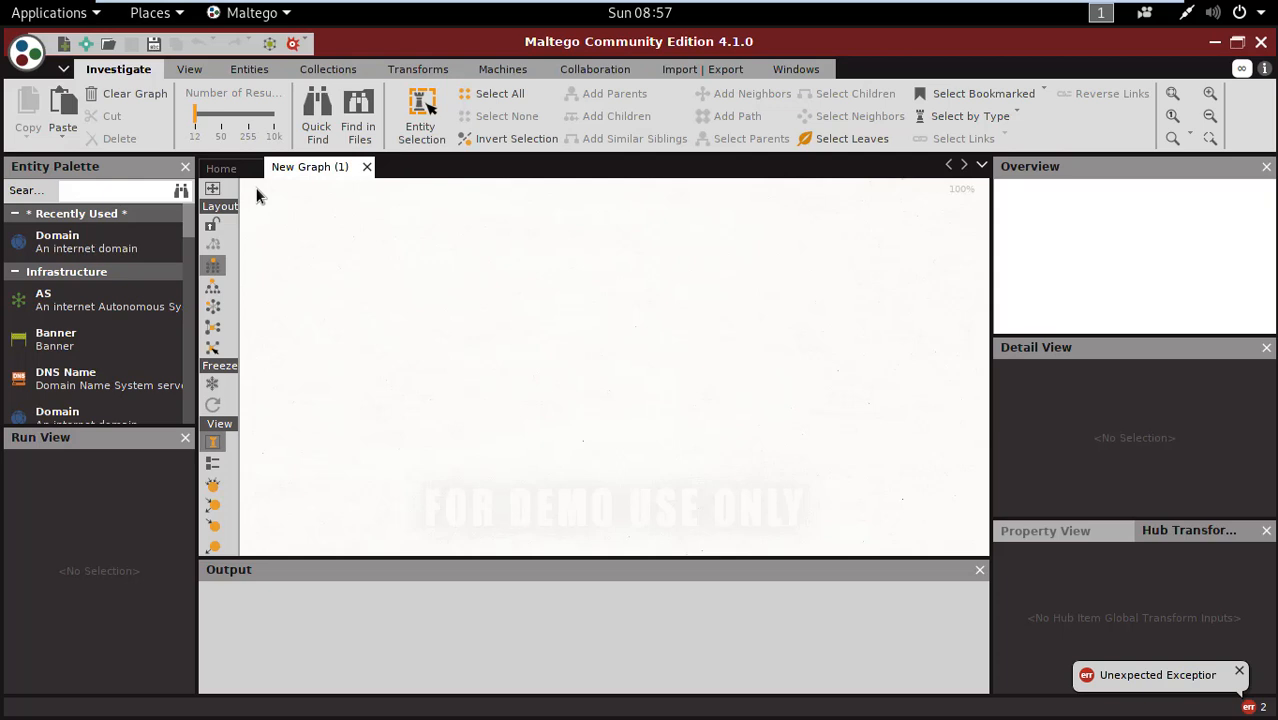
mouse_move(314, 250)
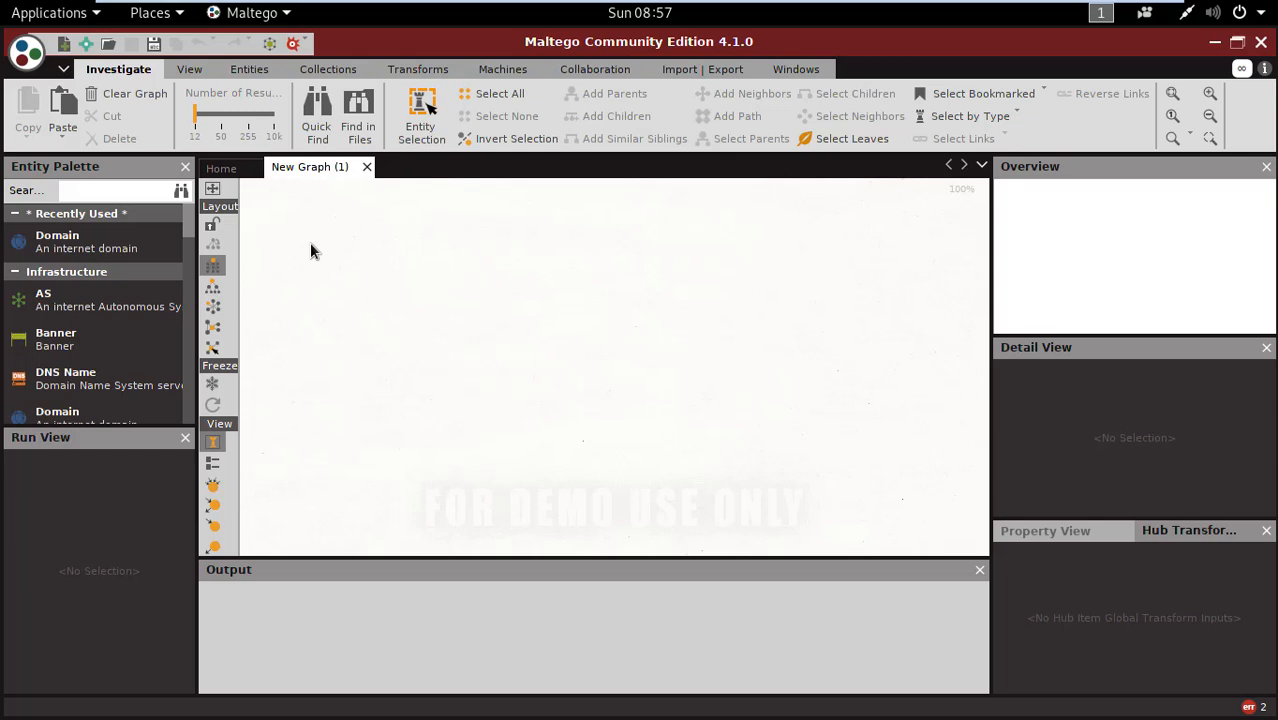
mouse_move(90, 240)
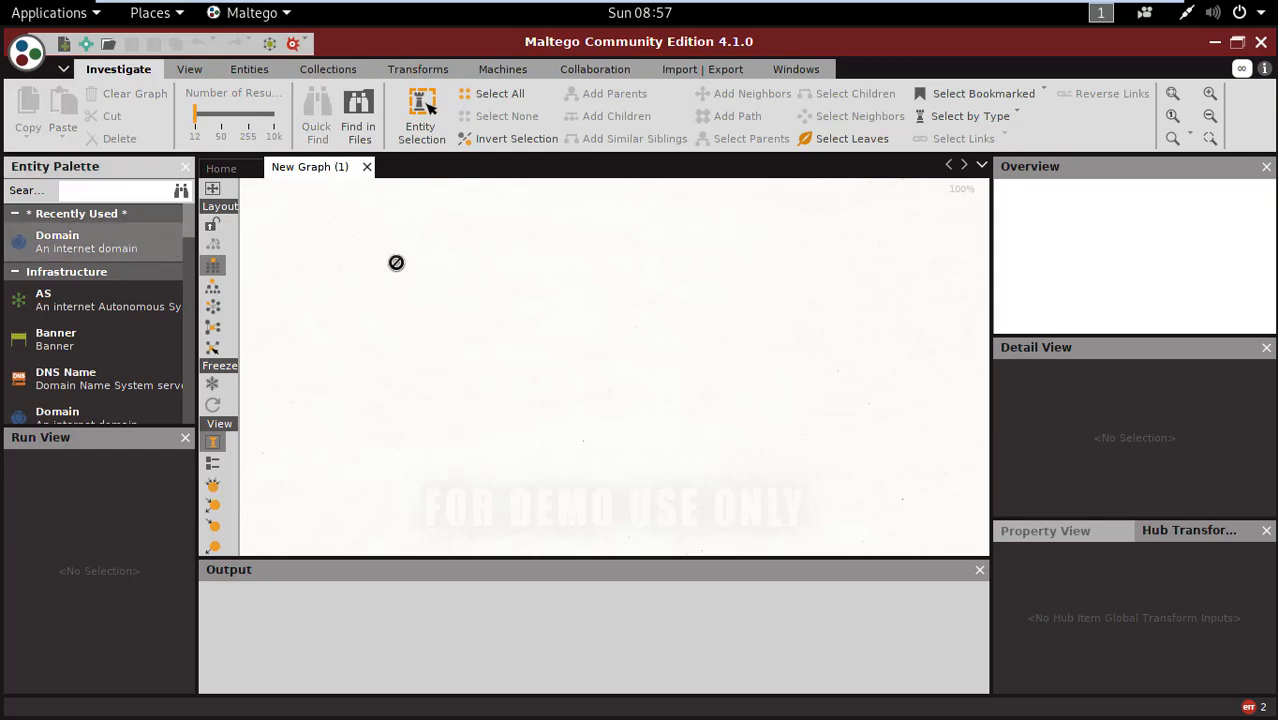
mouse_move(590, 316)
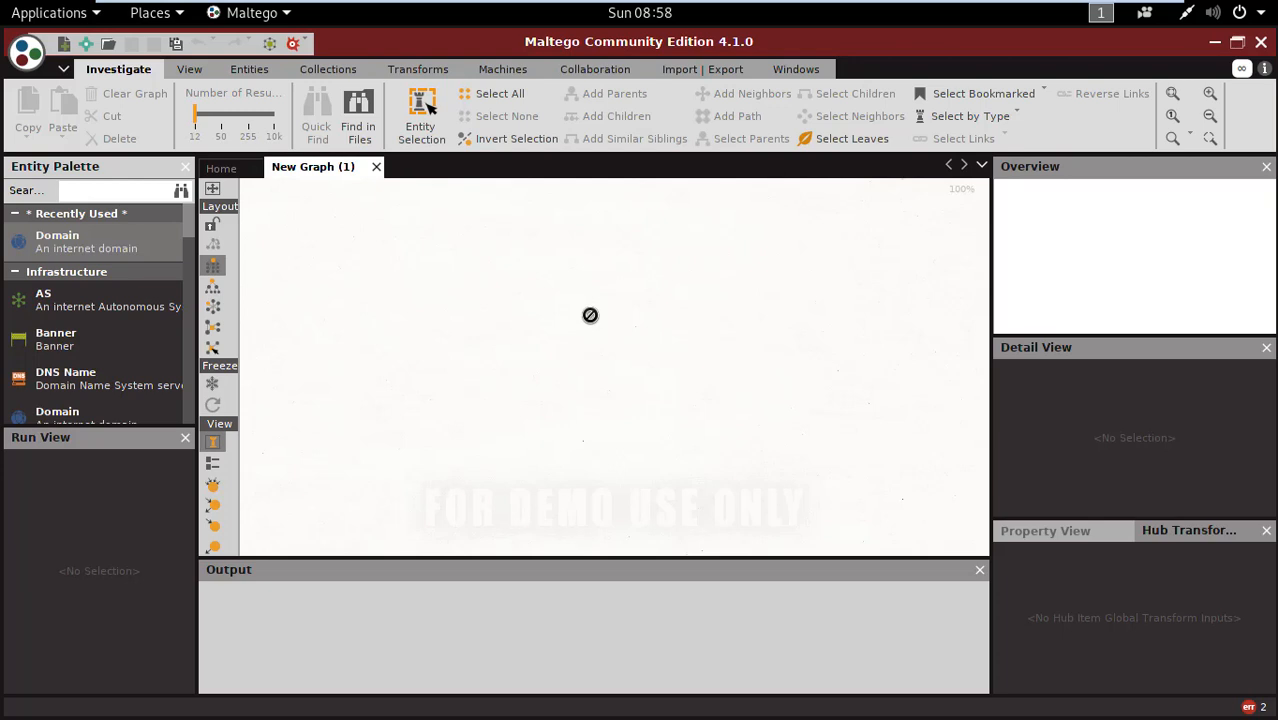
mouse_move(136, 250)
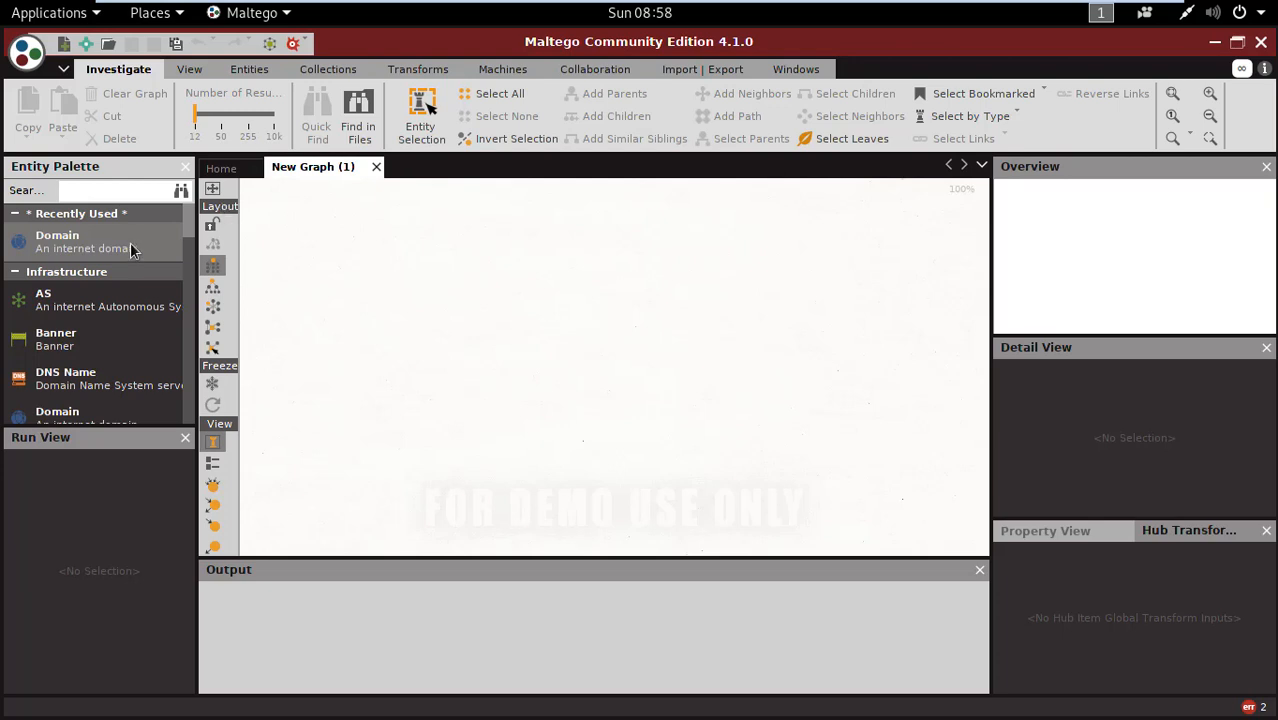
drag(56, 240, 552, 290)
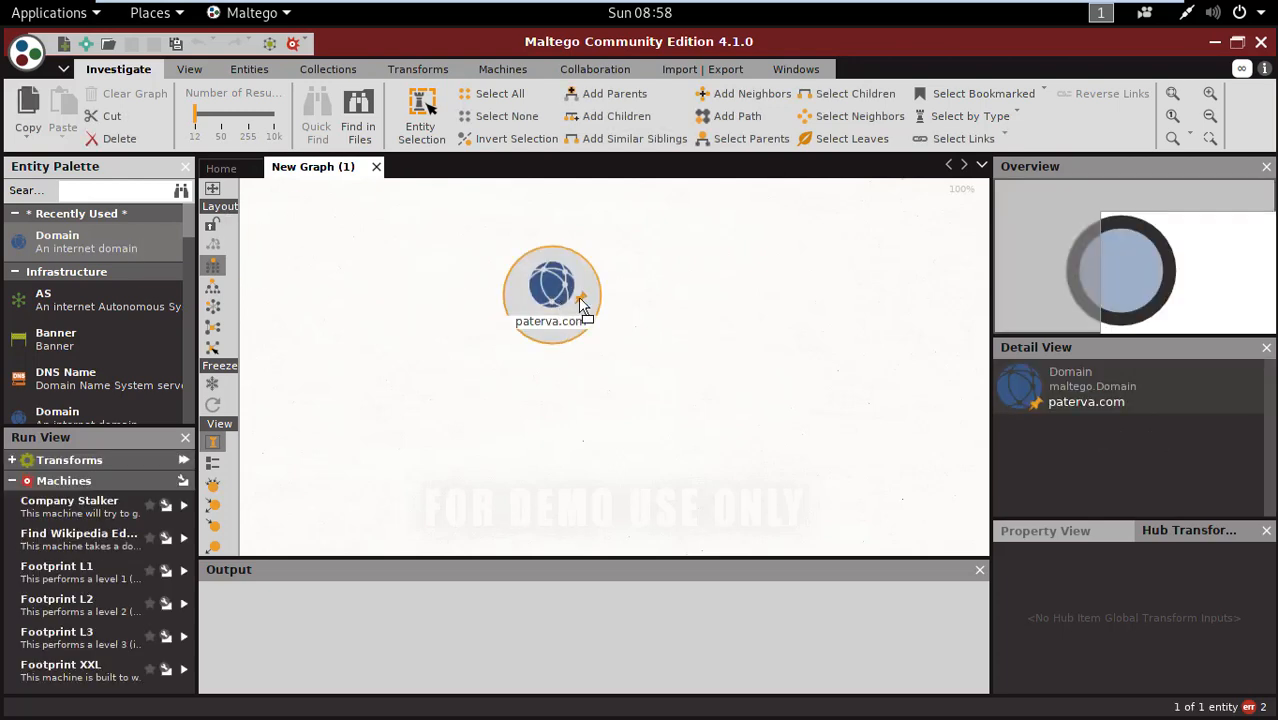
drag(552, 290, 608, 290)
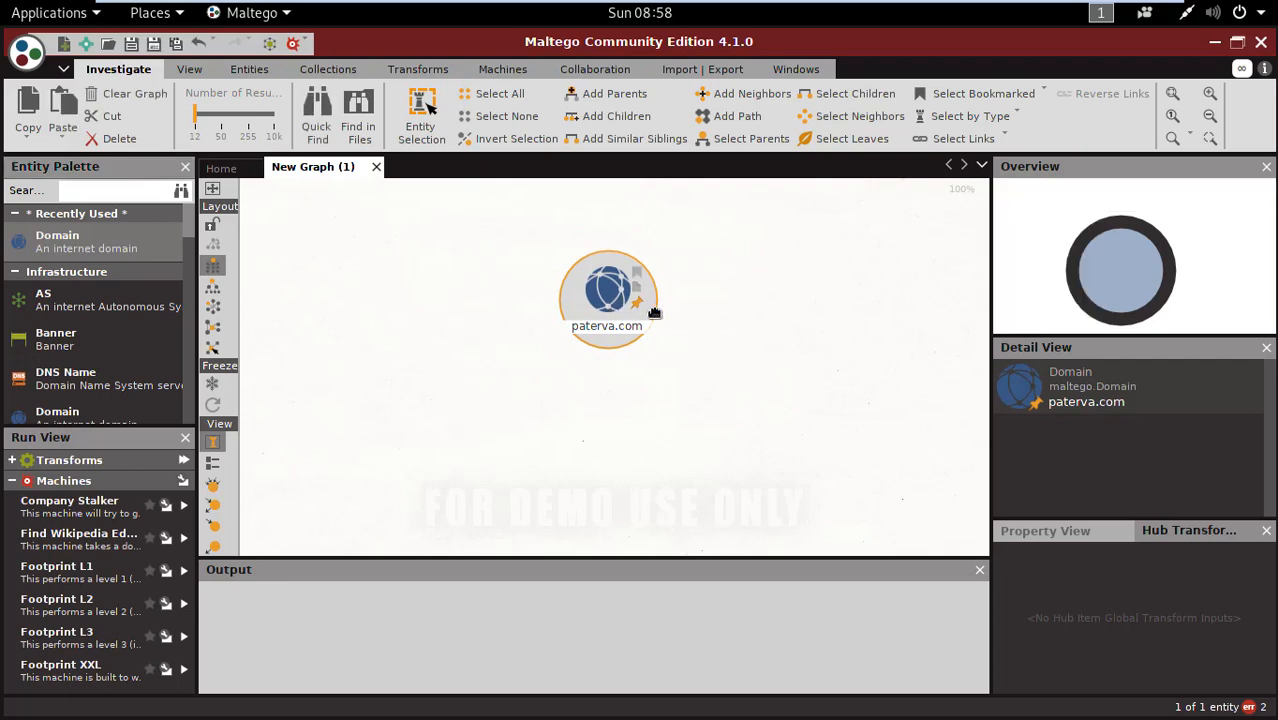
double_click(608, 326)
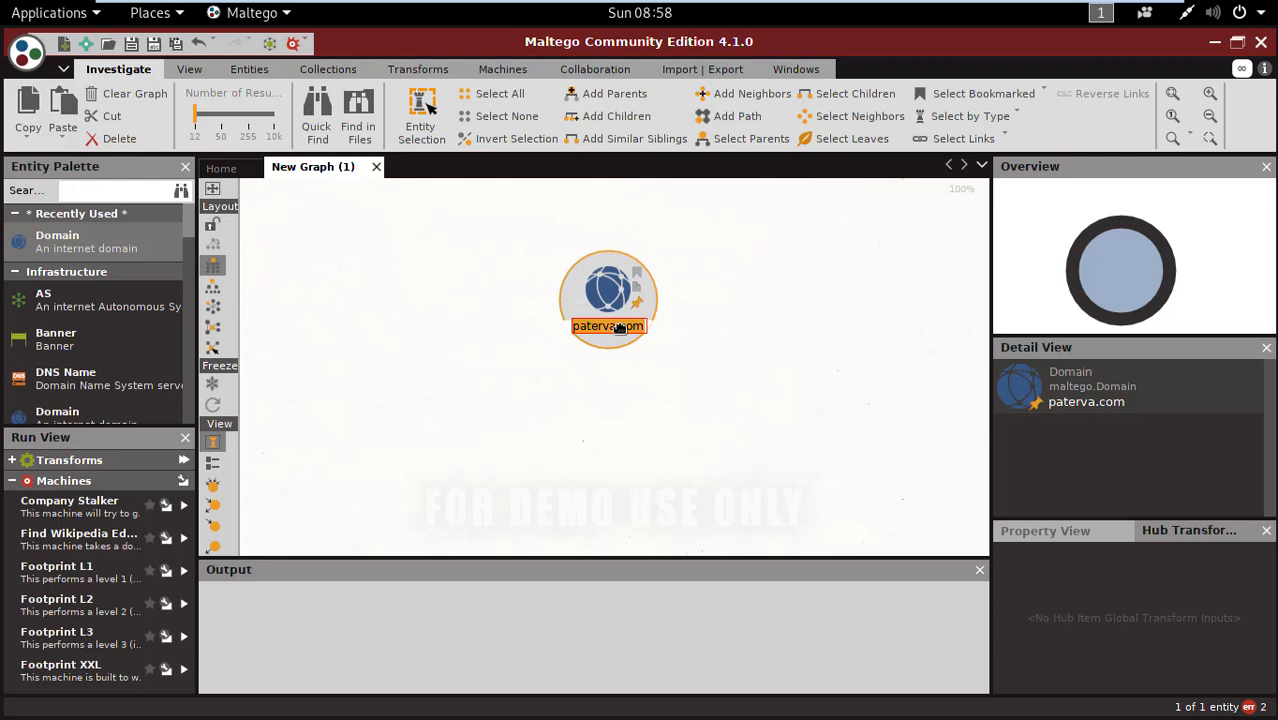
double_click(608, 326)
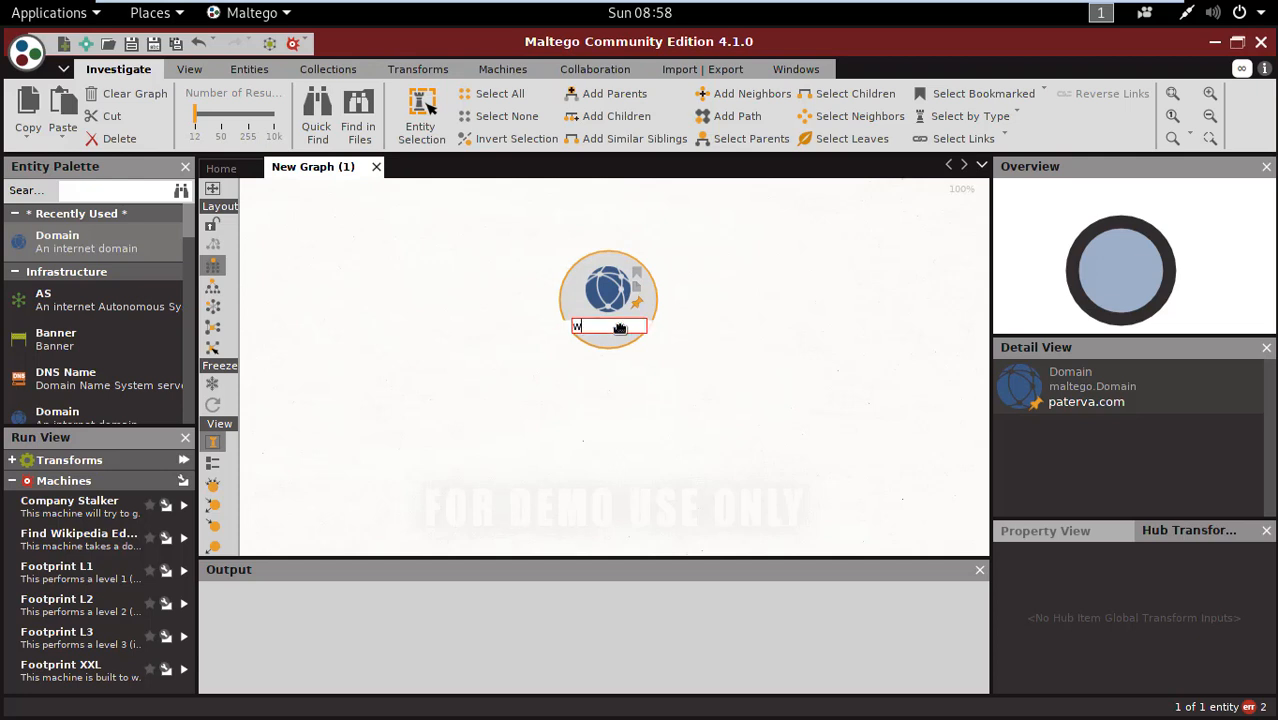
text(ww)
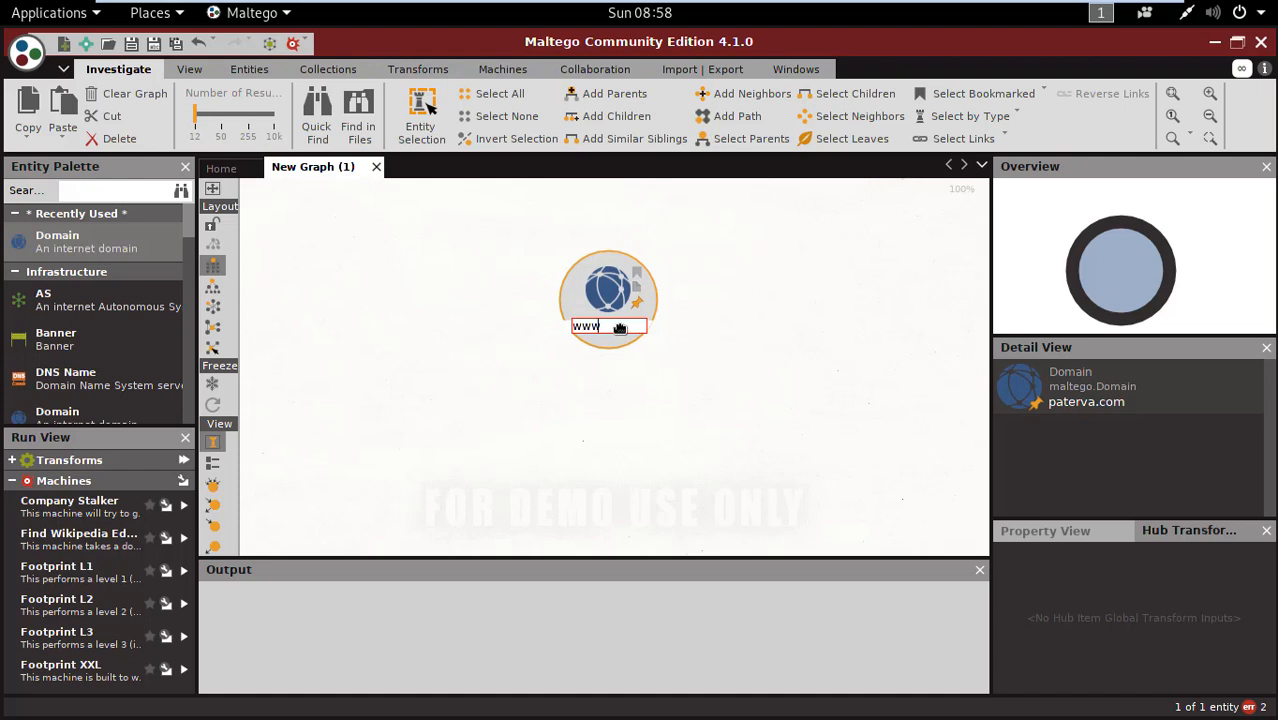
text(.hellbound)
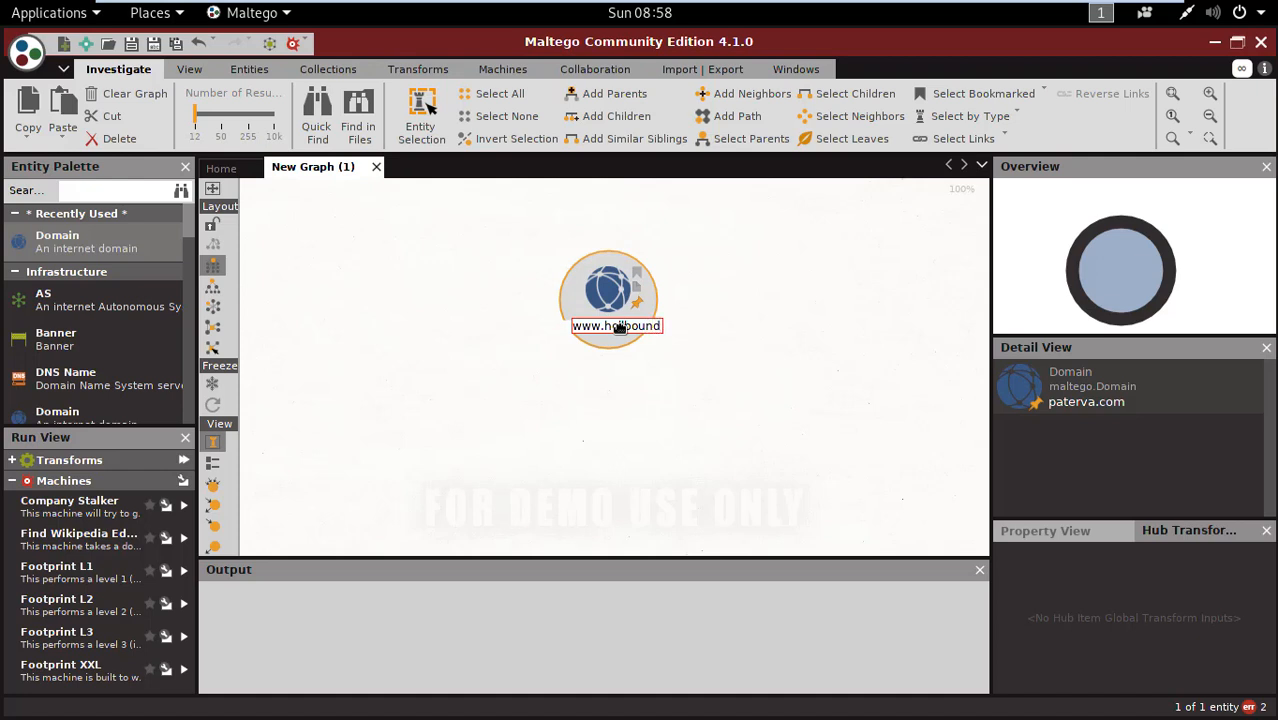
text(hal)
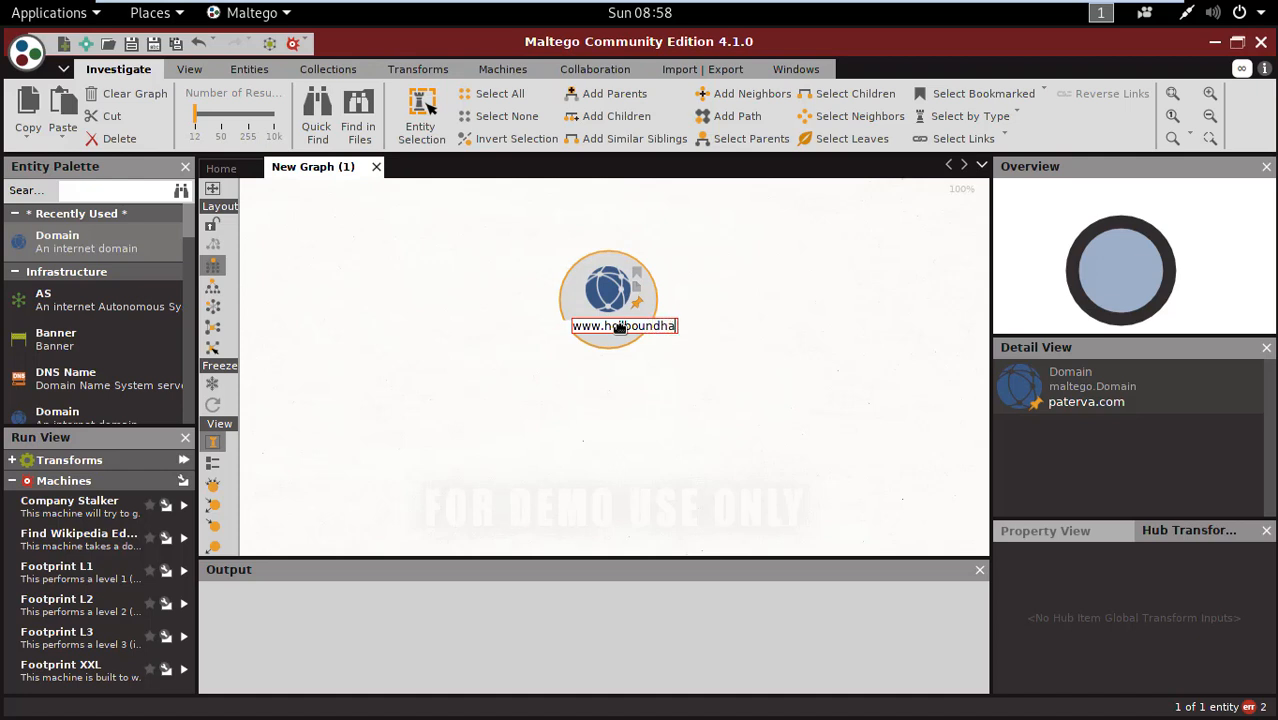
text(ckers)
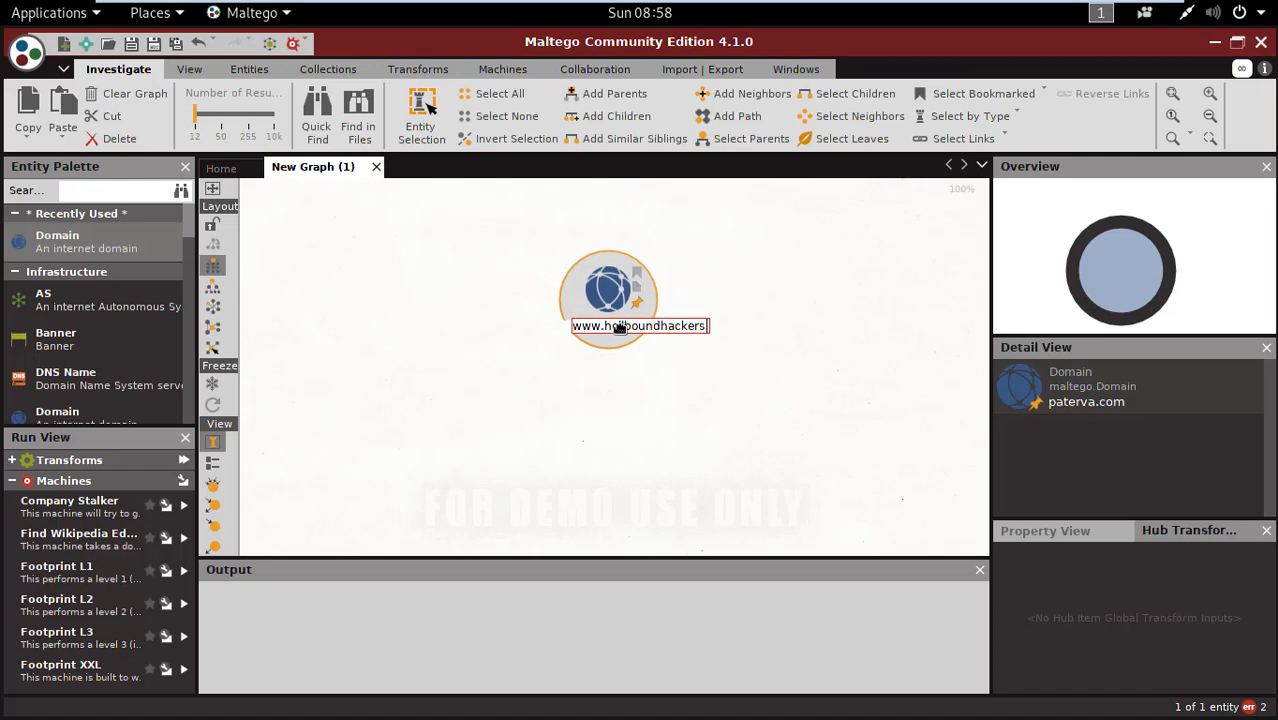
text(.org)
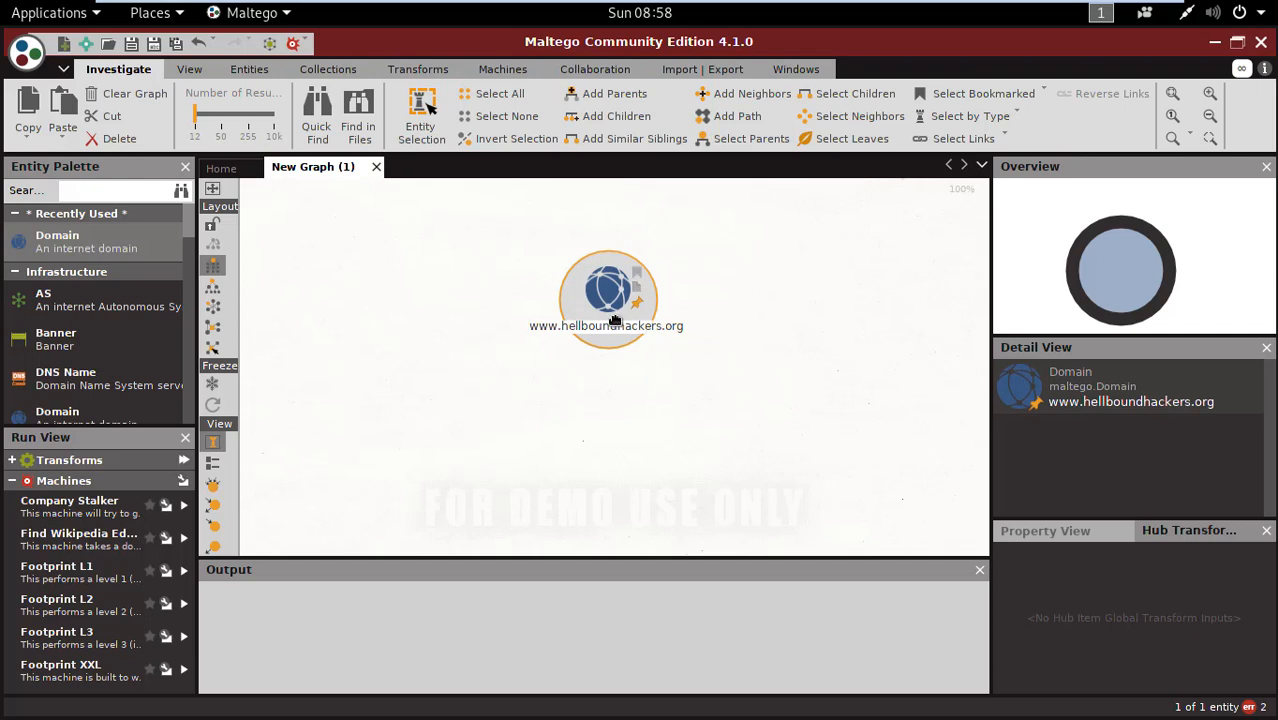
right_click(608, 290)
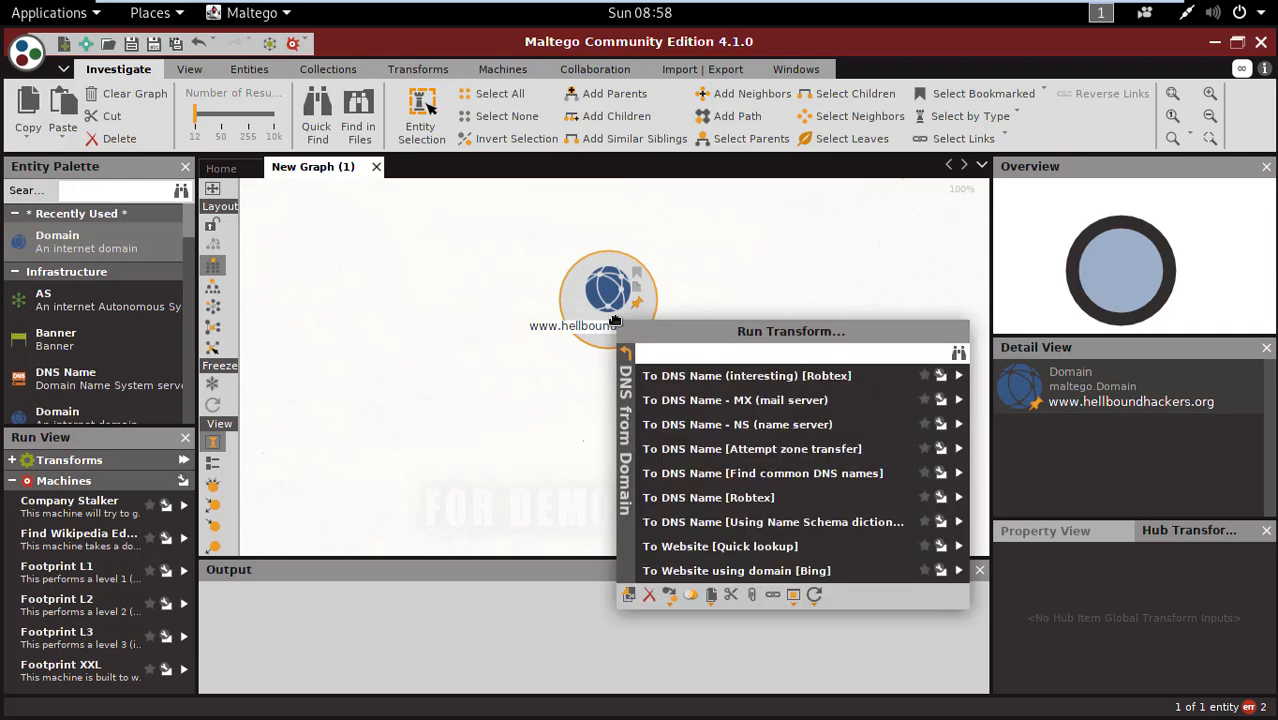
mouse_move(730, 376)
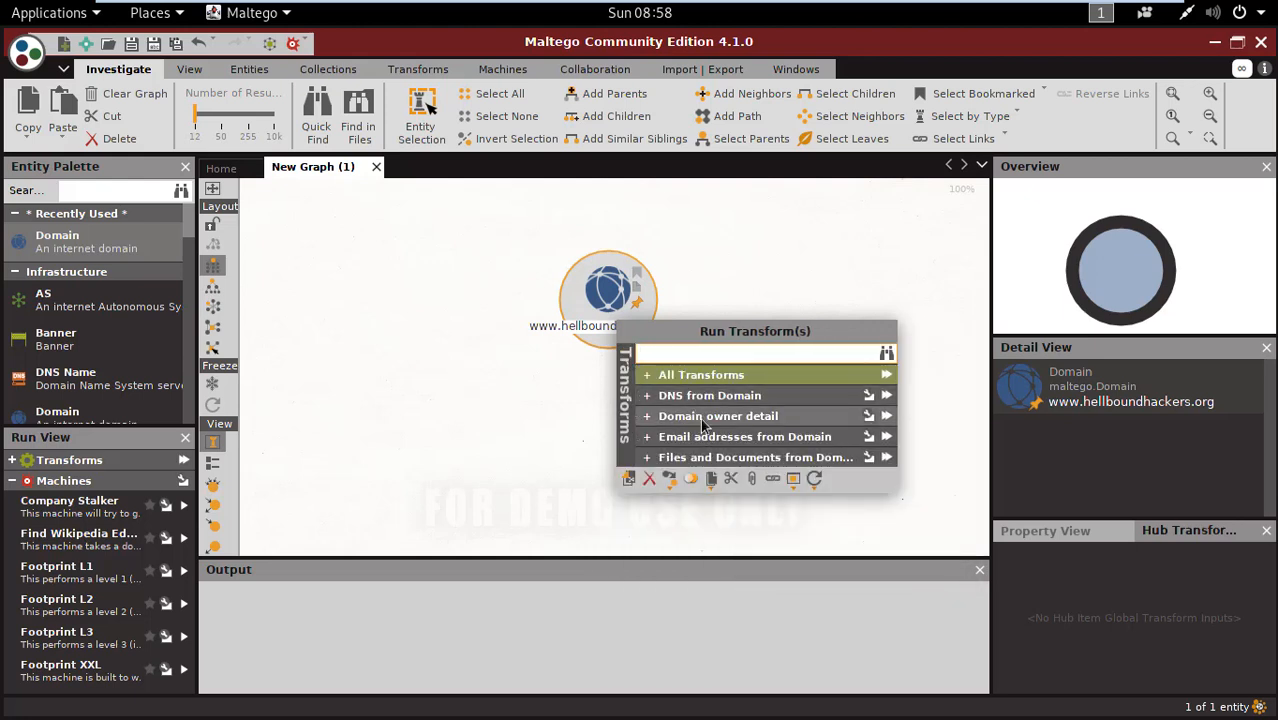
mouse_move(800, 456)
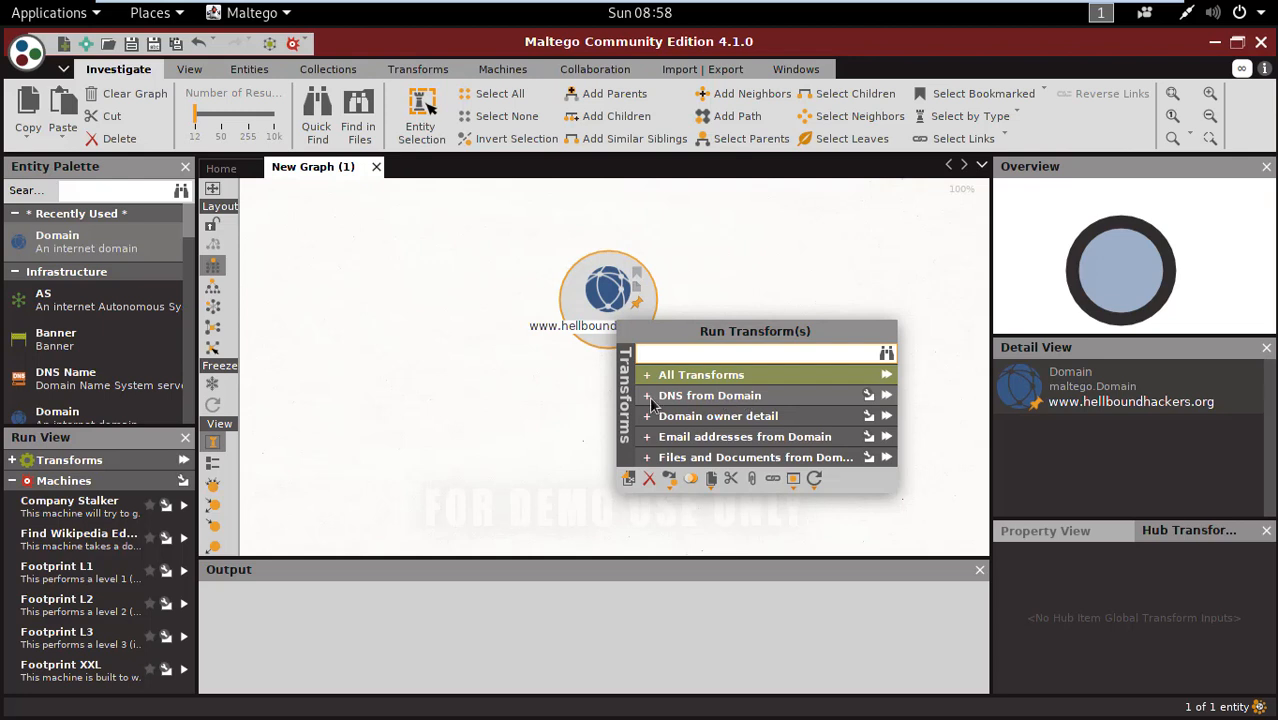
click(708, 396)
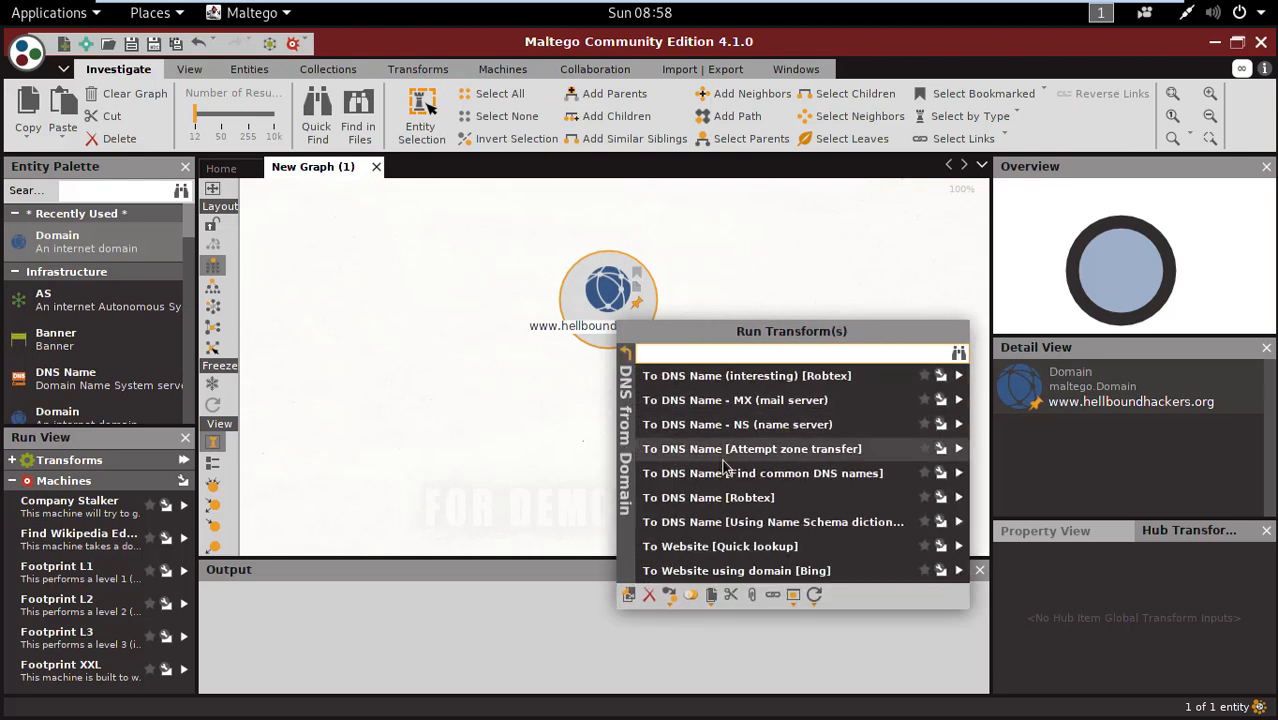
mouse_move(684, 472)
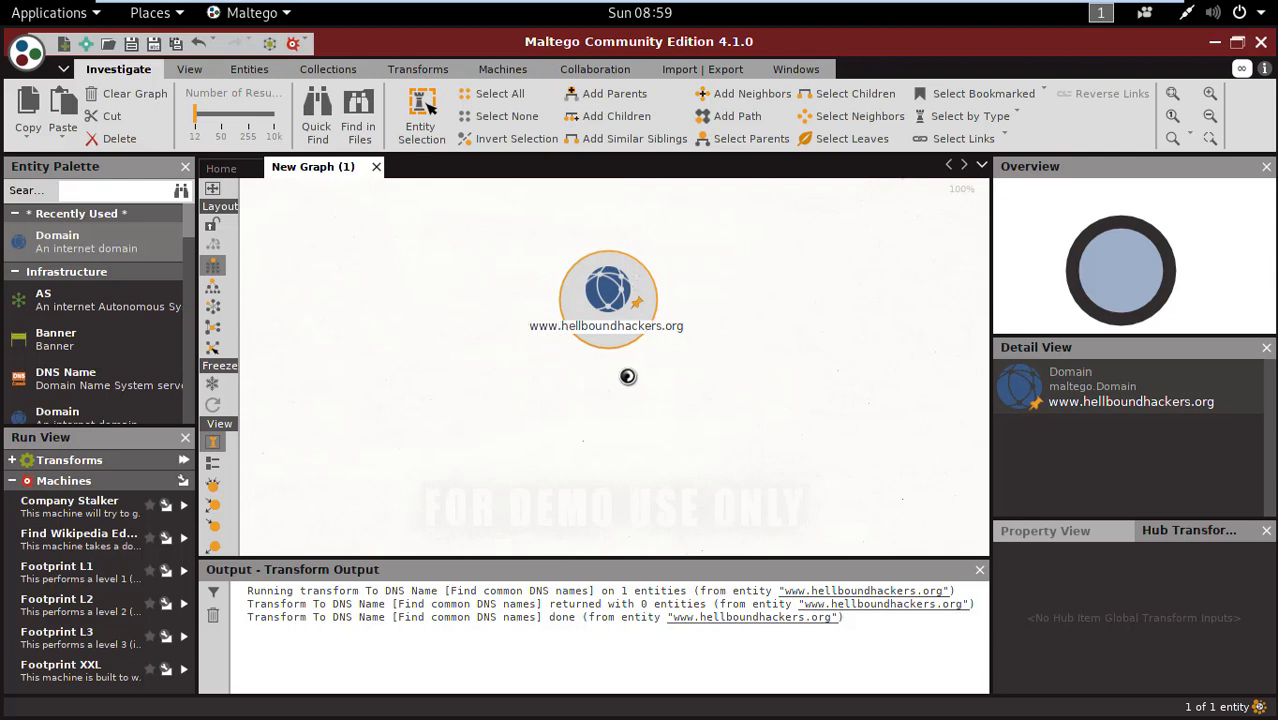
mouse_move(686, 372)
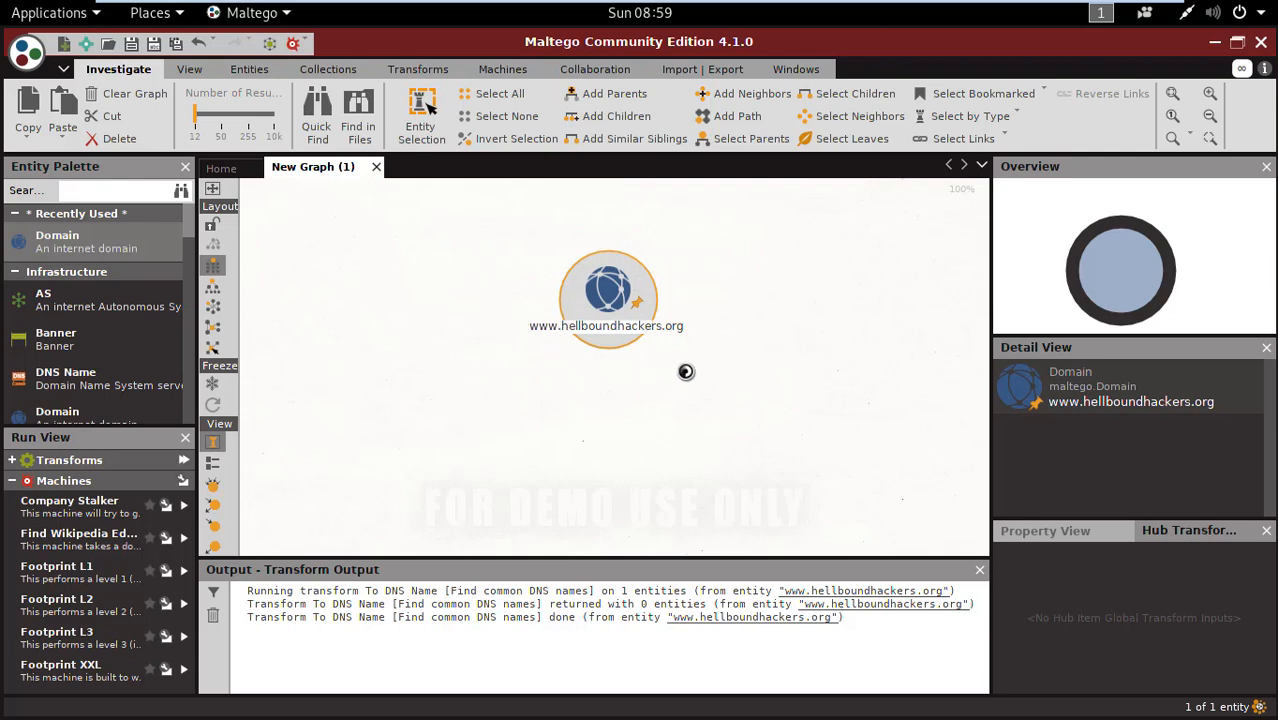
mouse_move(476, 604)
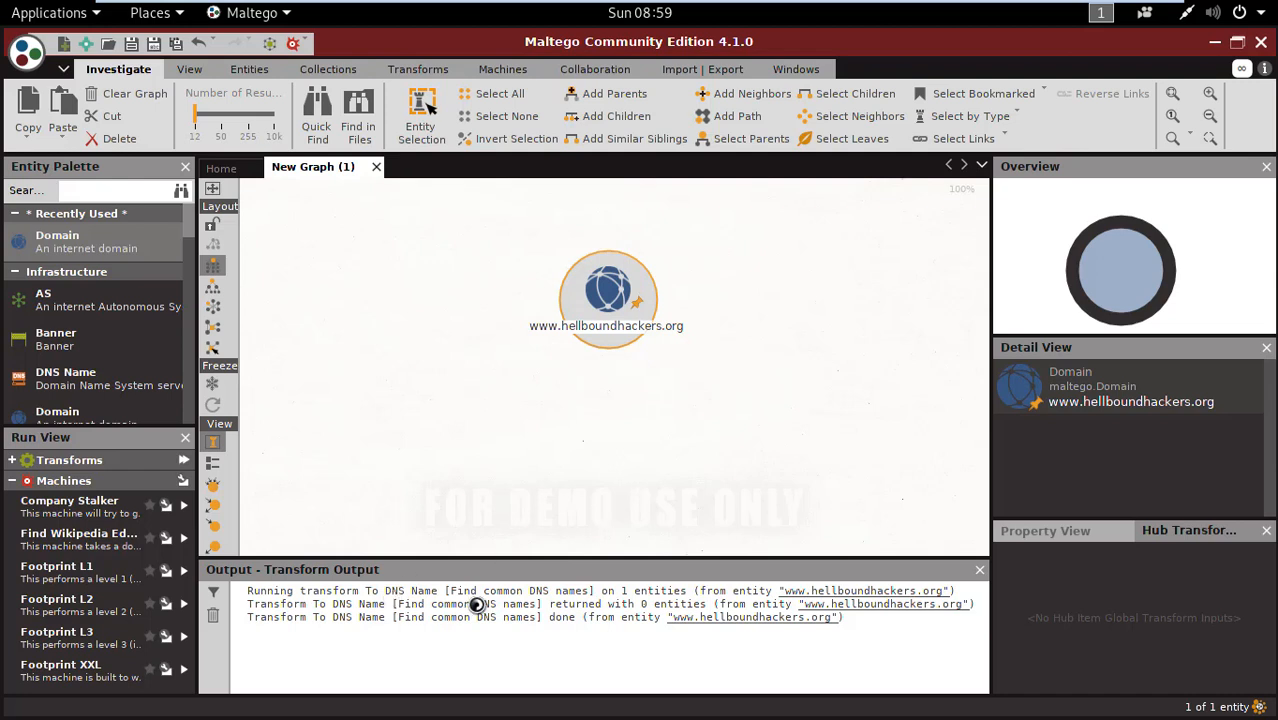
mouse_move(608, 292)
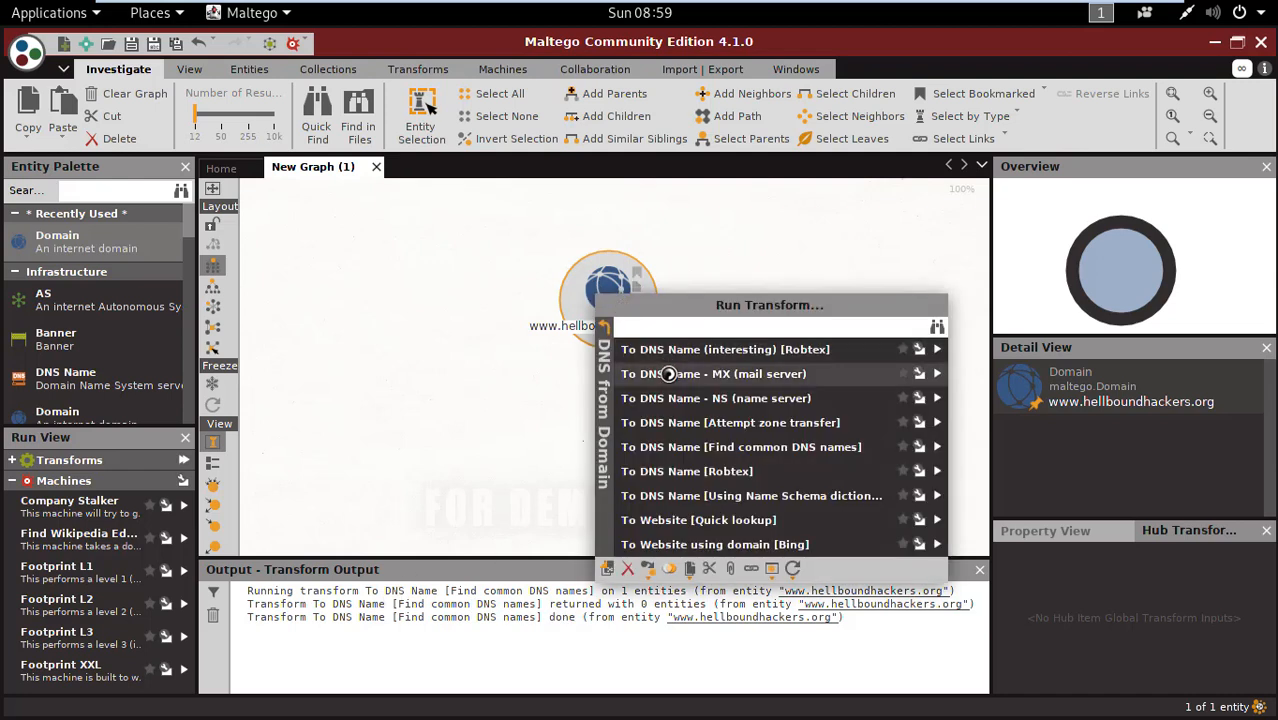
mouse_move(684, 374)
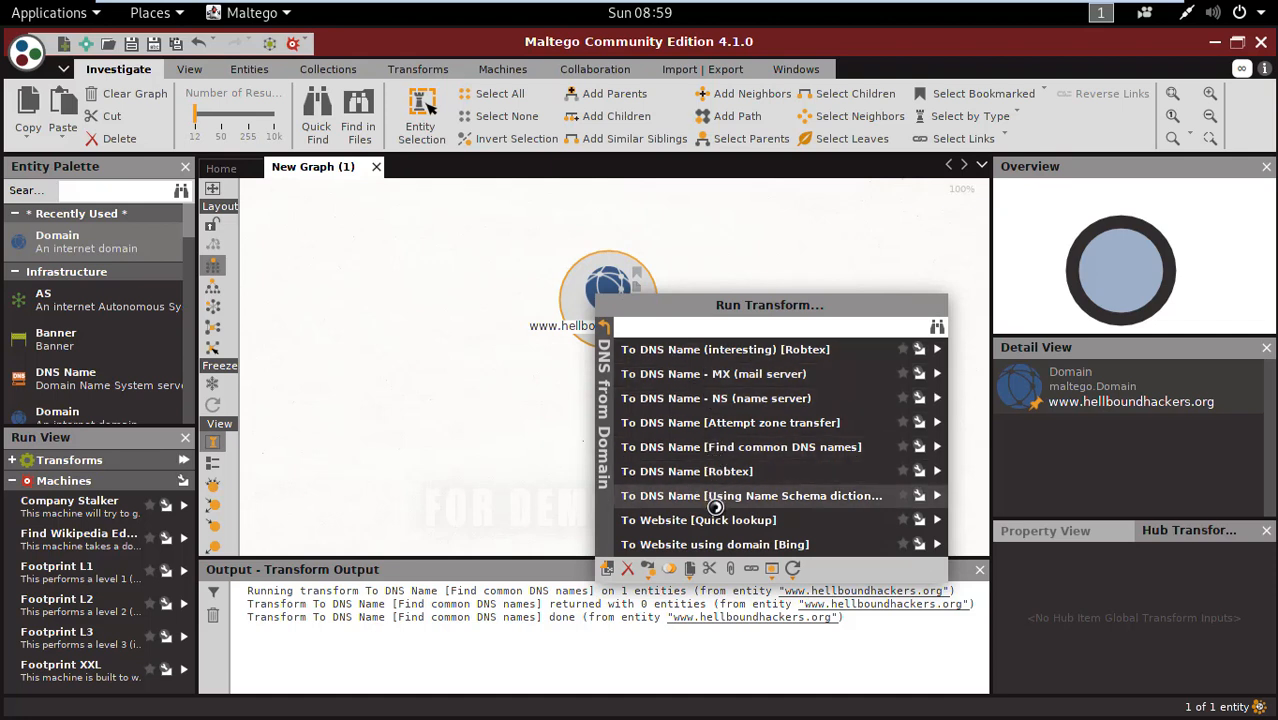
mouse_move(712, 520)
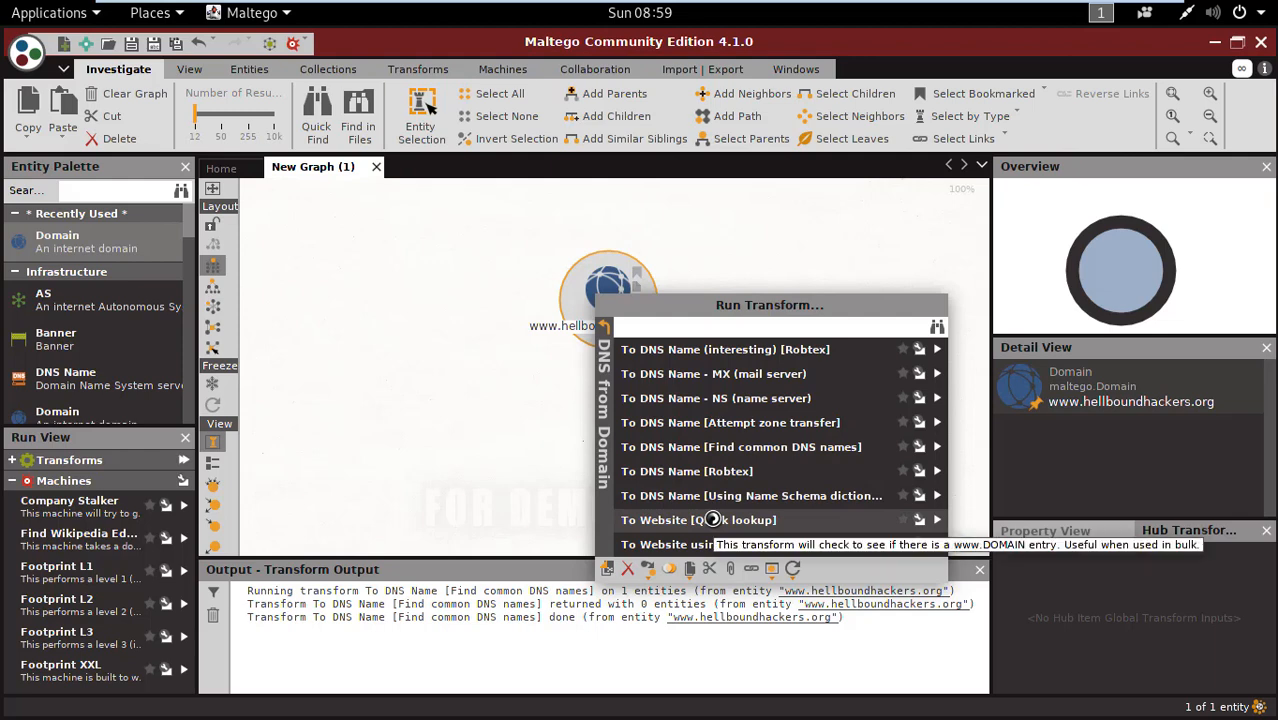
click(698, 520)
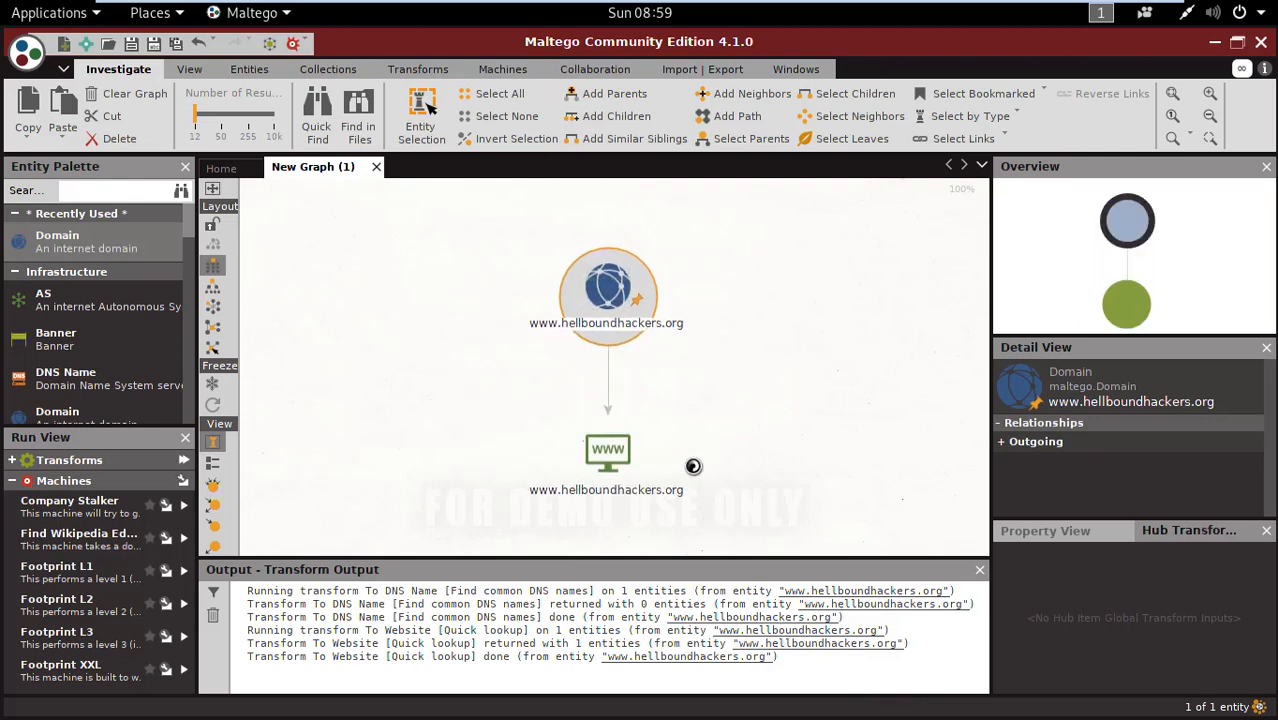
click(608, 452)
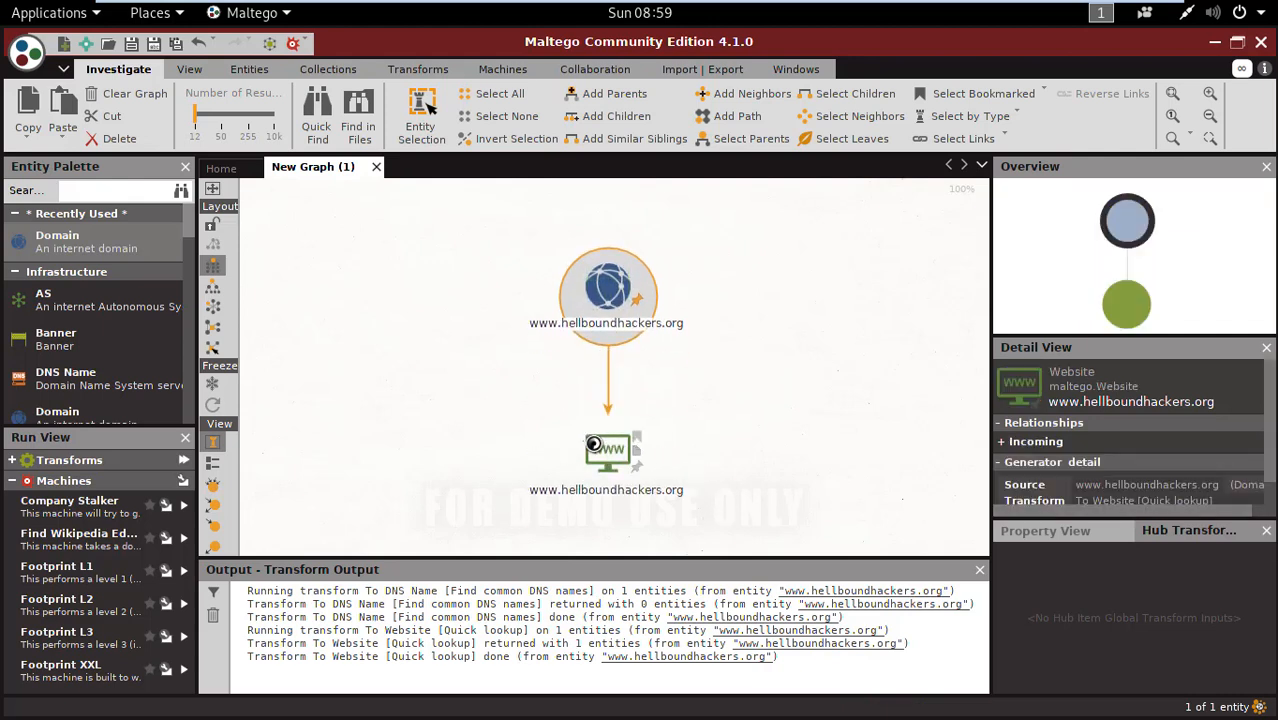
click(608, 288)
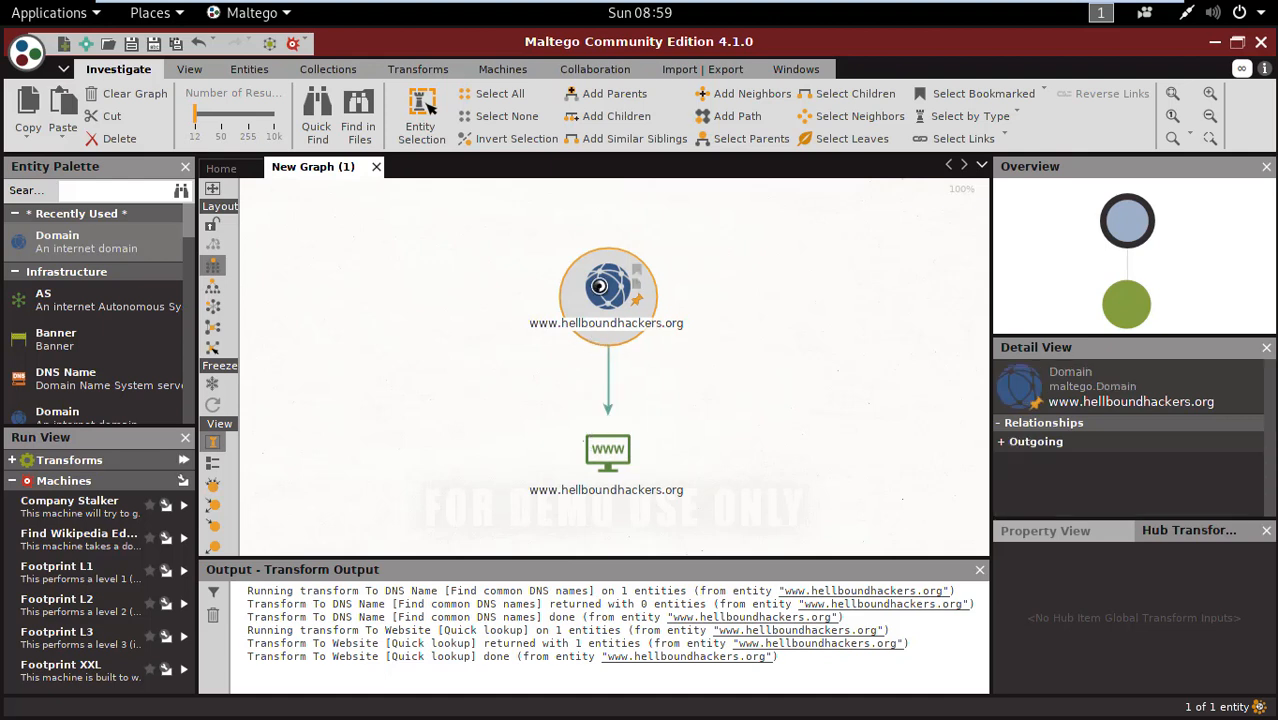
click(608, 450)
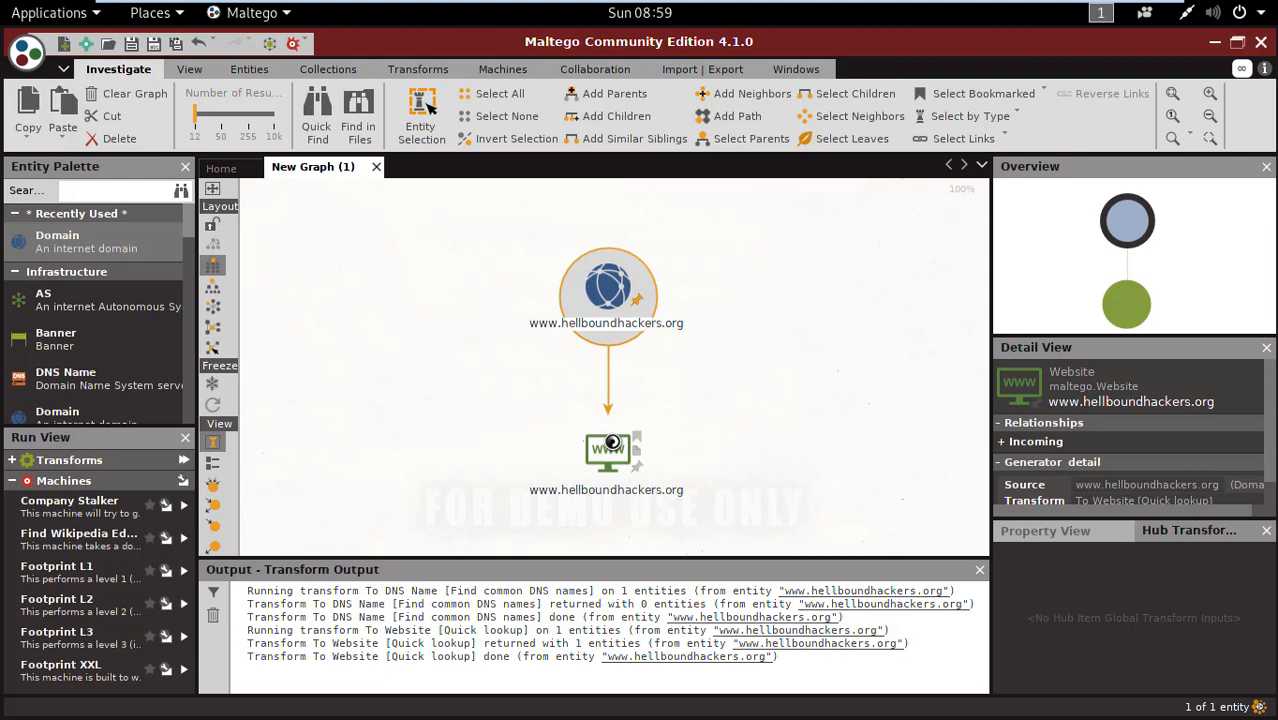
Convert the website to domain hellboundhackers.org and resolve it to IP 185.17.172.7
right_click(608, 450)
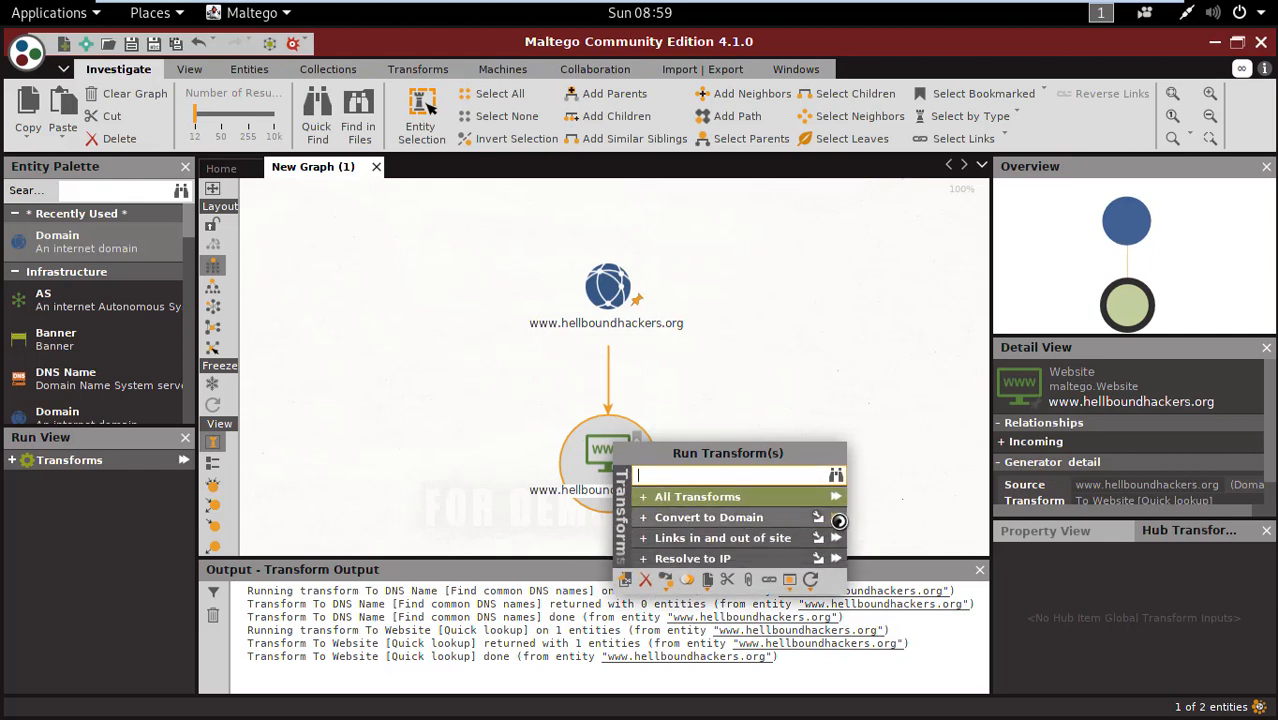
click(692, 558)
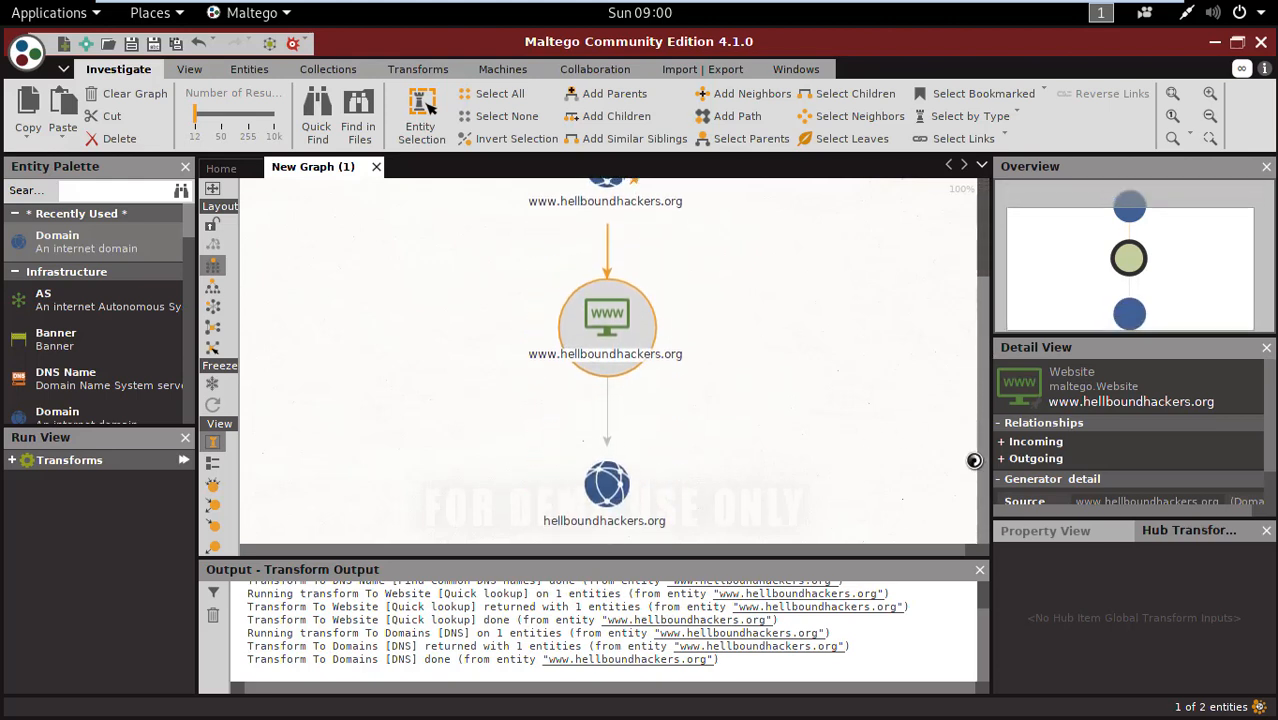
mouse_move(708, 324)
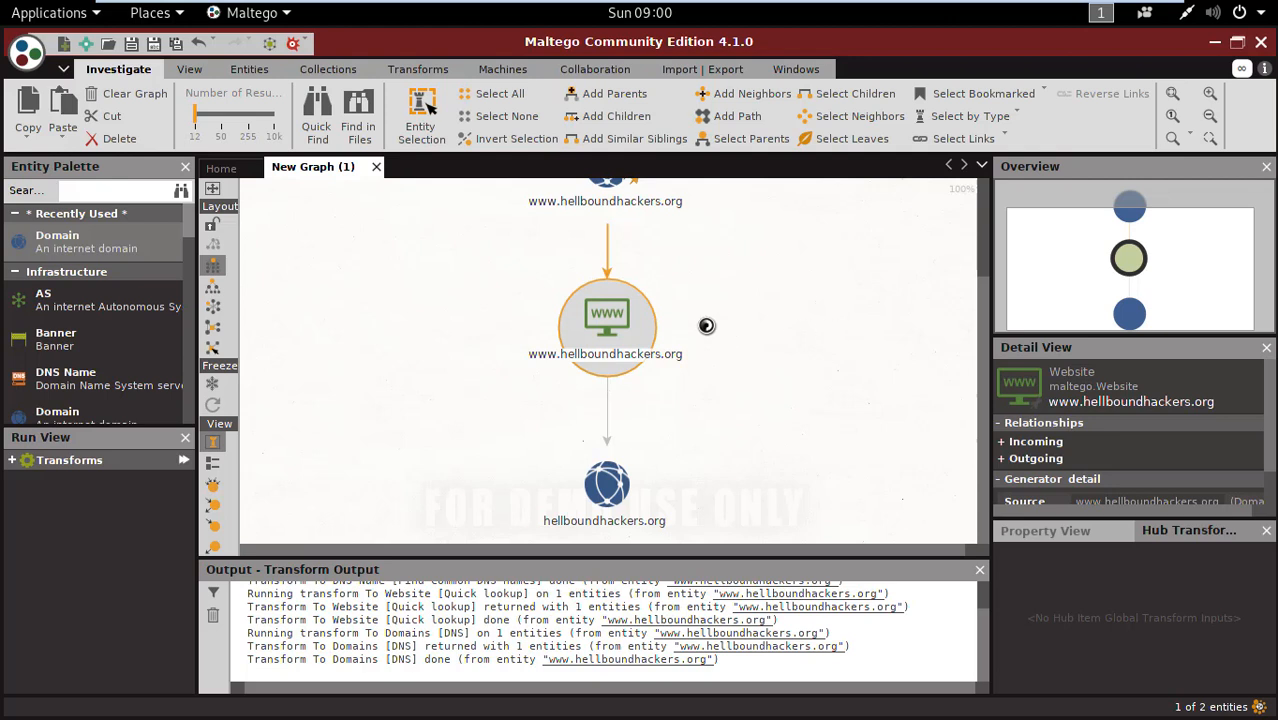
right_click(606, 316)
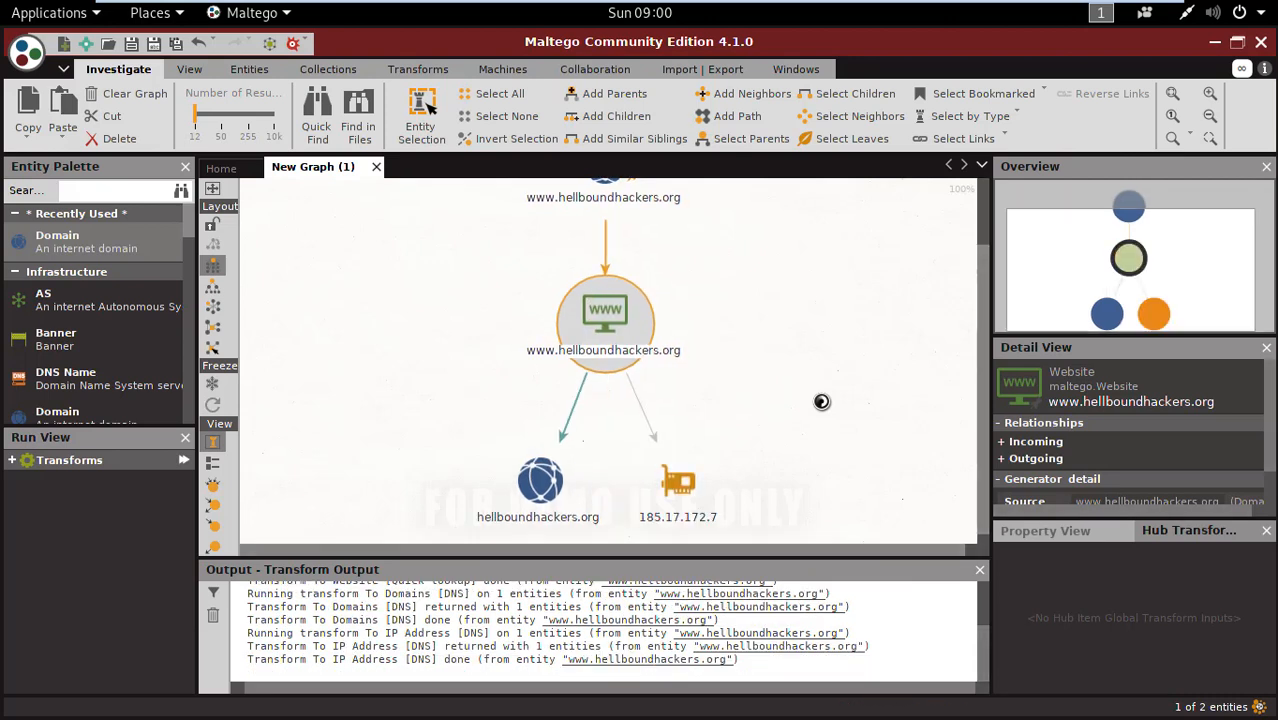
click(676, 480)
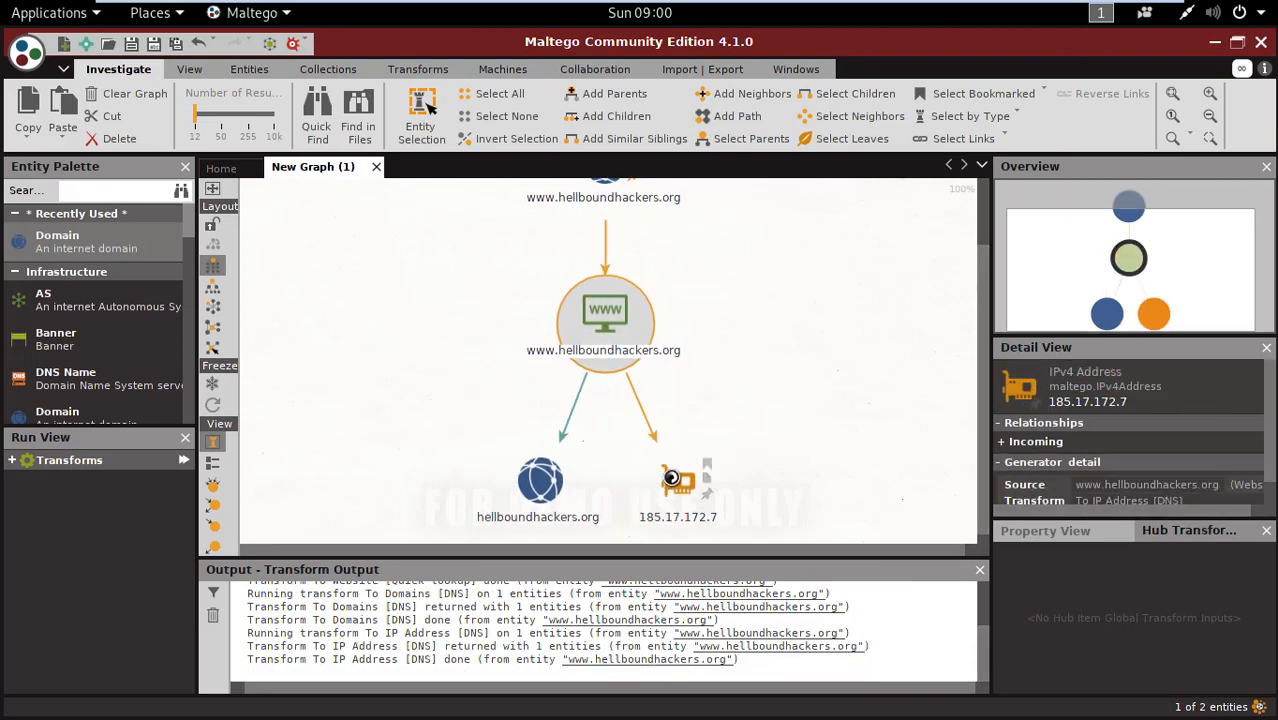
click(604, 316)
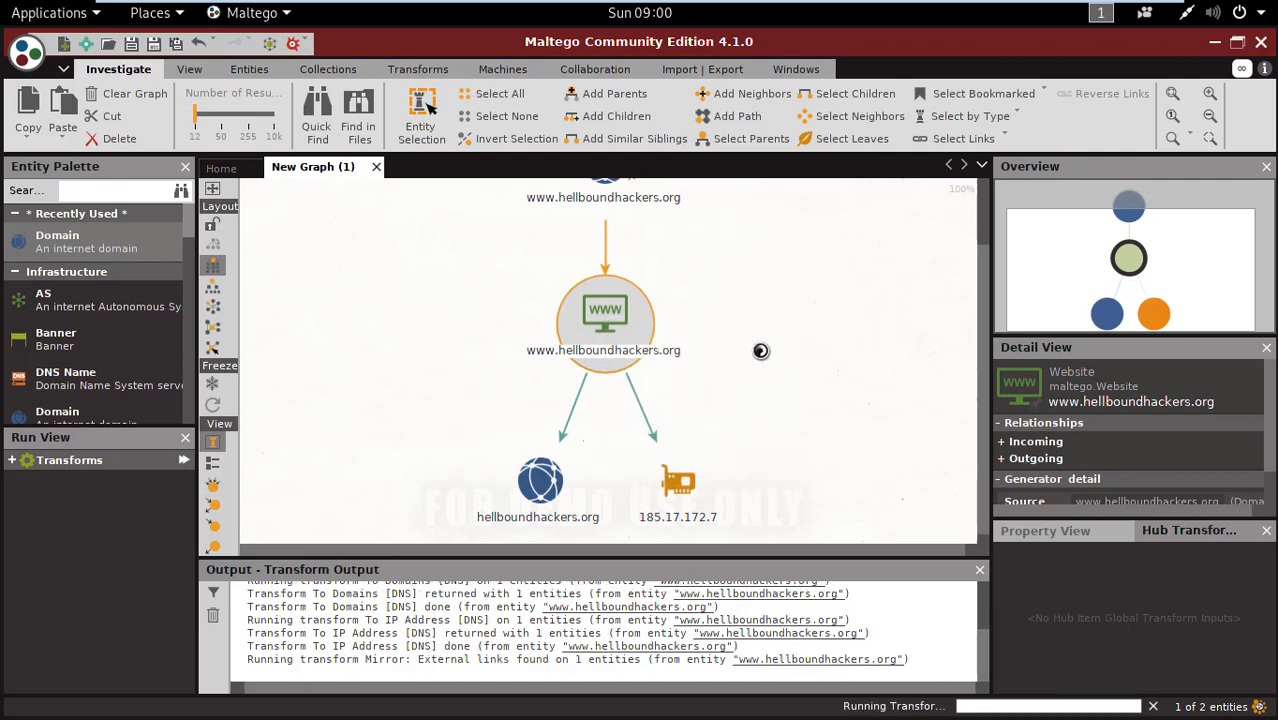
mouse_move(678, 448)
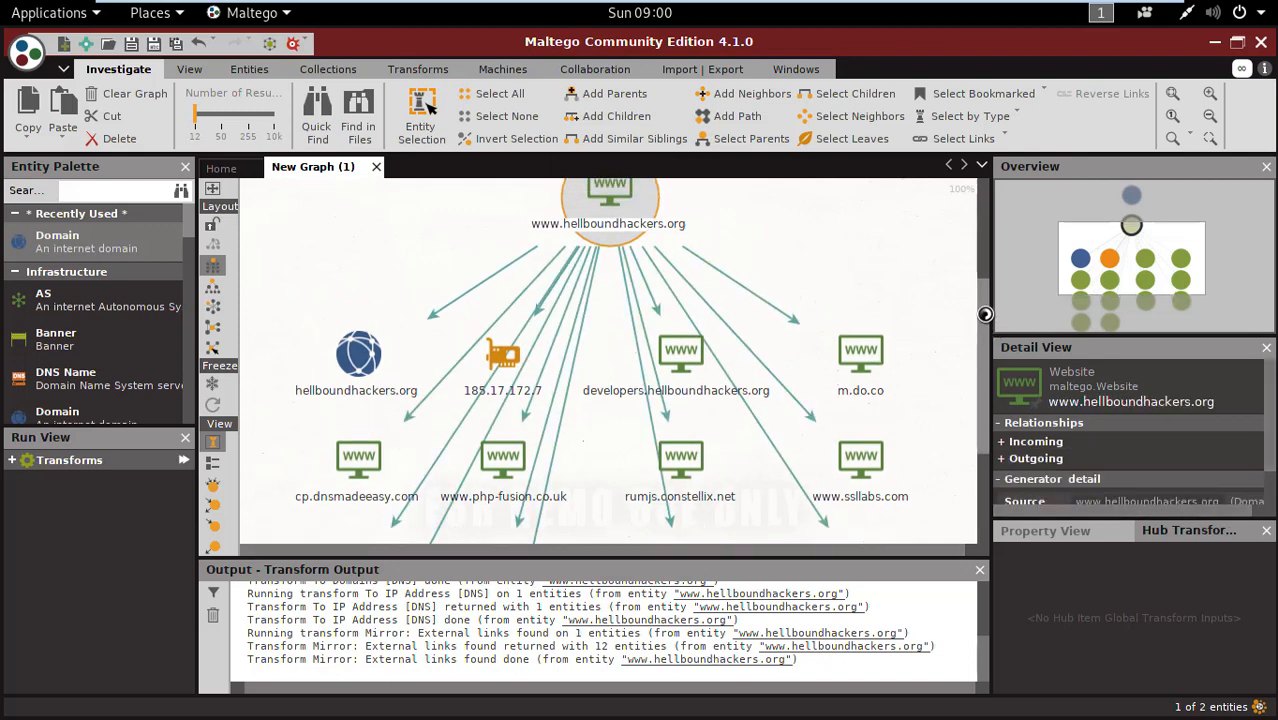
Inspect the twelve external-link websites found, including bit.ly, and select developers.hellboundhackers.org
scroll(down, 3)
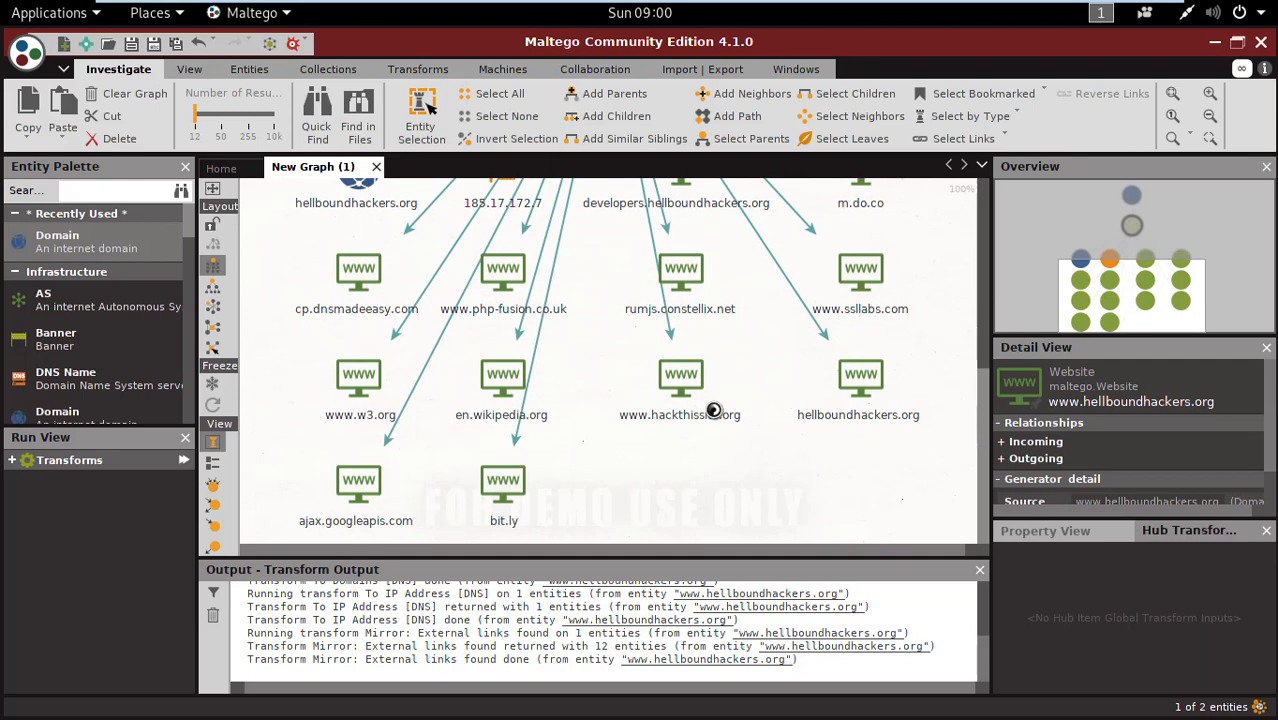
click(504, 482)
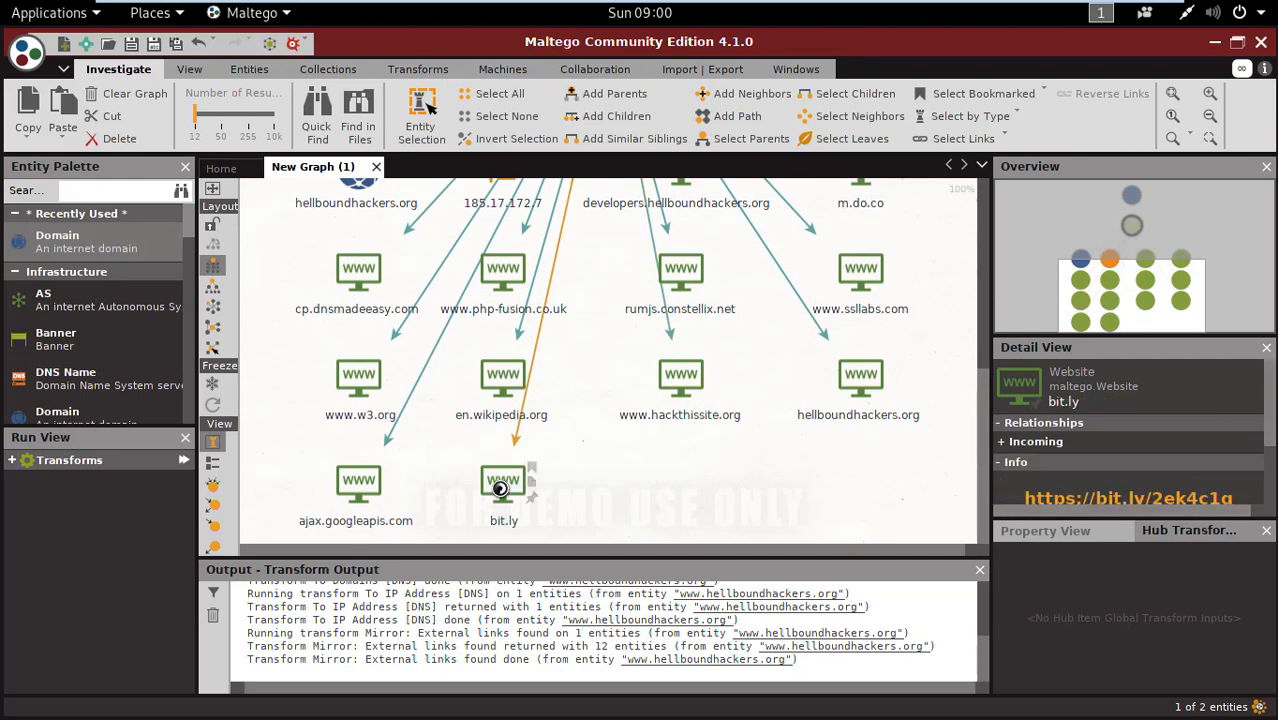
click(680, 378)
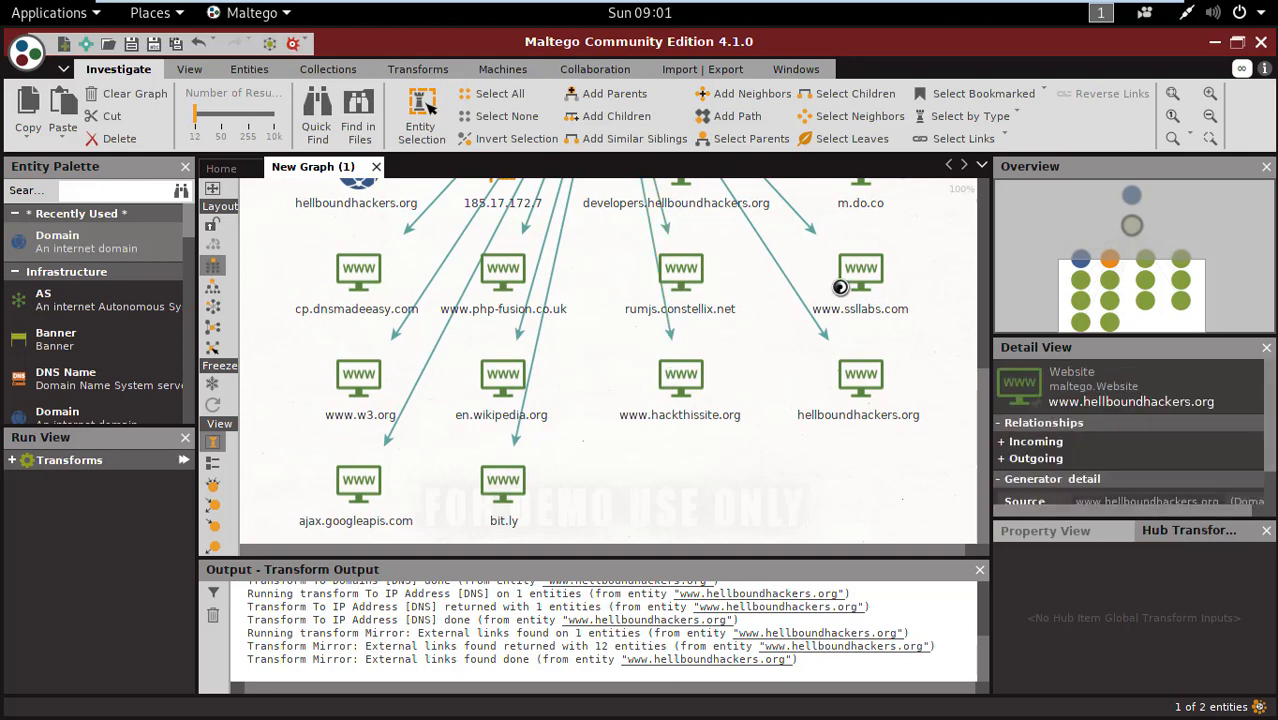
click(860, 376)
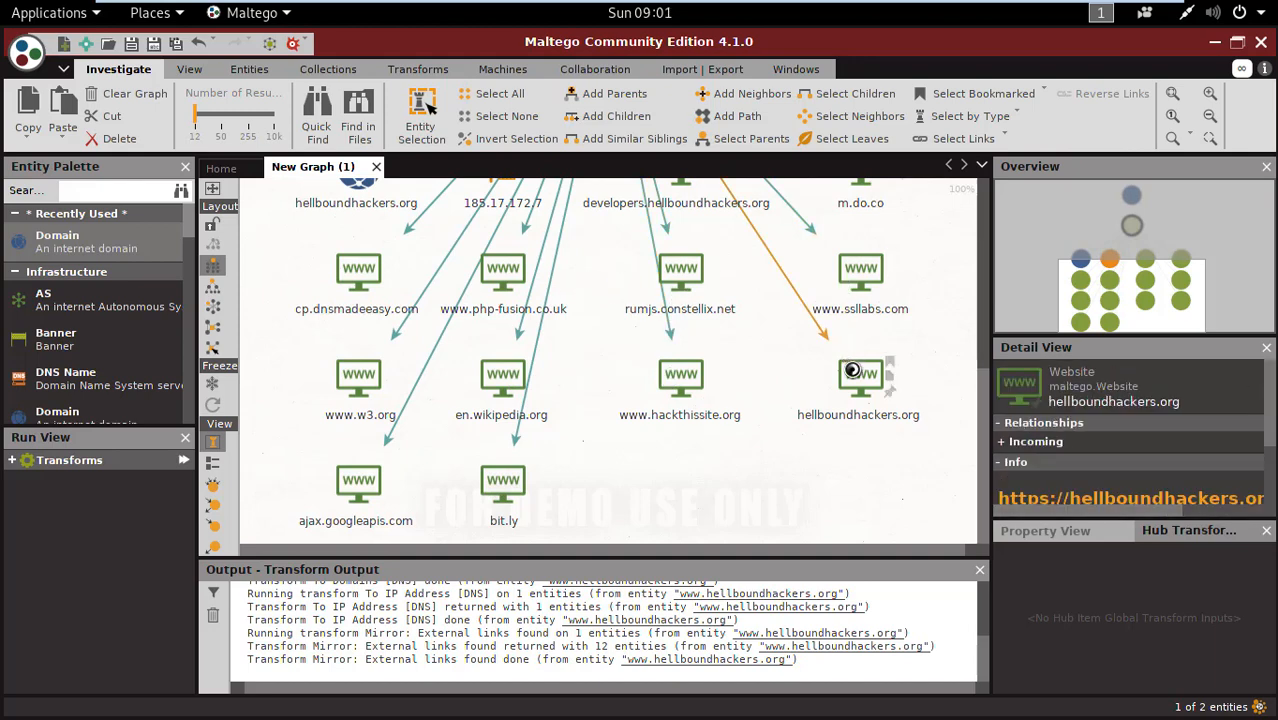
click(502, 482)
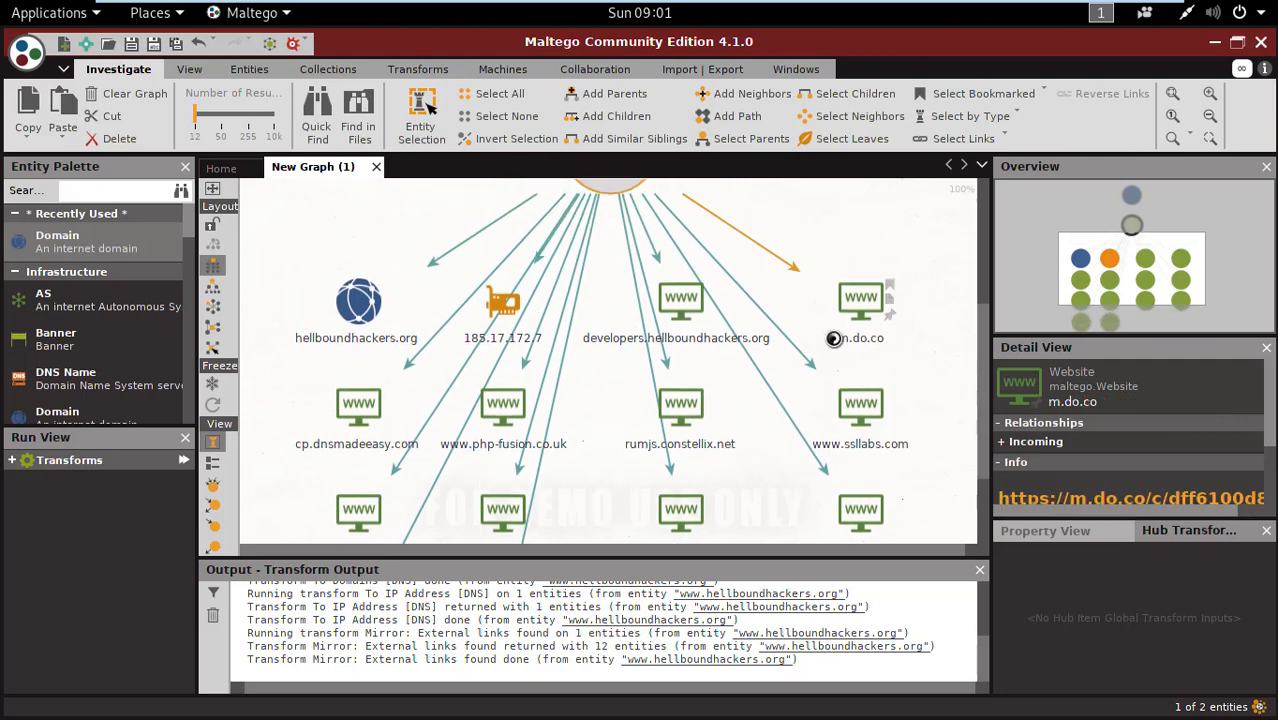
click(680, 300)
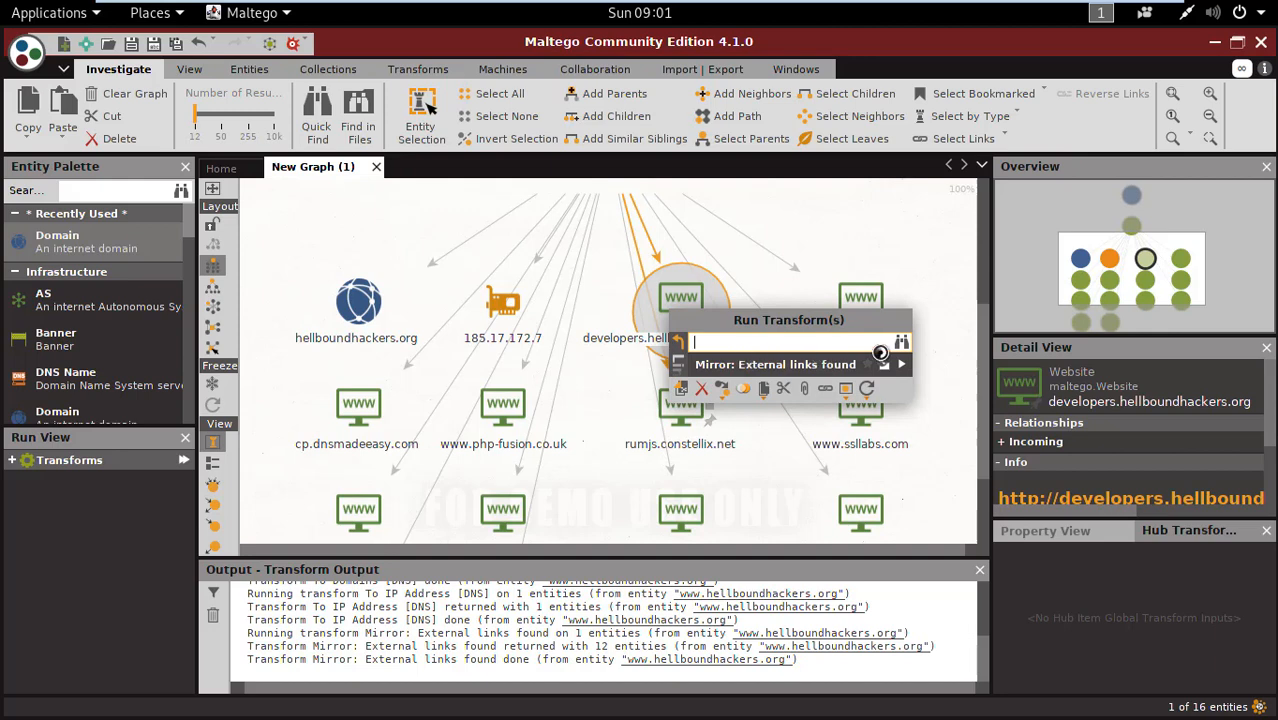
Run external-links and To IP Address [DNS] on developers.hellboundhackers.org; both return no new entities
click(884, 356)
text(c)
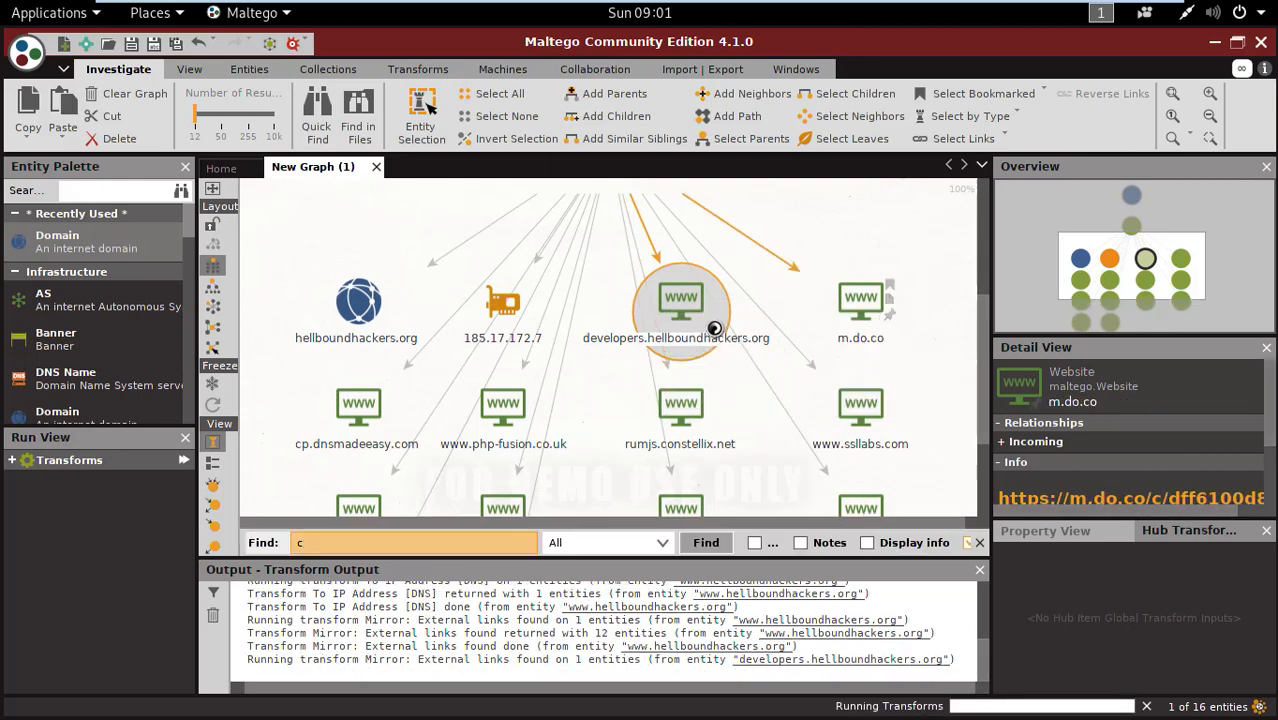
click(680, 300)
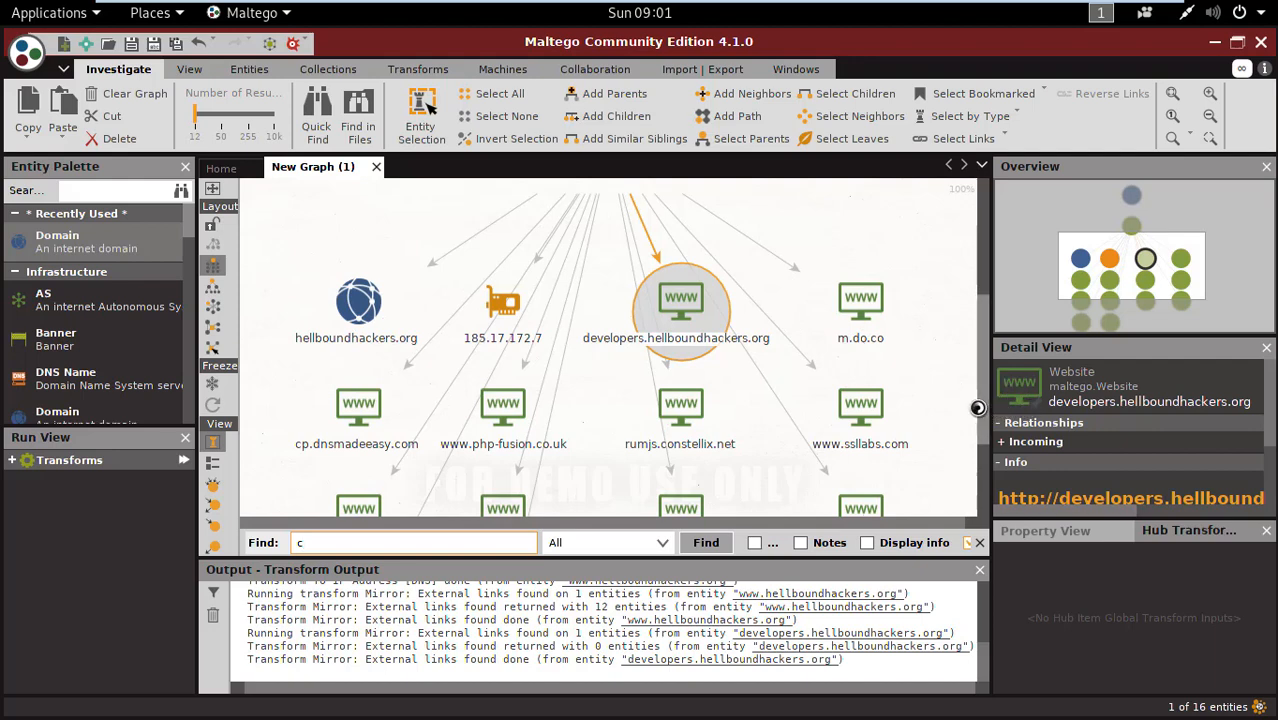
scroll(down, 3)
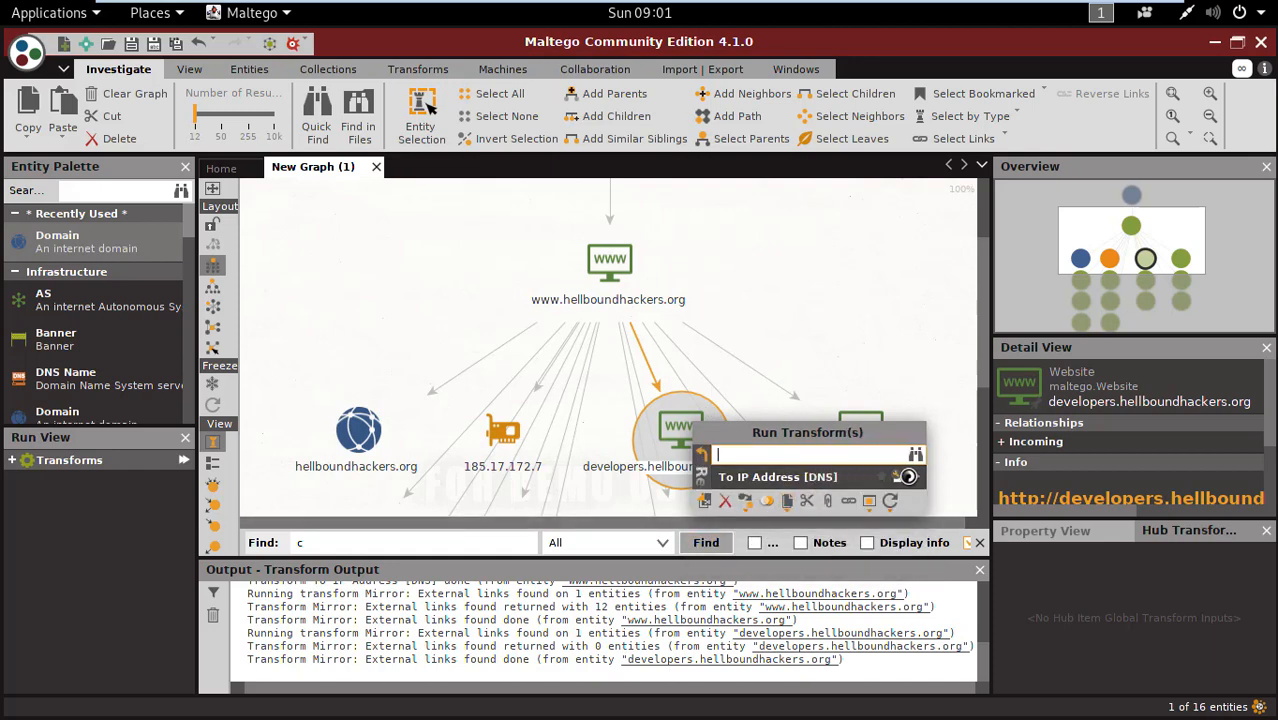
click(908, 476)
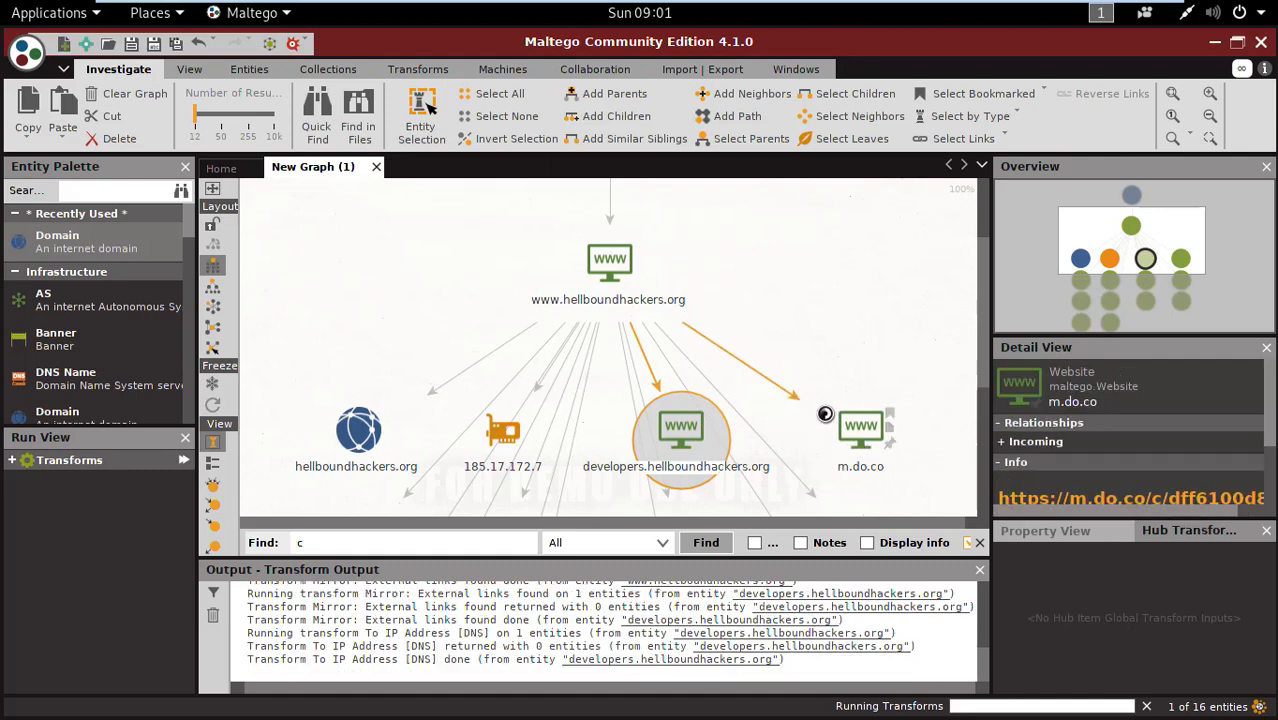
scroll(down, 3)
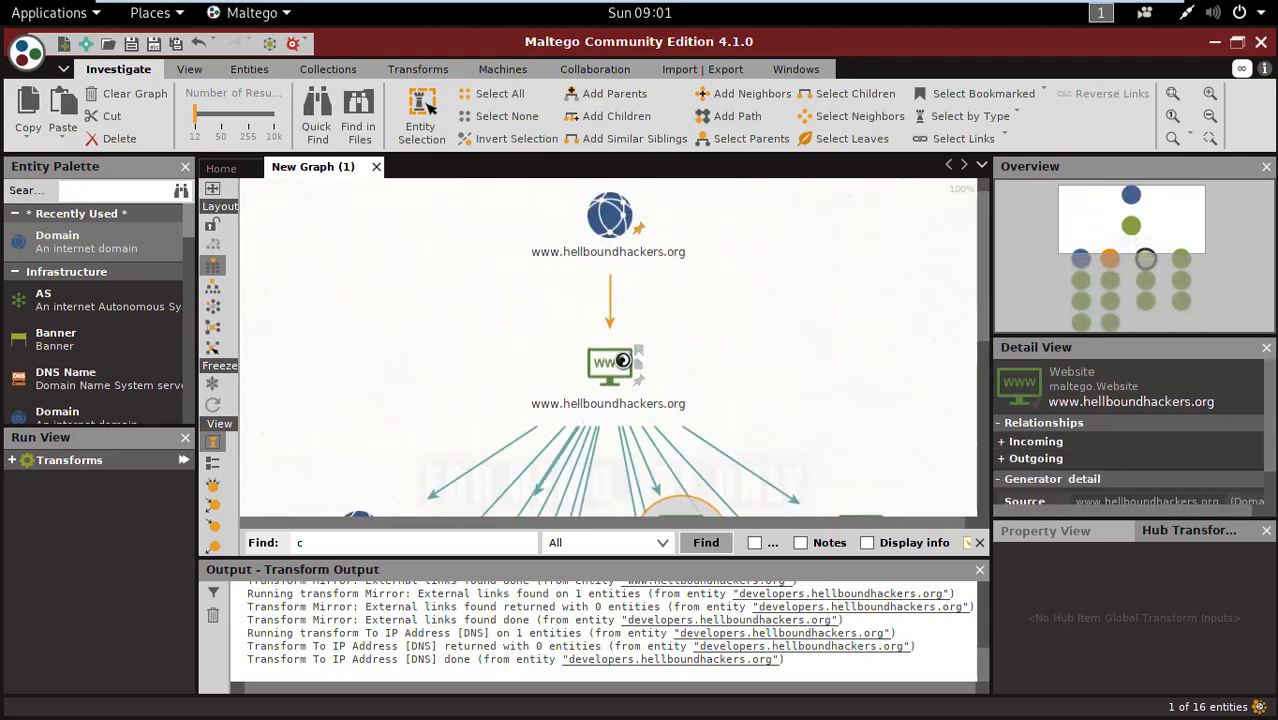
click(608, 364)
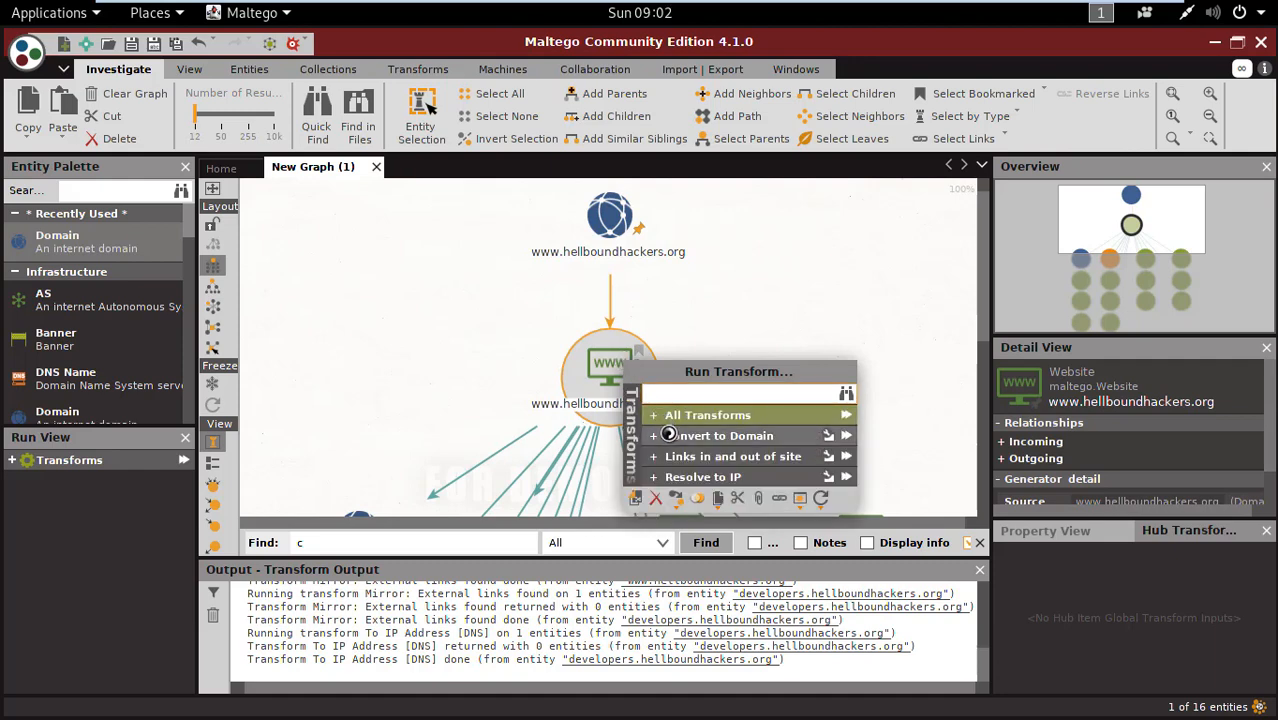
mouse_move(720, 436)
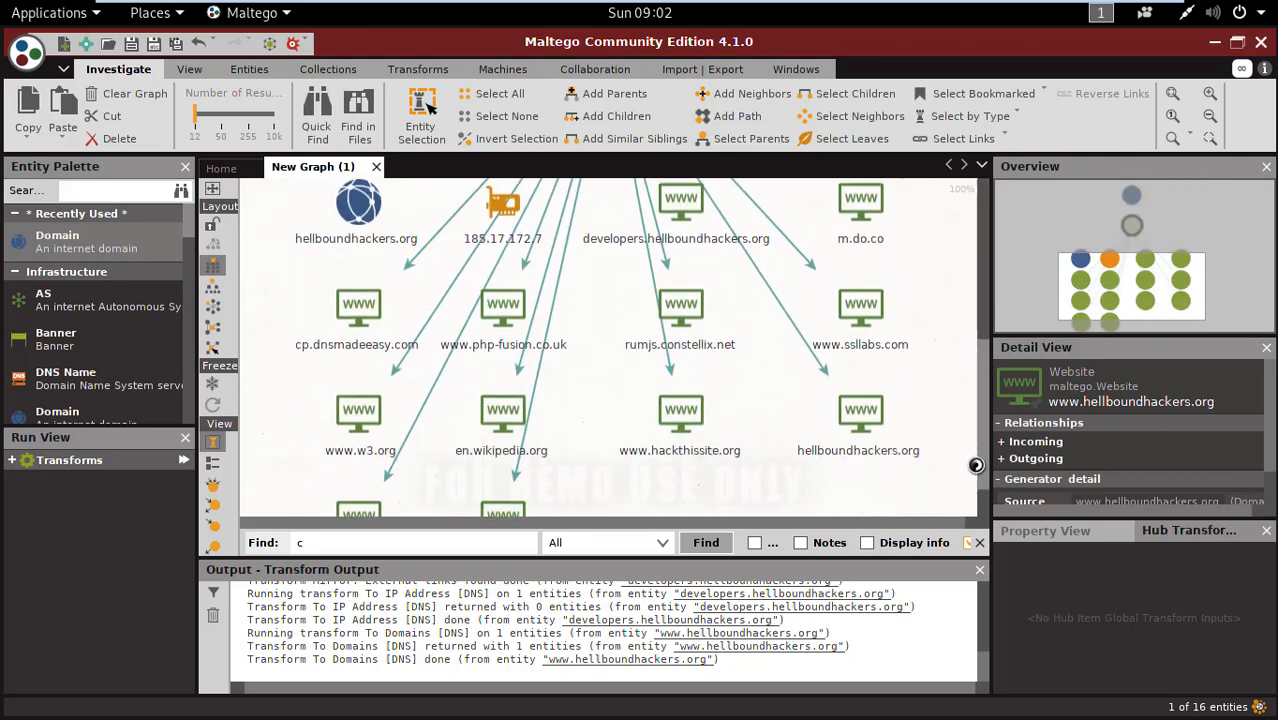
scroll(down, 3)
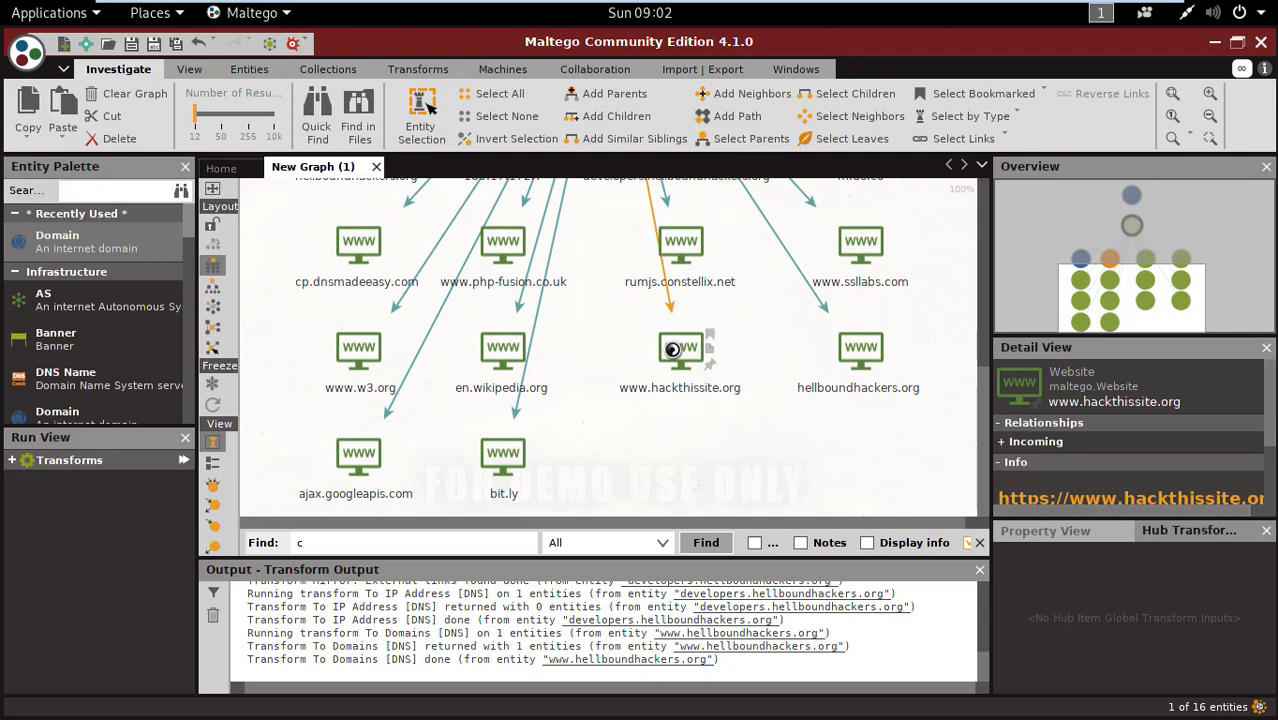
click(680, 350)
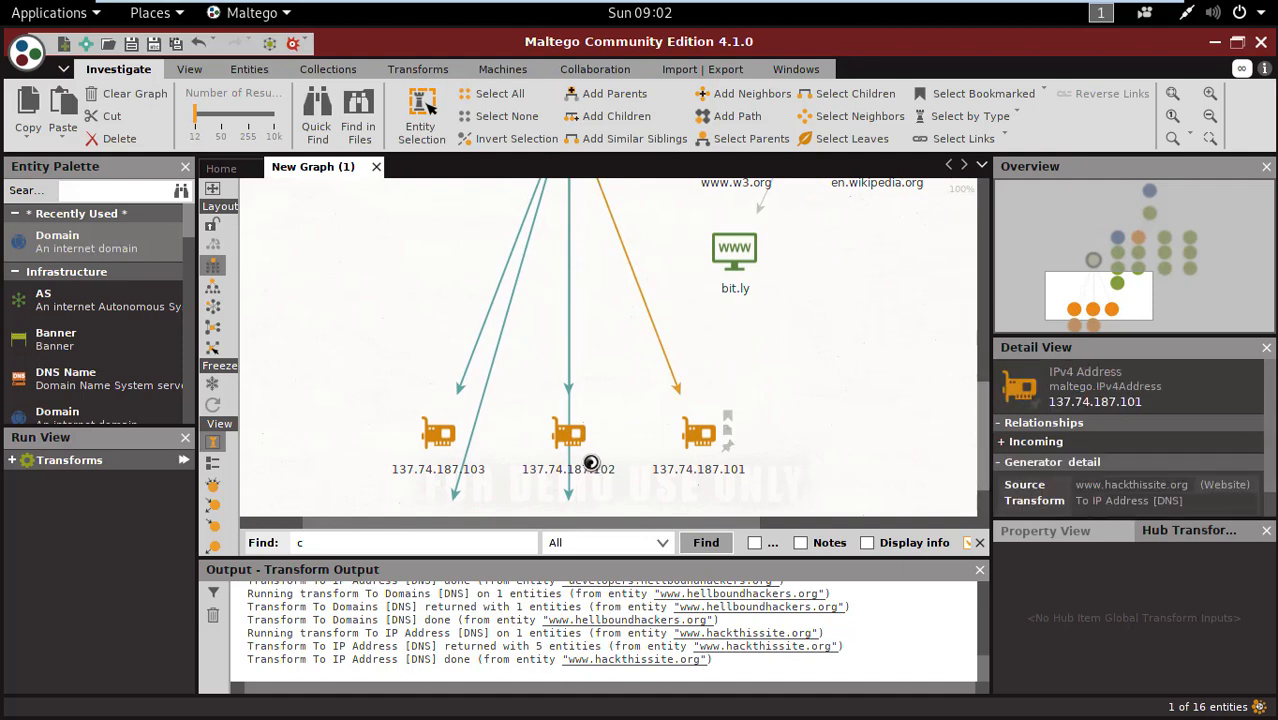
click(736, 250)
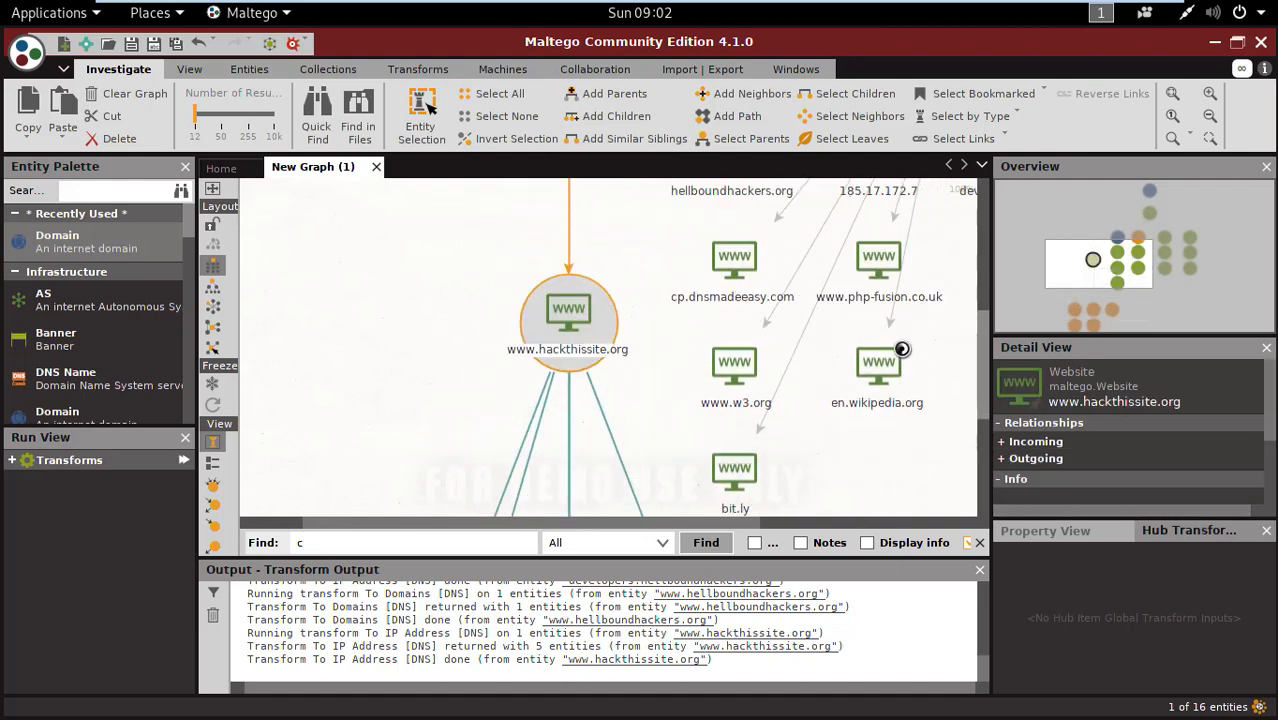
click(568, 308)
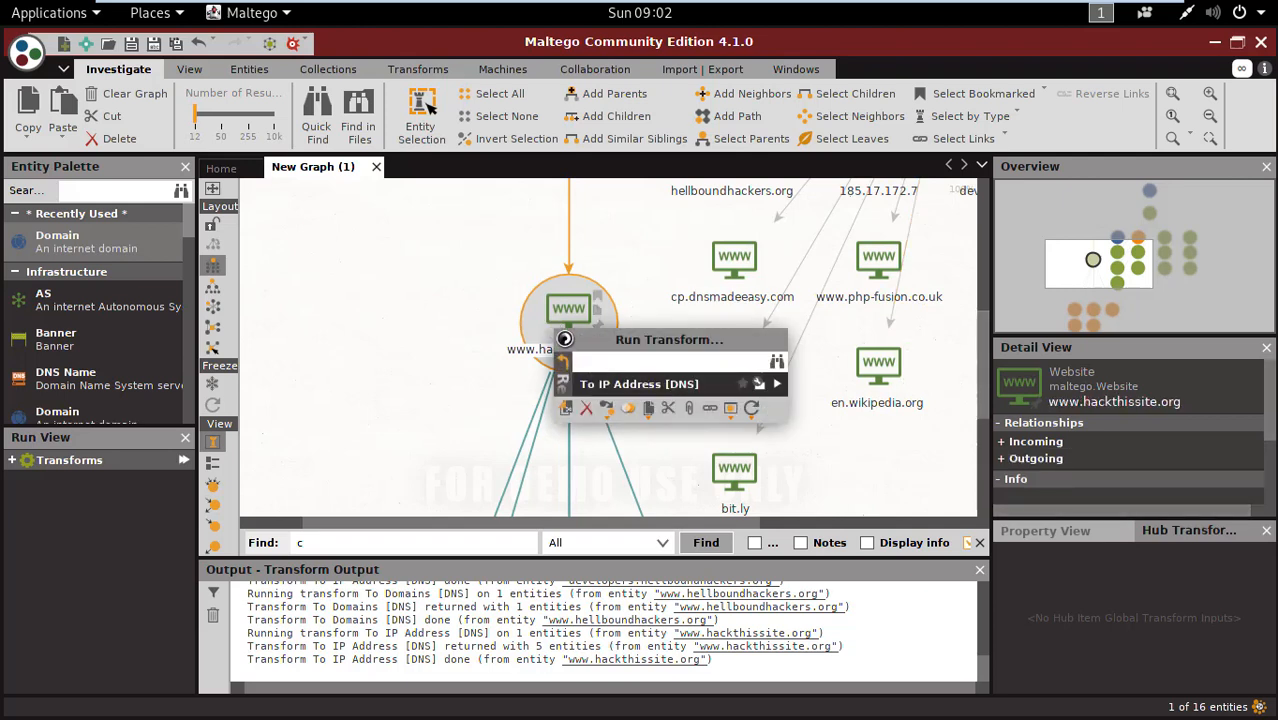
click(640, 384)
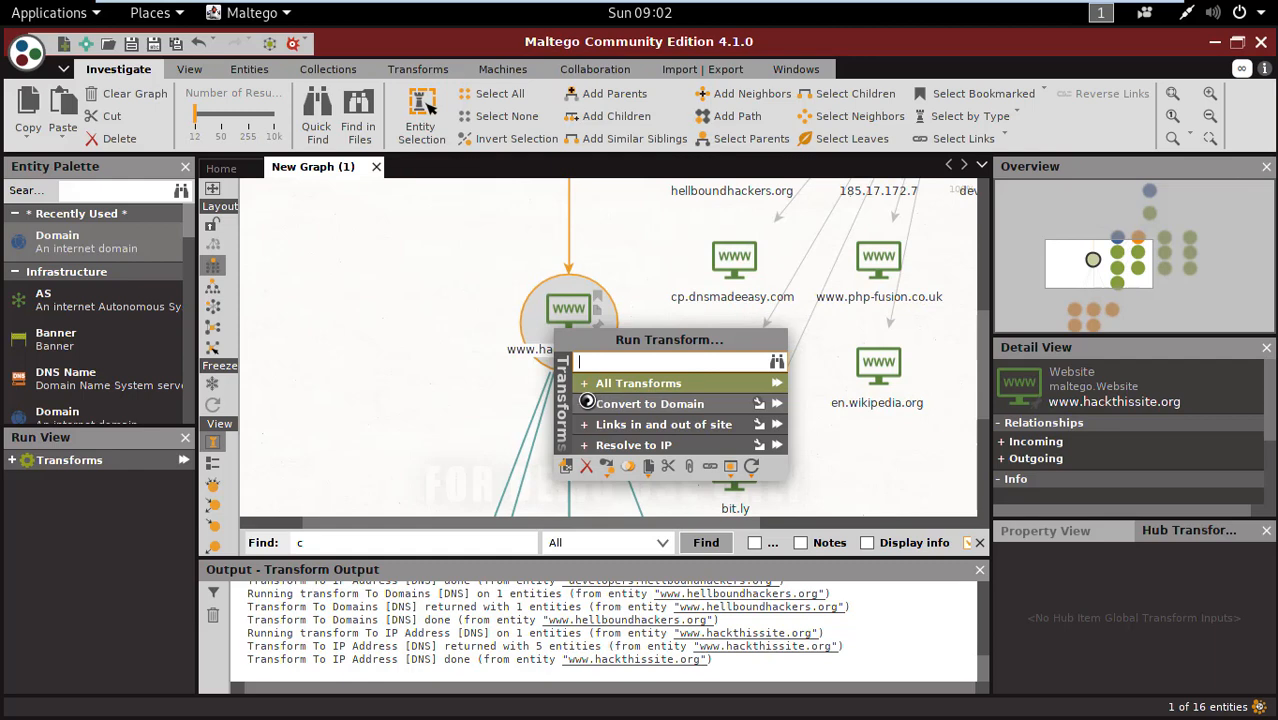
click(650, 404)
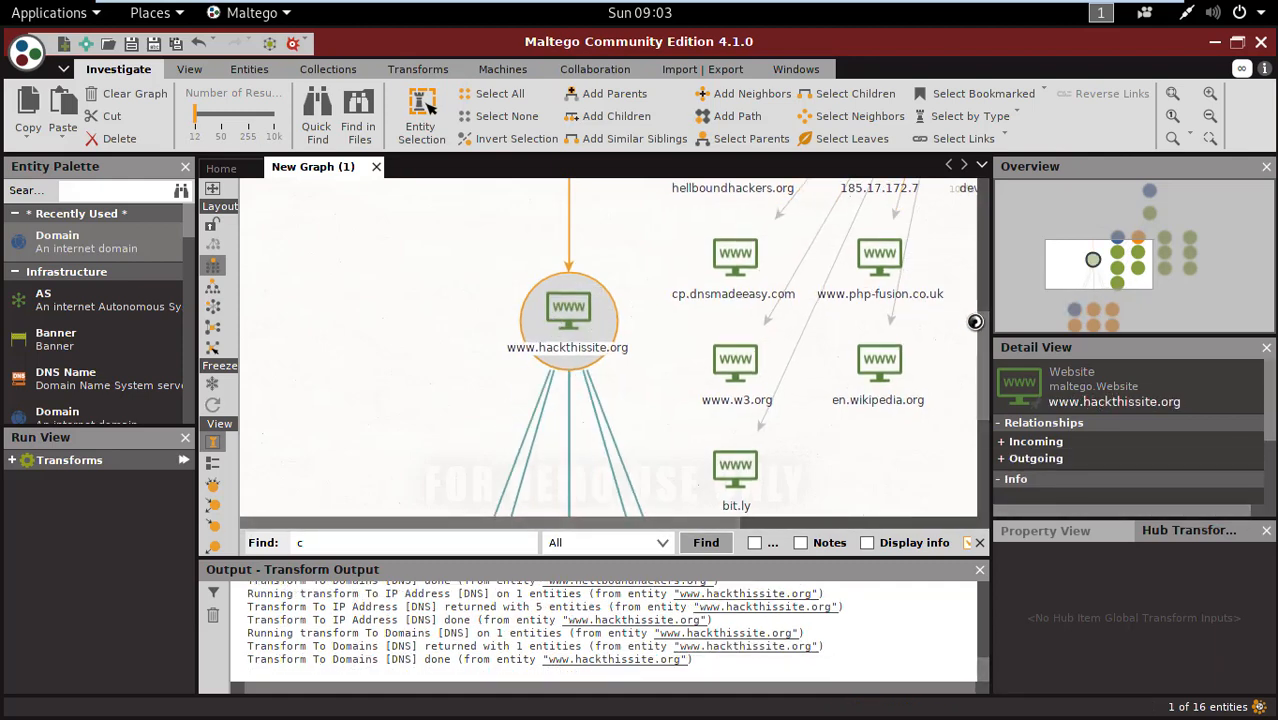
scroll(down, 3)
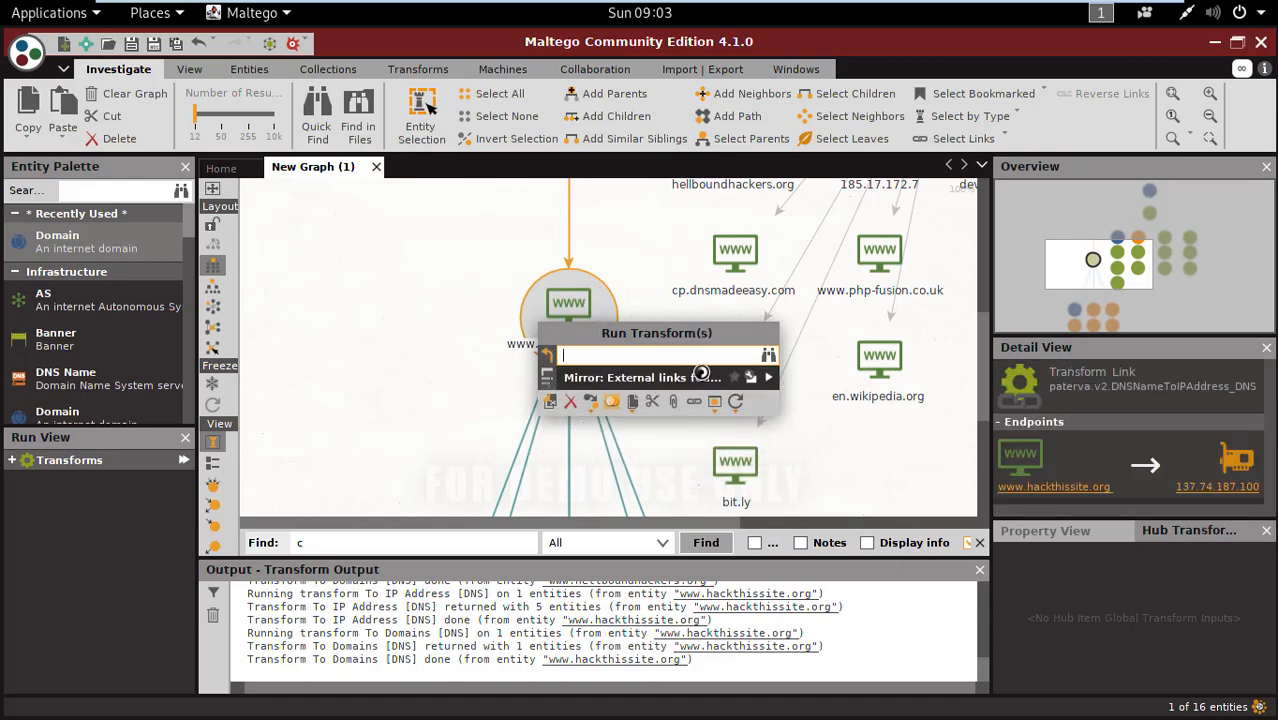
click(624, 376)
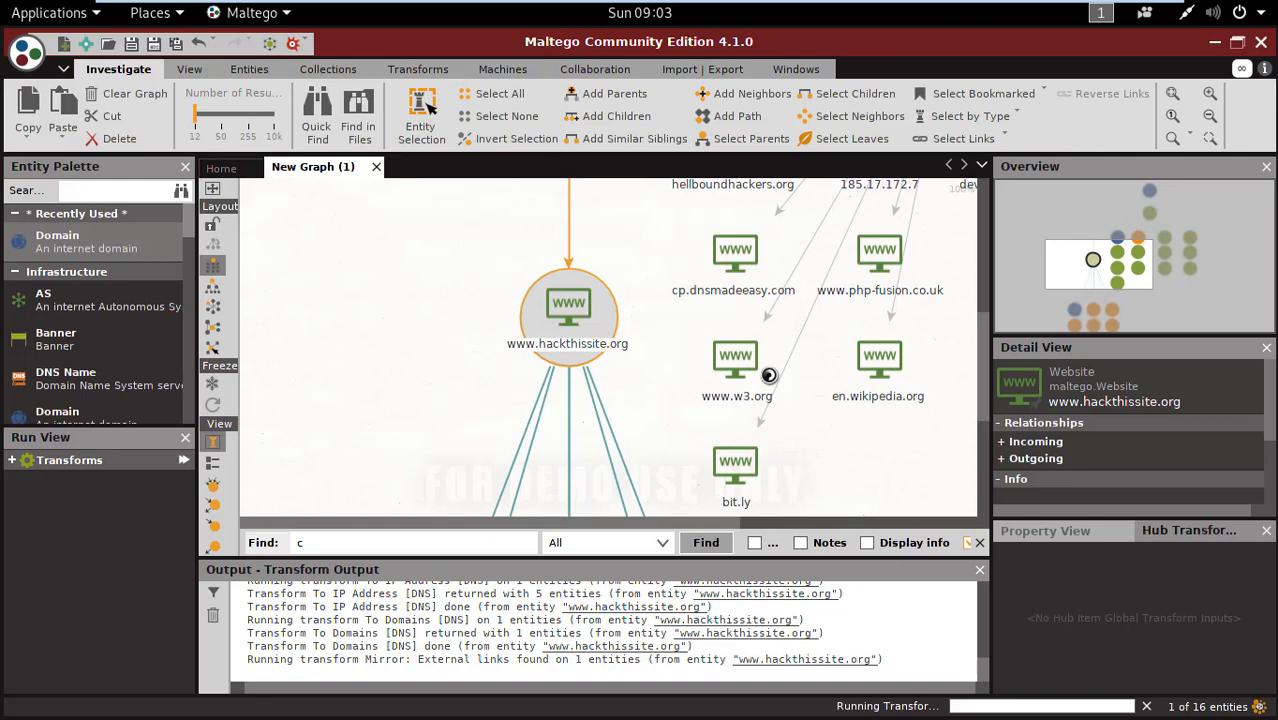
click(736, 358)
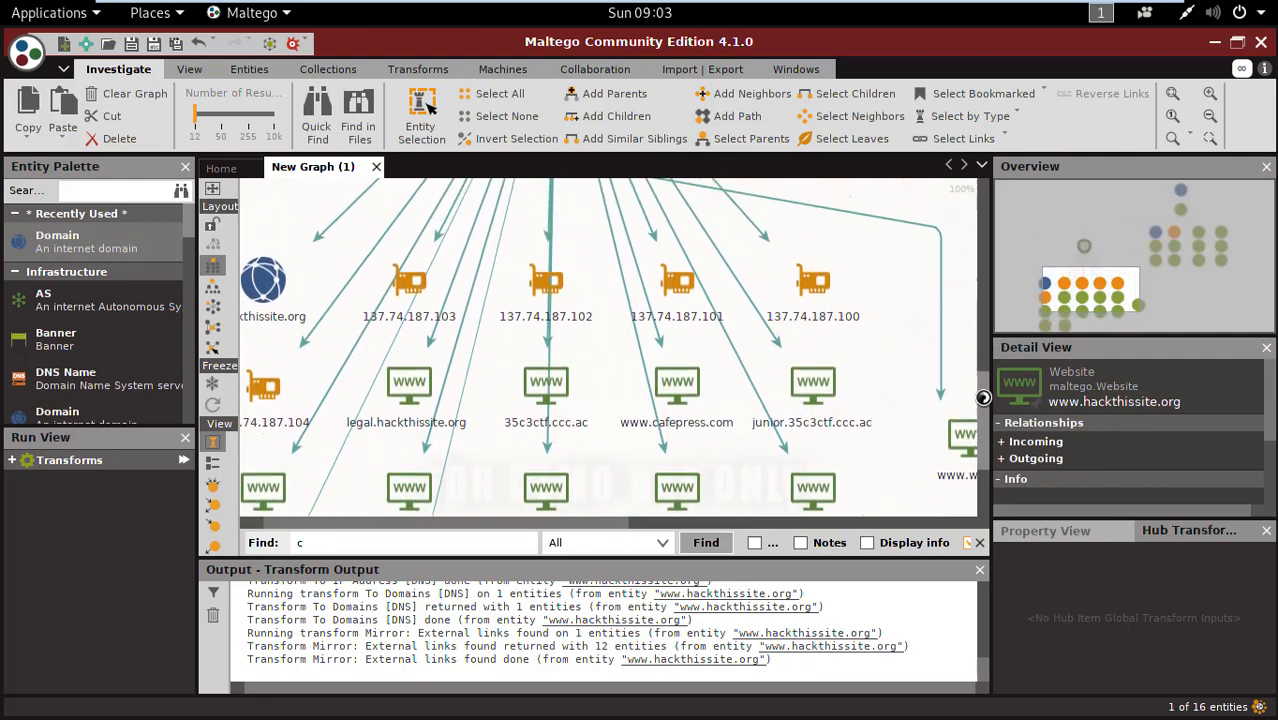
scroll(down, 3)
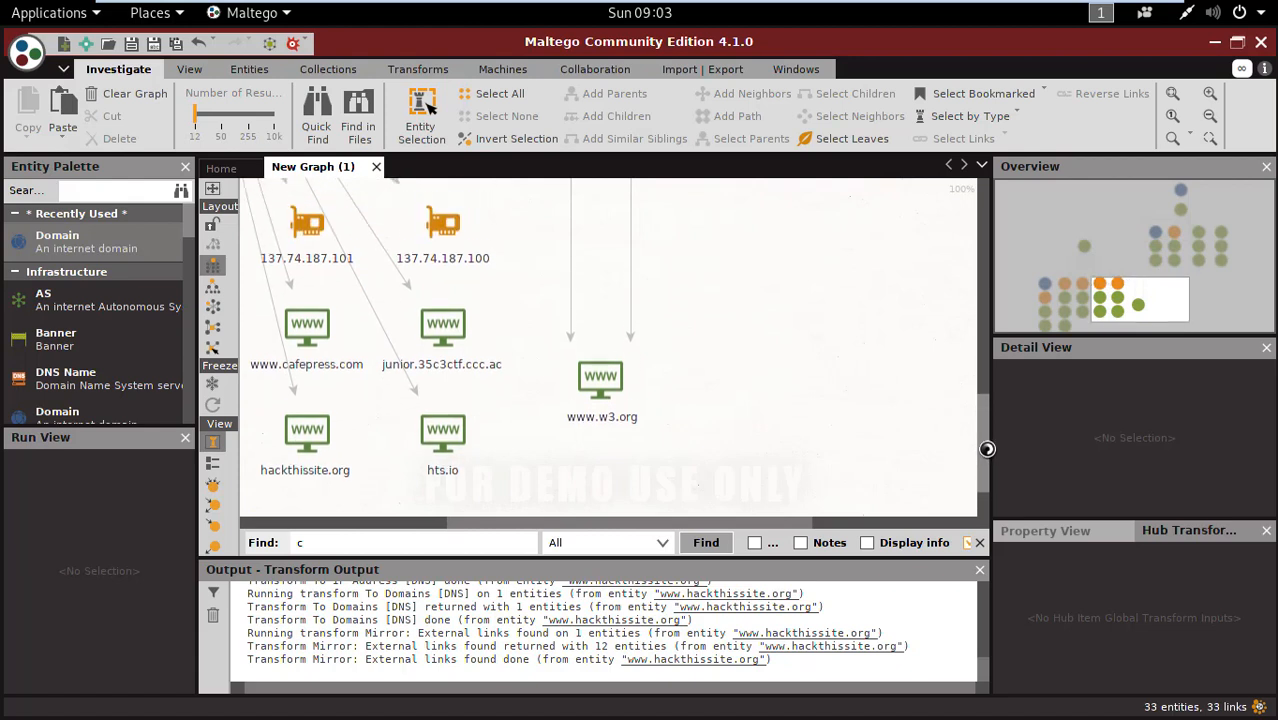
click(600, 380)
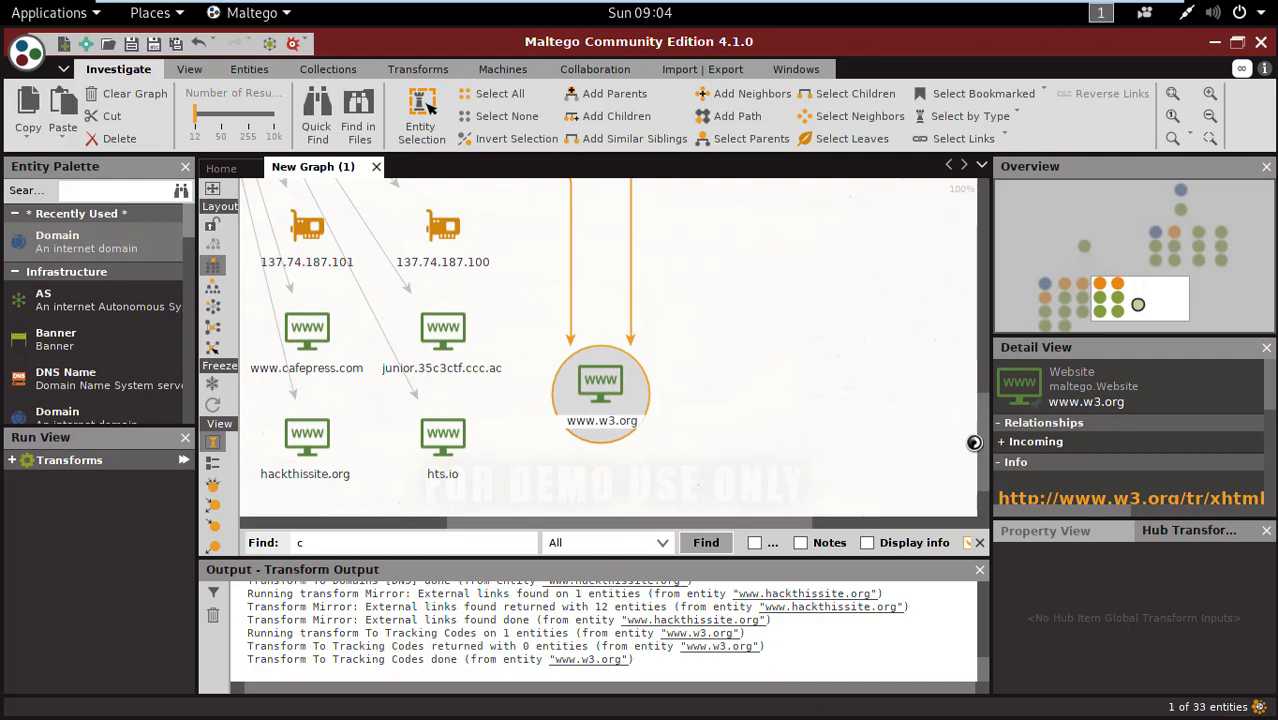
scroll(down, 3)
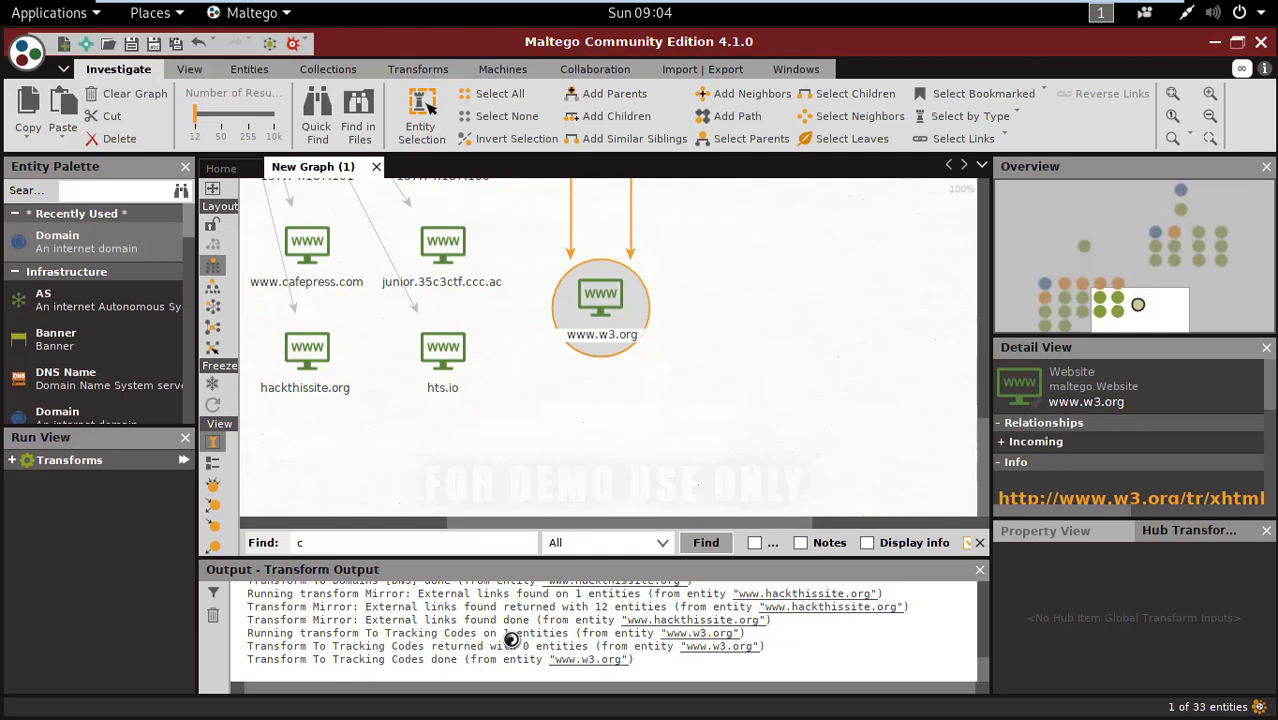
mouse_move(600, 322)
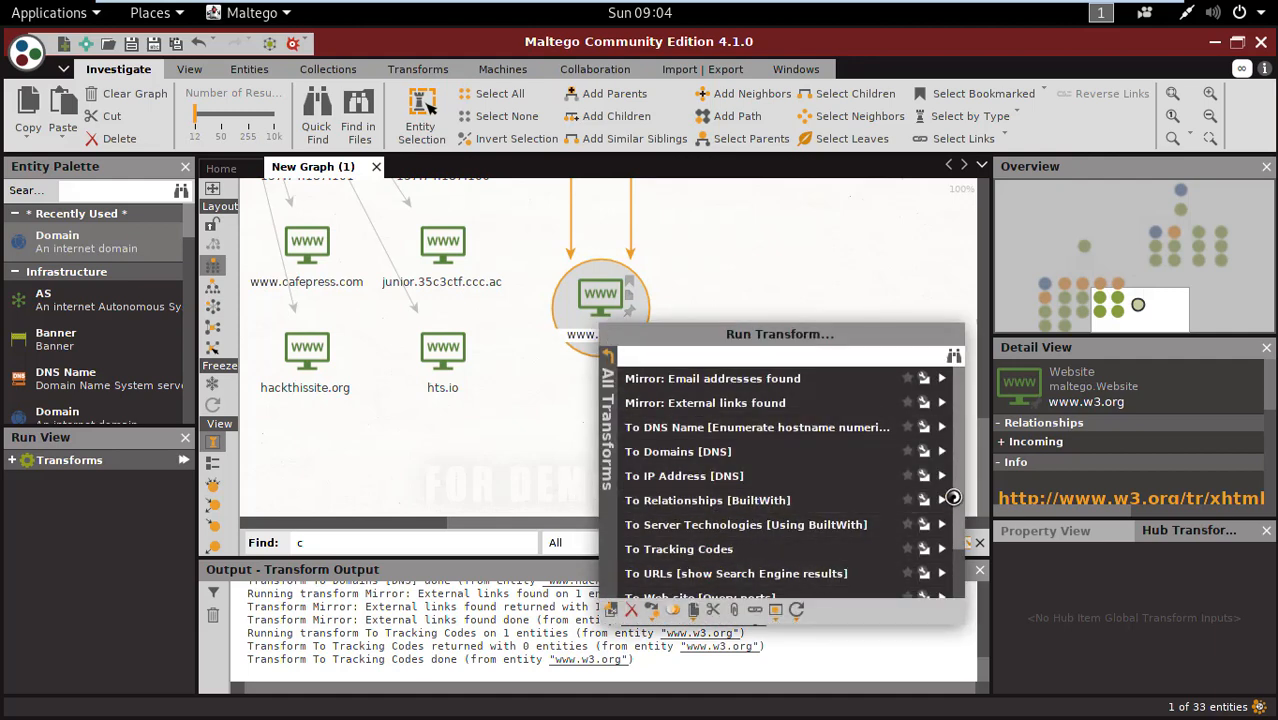
scroll(down, 3)
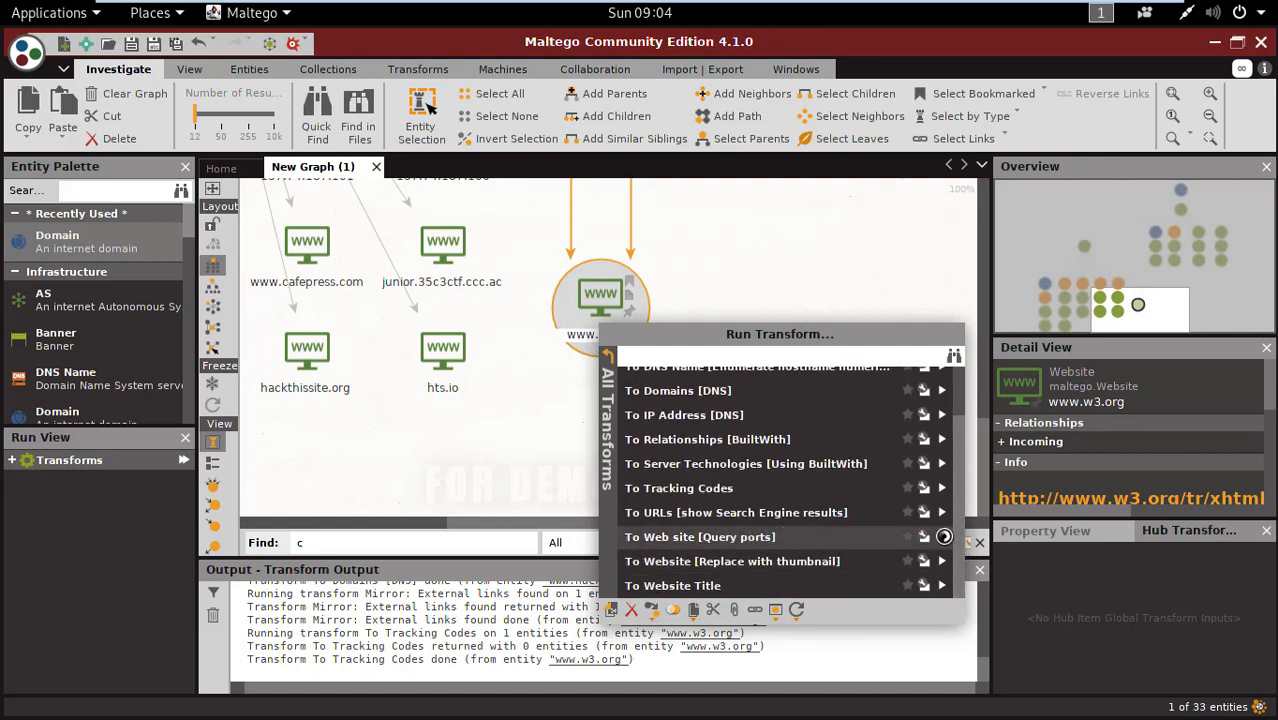
click(700, 536)
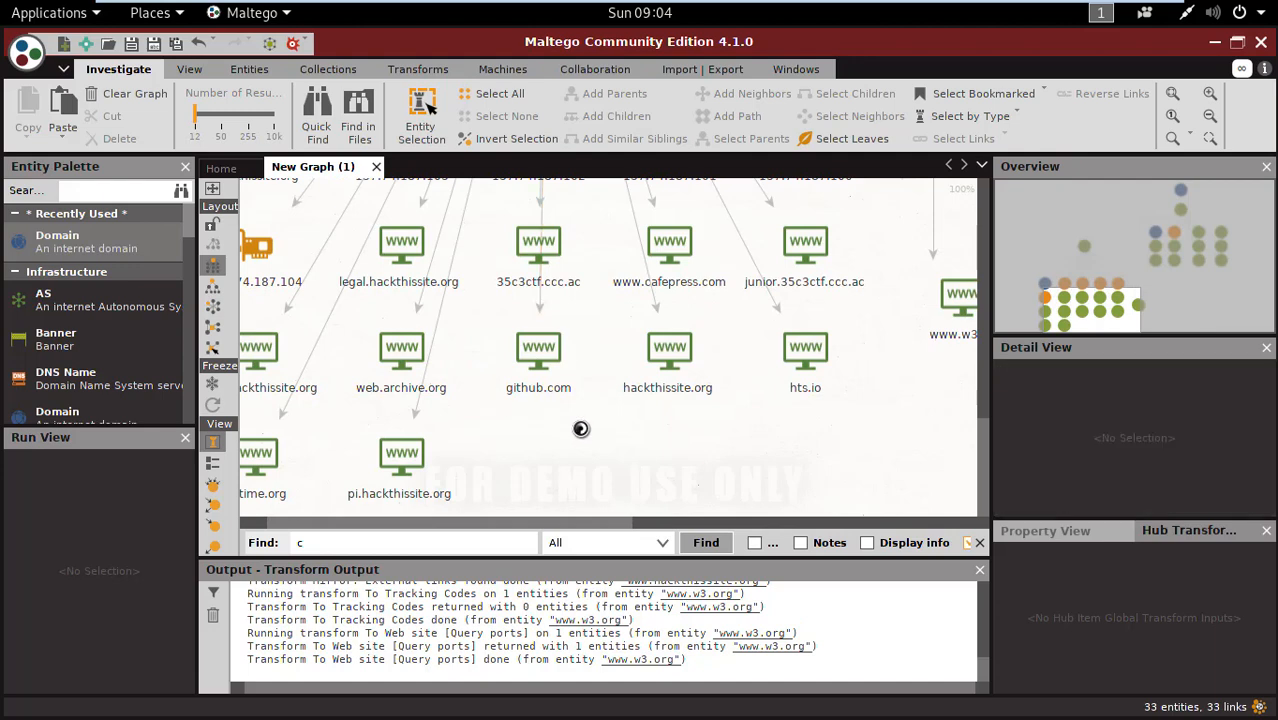
Run Mirror: External links found on github.com, returning 12 linked sites such as help.github.com
click(538, 348)
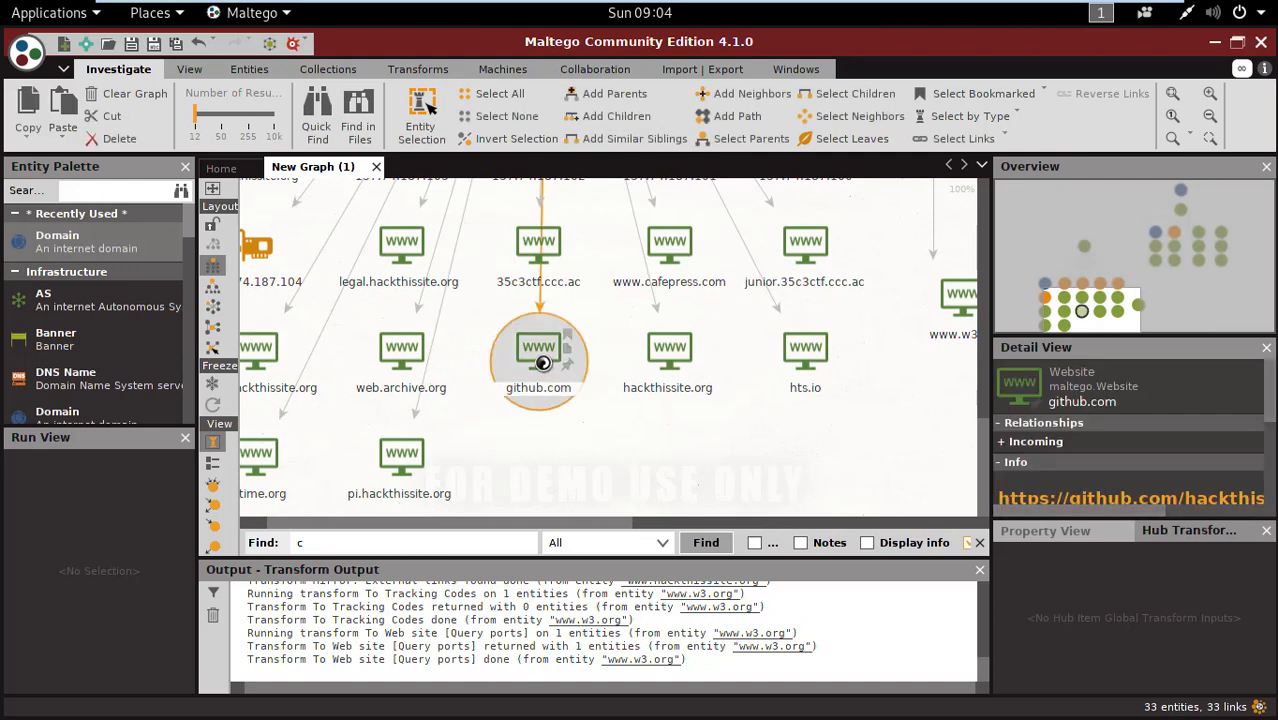
right_click(538, 348)
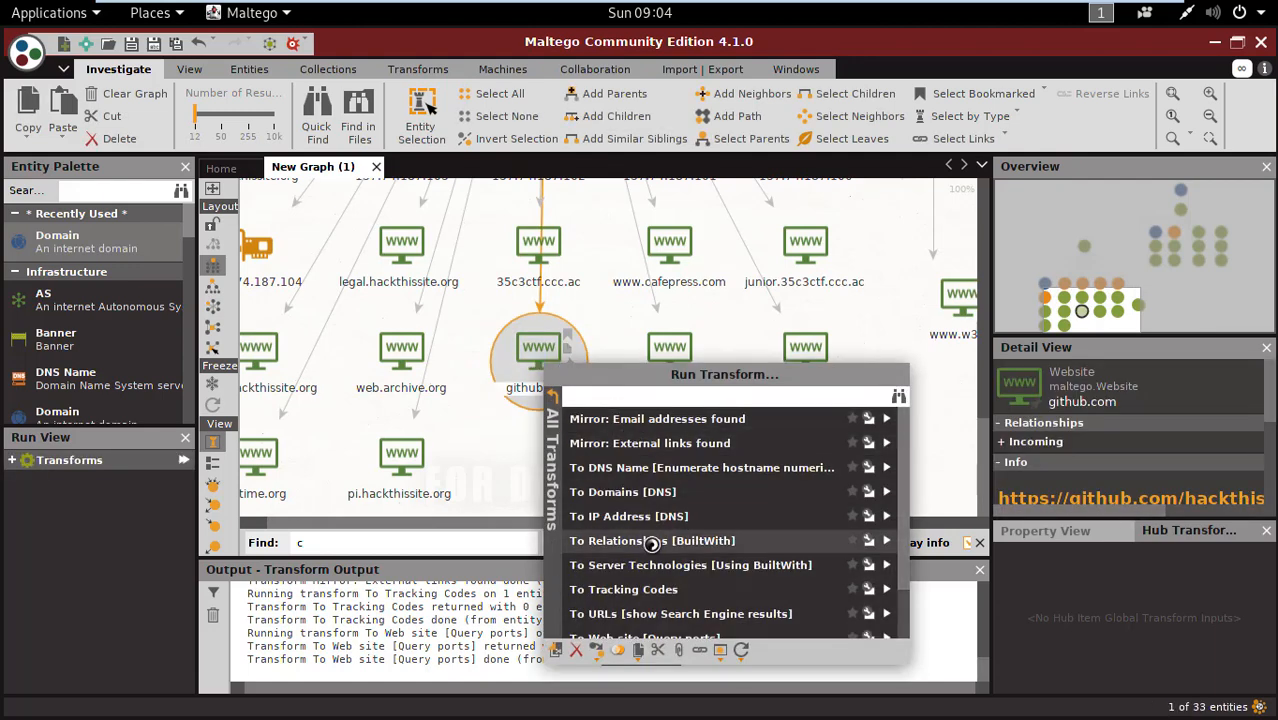
scroll(down, 3)
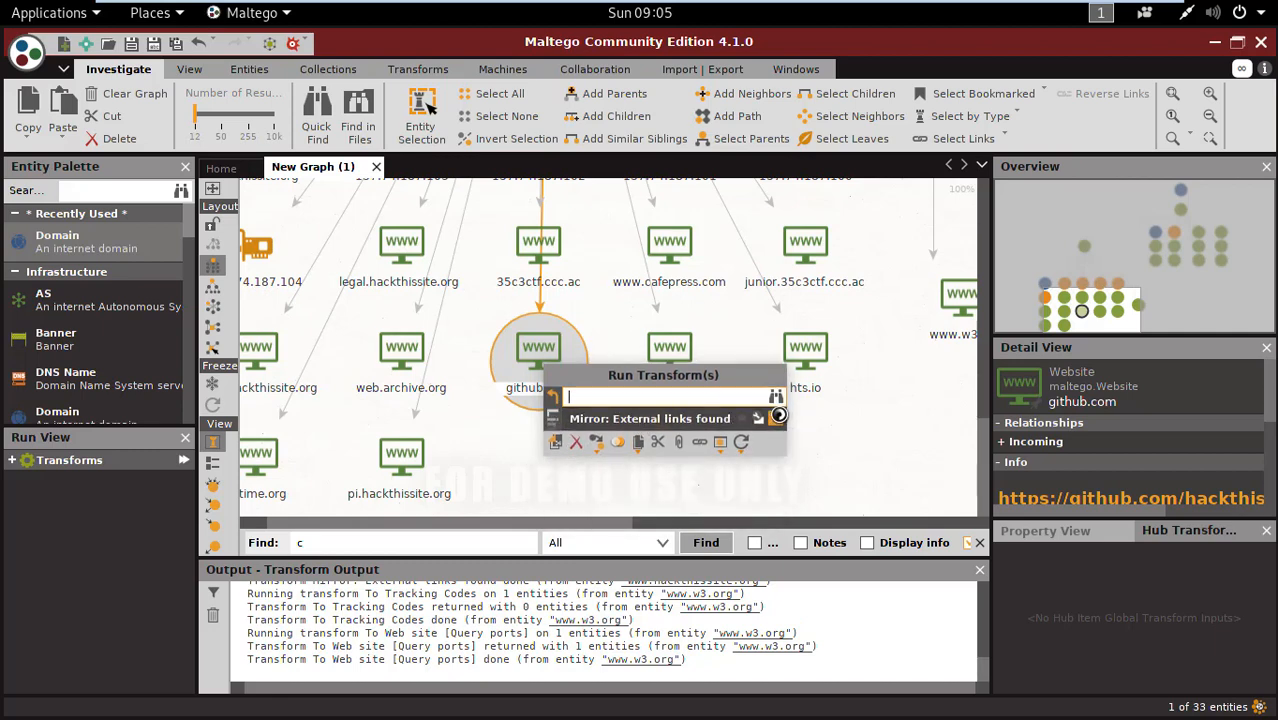
click(778, 414)
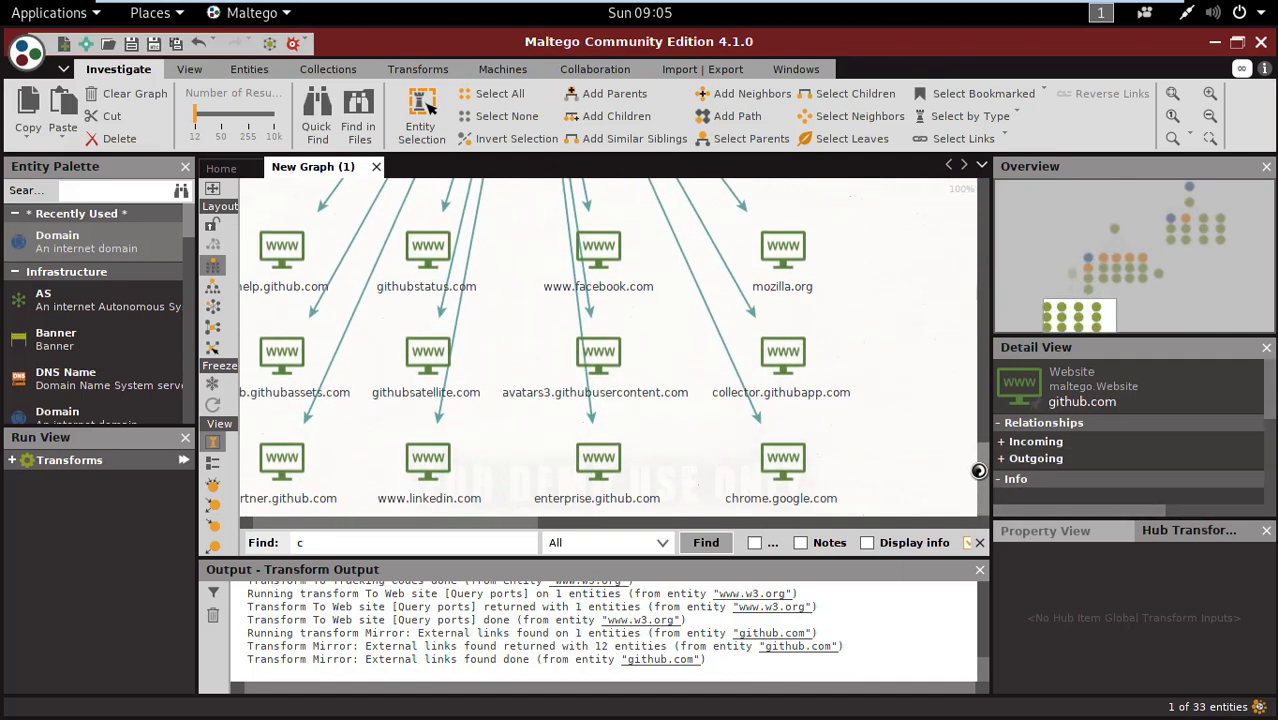
Review the new github.com link results and select the 137.74.187.102 IP address
click(282, 356)
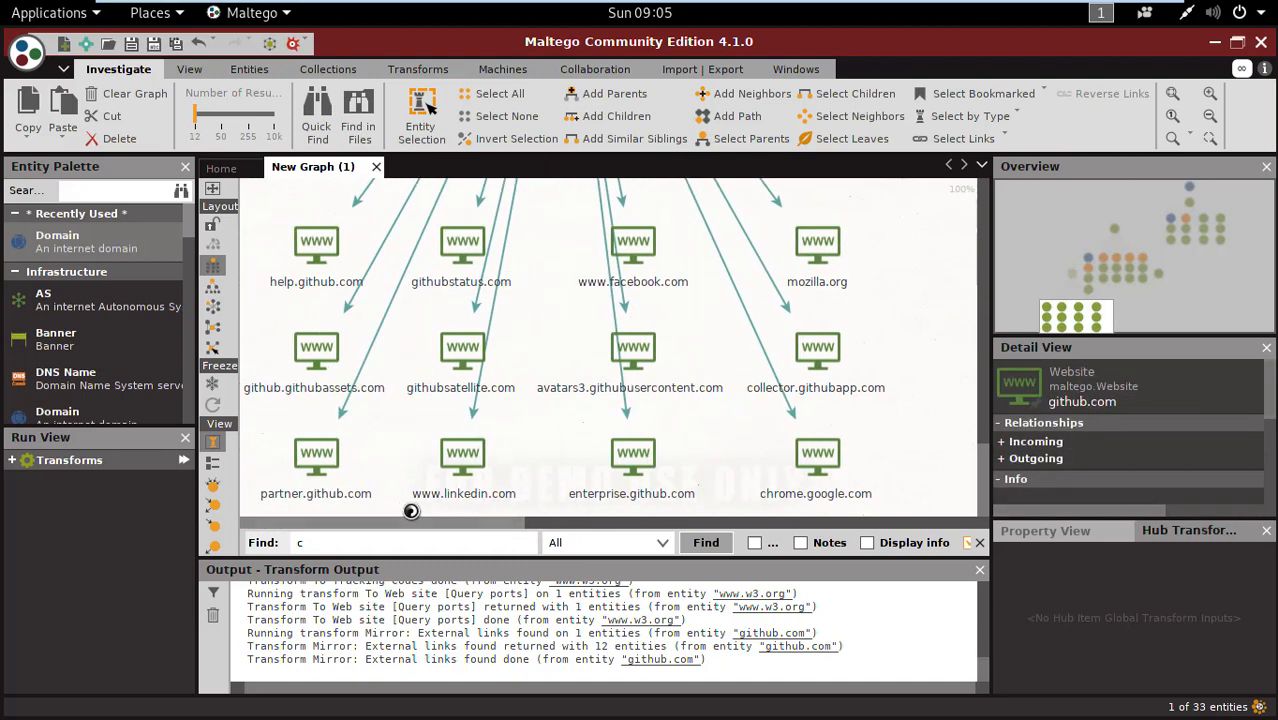
click(462, 348)
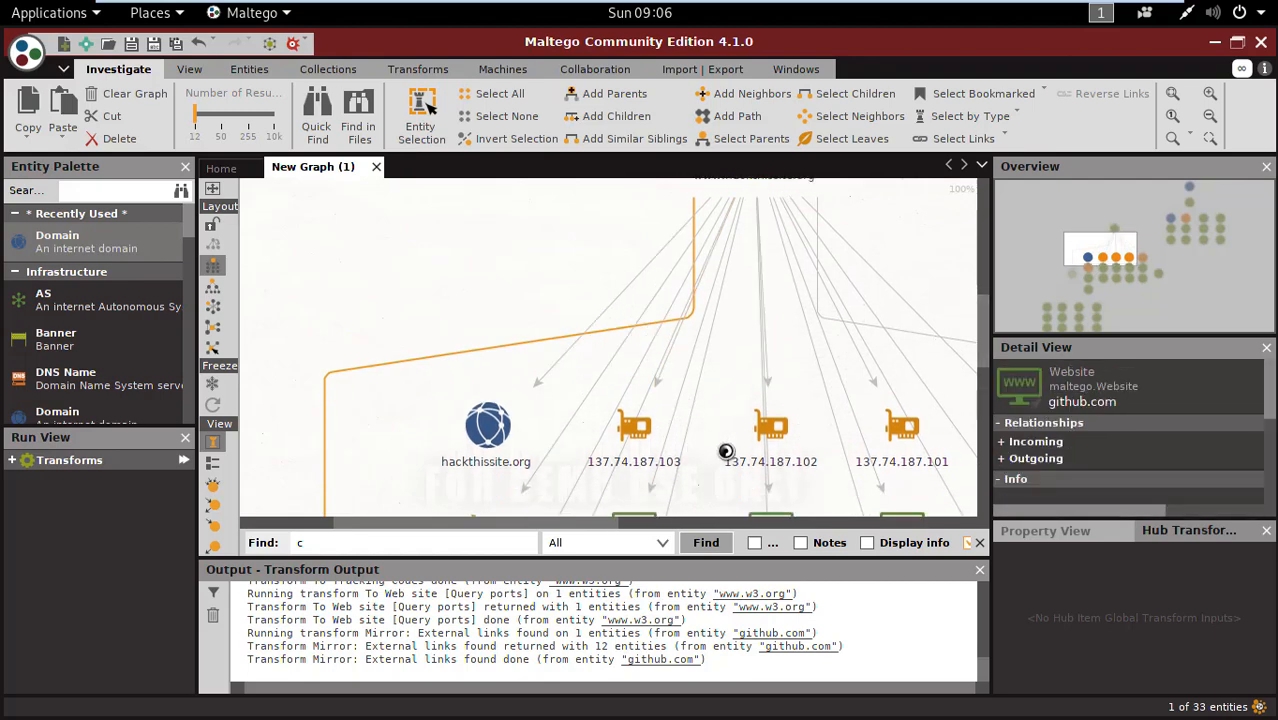
click(770, 428)
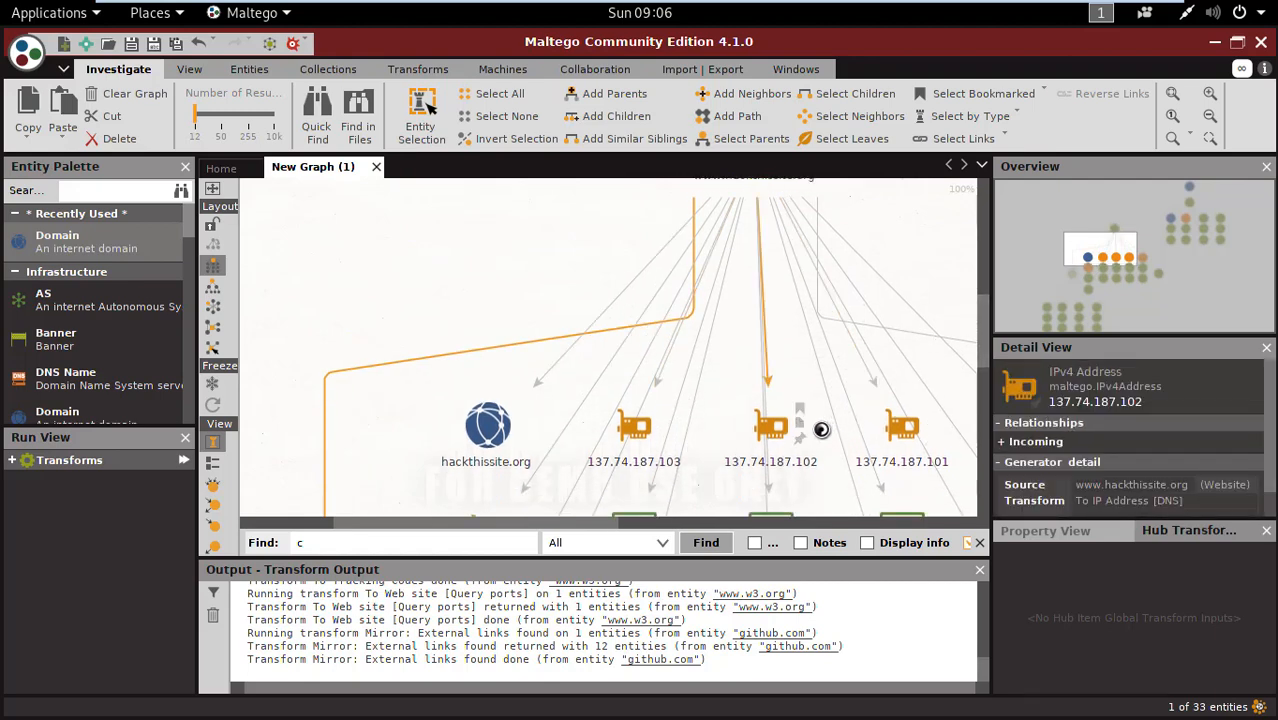